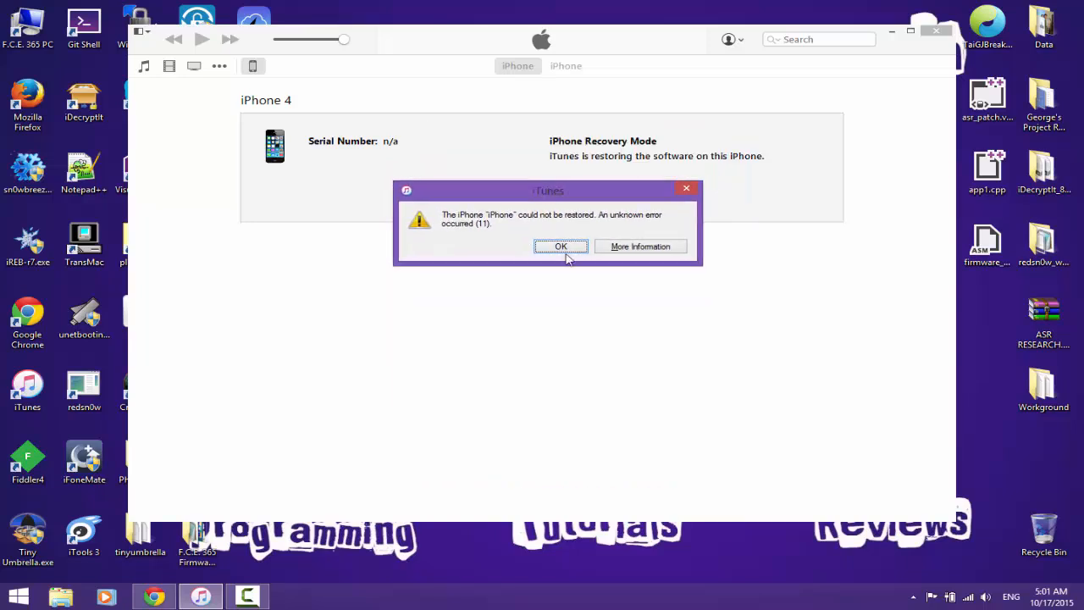
{"action": "mouse_move", "coordinate": [284, 296]}
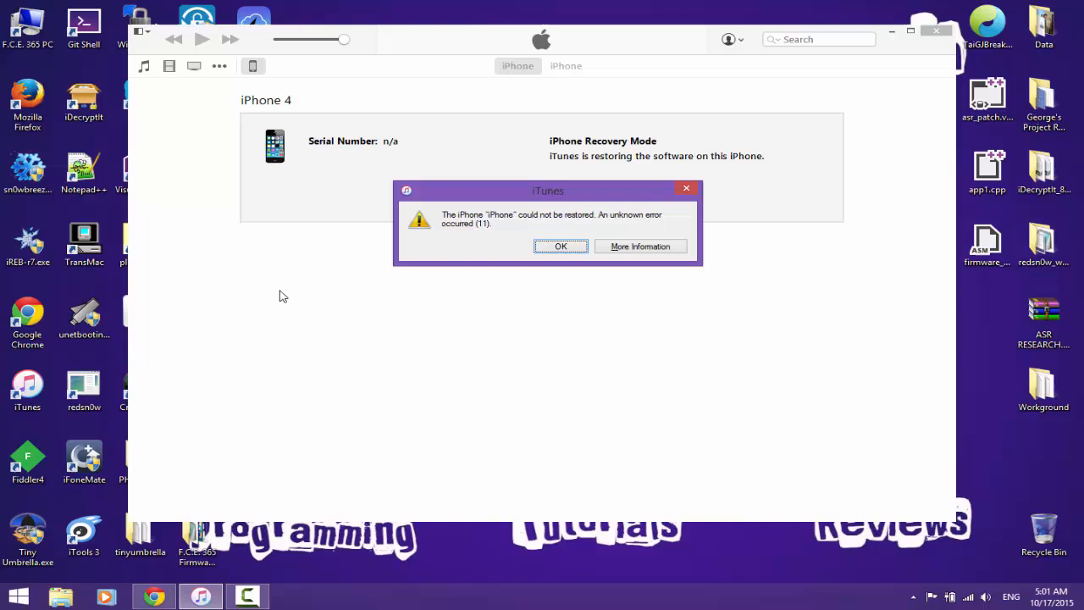
{"action": "mouse_move", "coordinate": [485, 243]}
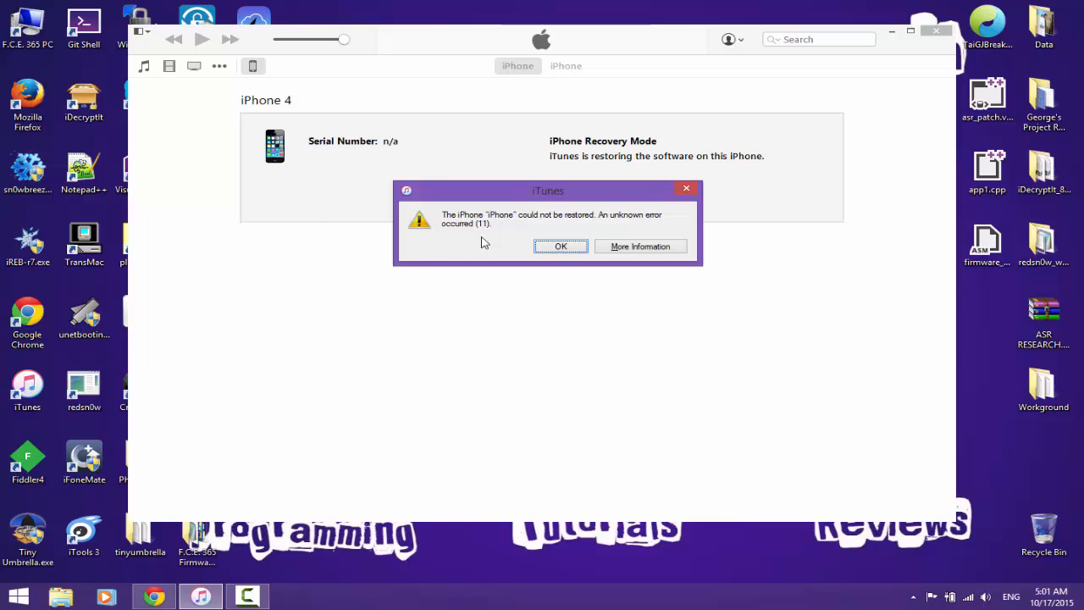
{"action": "mouse_move", "coordinate": [625, 221]}
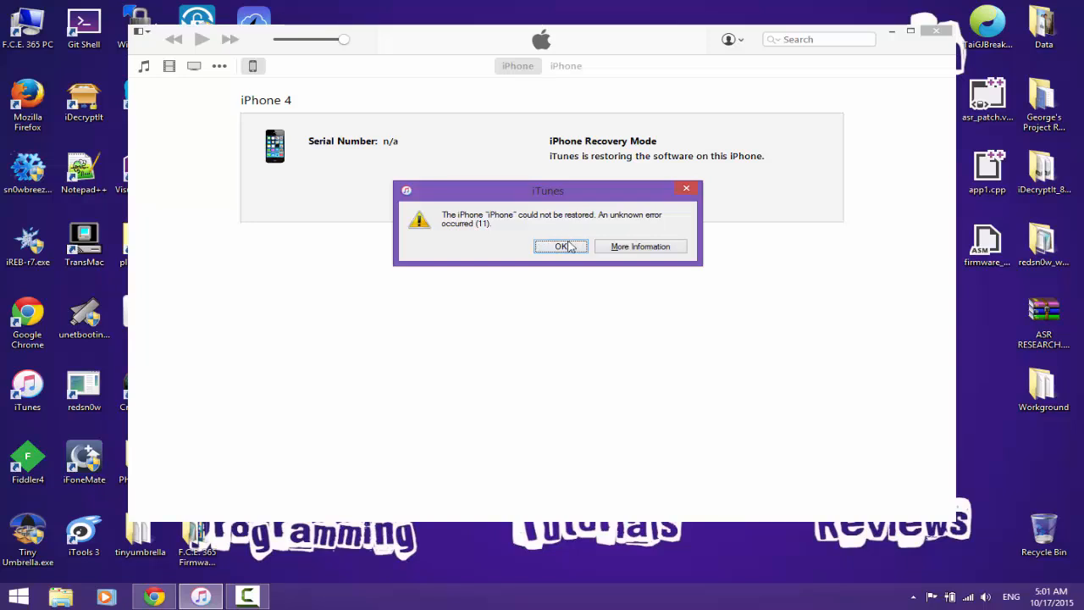
Step: Dismiss the error 11 alert and decline the factory-settings restore prompt
{"action": "left_click", "coordinate": [561, 246]}
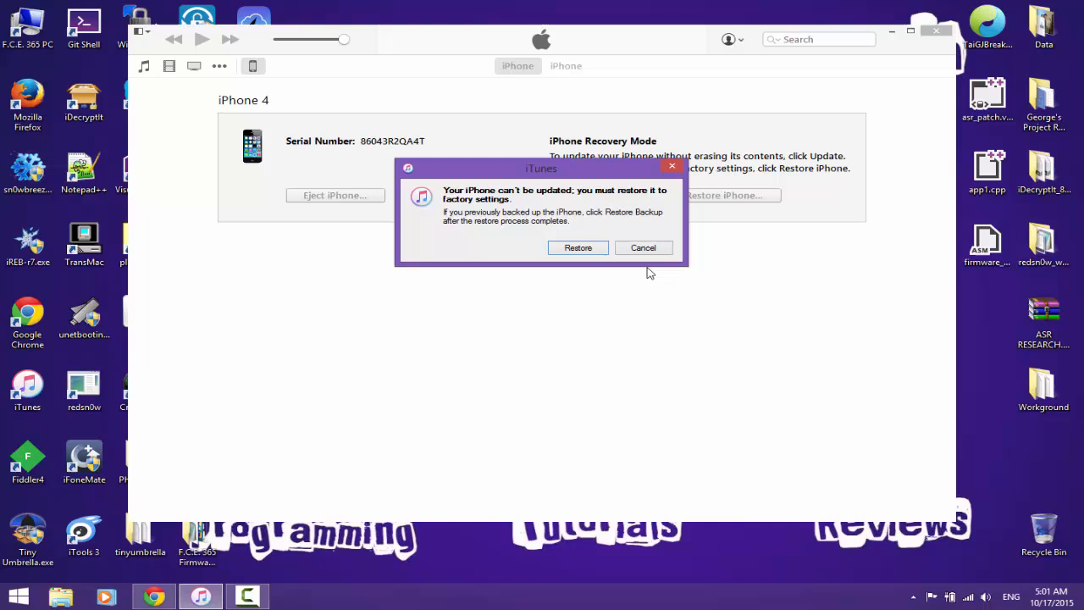
{"action": "left_click", "coordinate": [643, 247]}
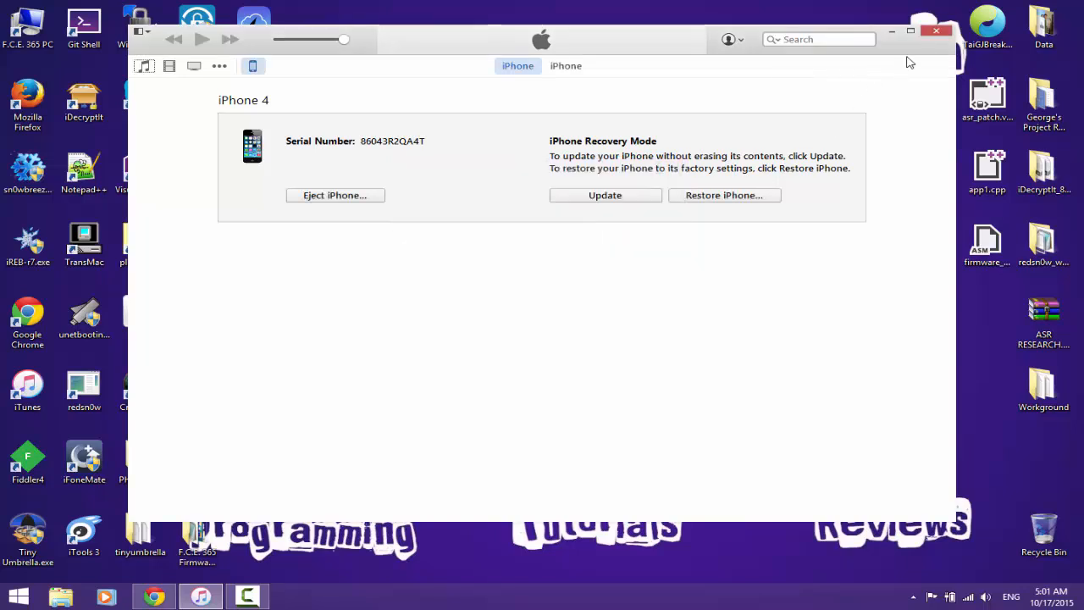
Step: Minimize iTunes and scroll through the F.C.E. 365 Forum index in Chrome
{"action": "left_click", "coordinate": [936, 31]}
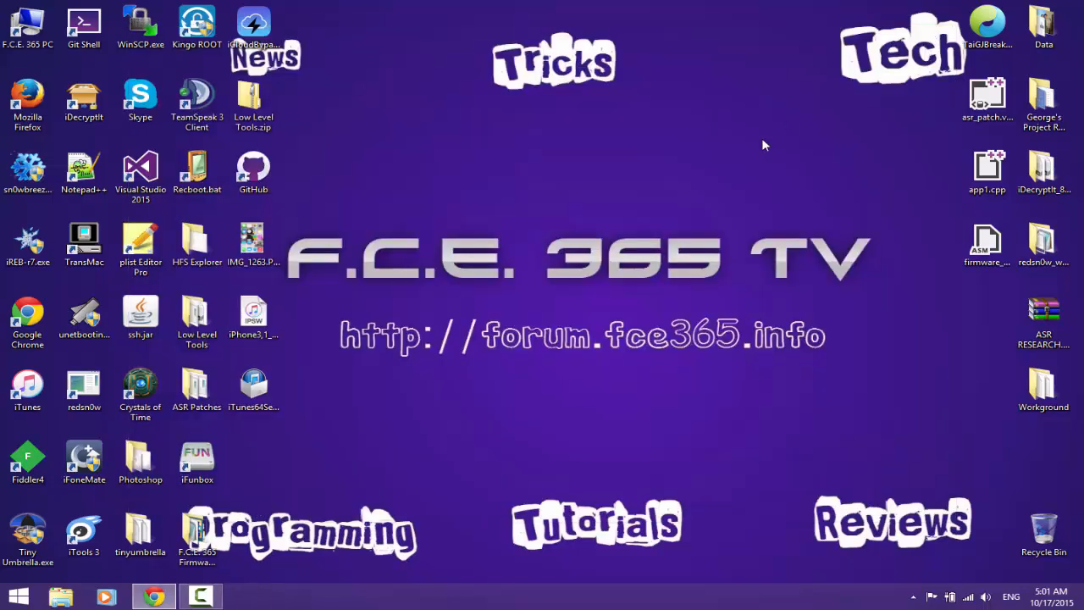
{"action": "mouse_move", "coordinate": [758, 156]}
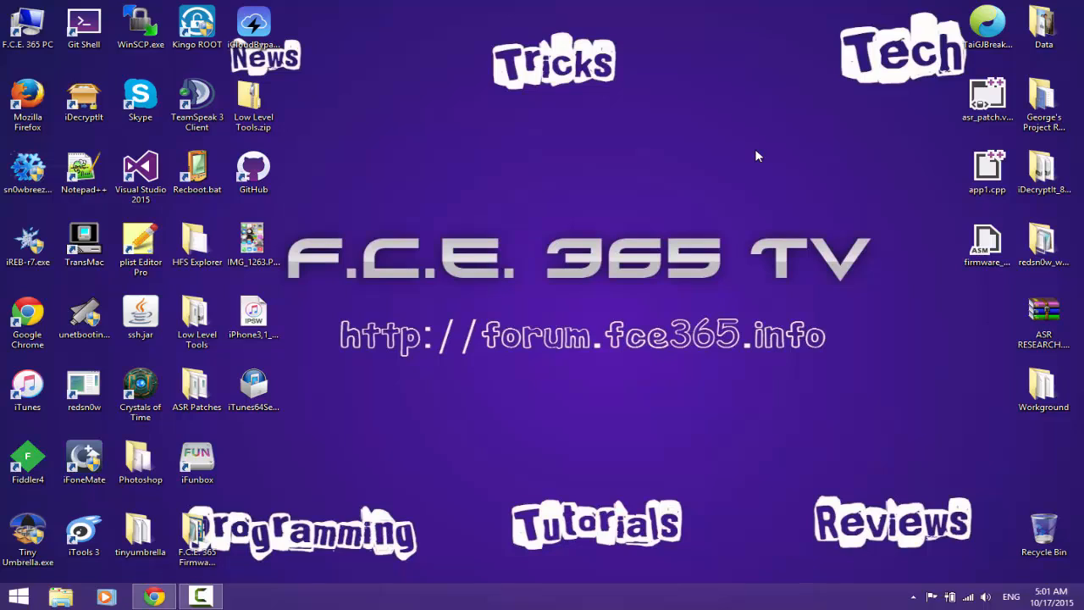
{"action": "mouse_move", "coordinate": [474, 6]}
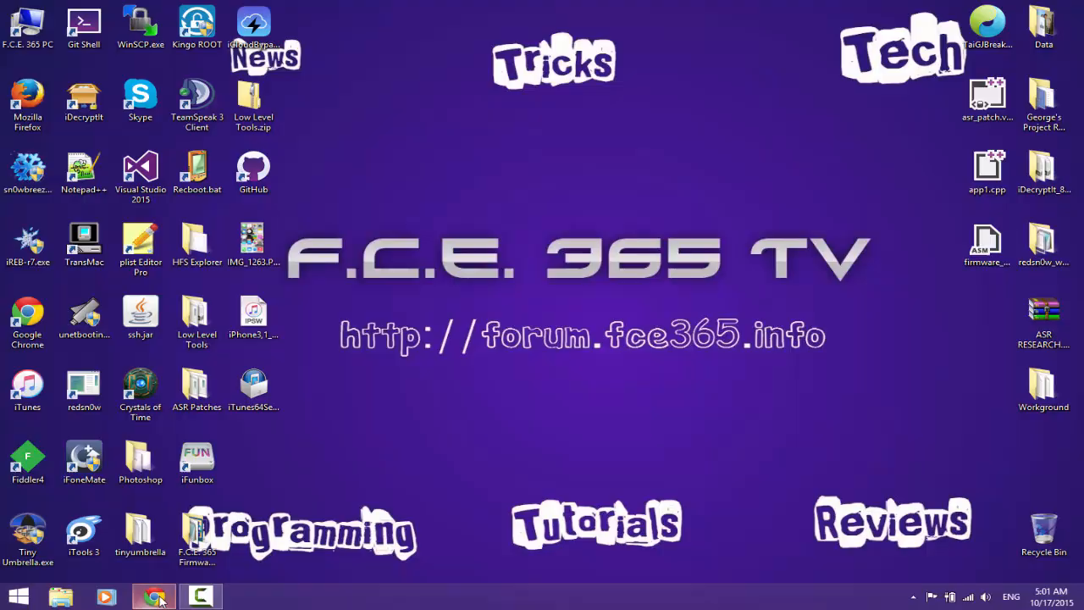
{"action": "left_click", "coordinate": [153, 596]}
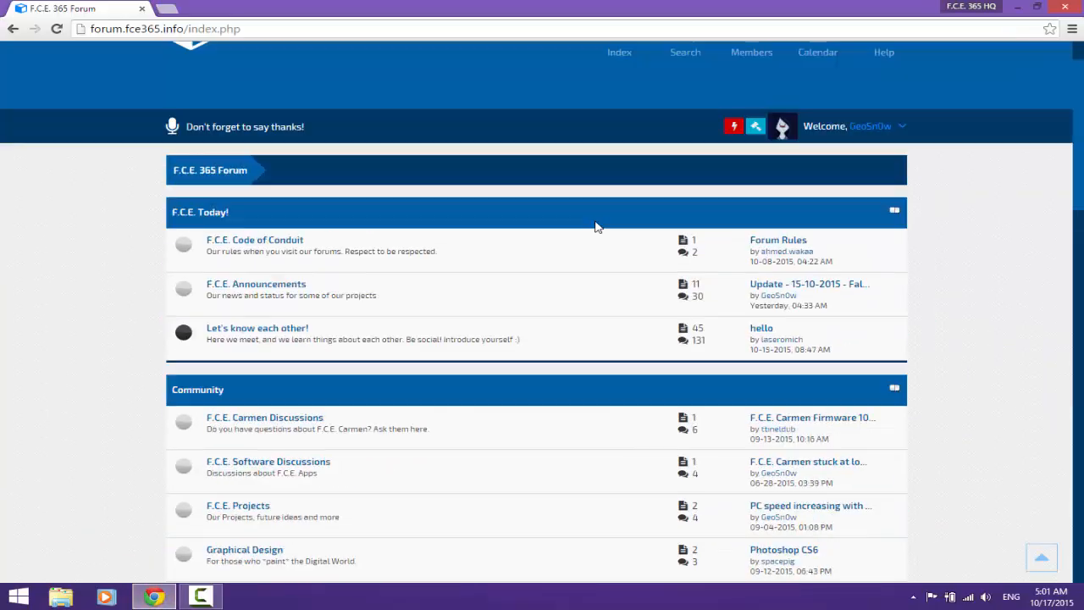
{"action": "scroll", "scroll_direction": "down", "scroll_amount": 3}
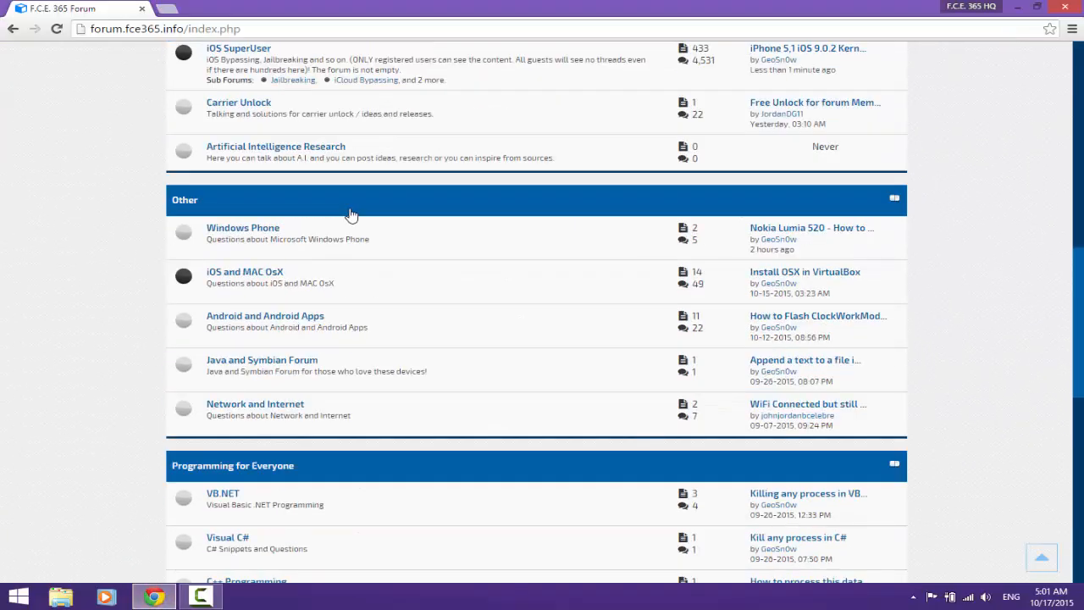
{"action": "scroll", "scroll_direction": "up", "scroll_amount": 3}
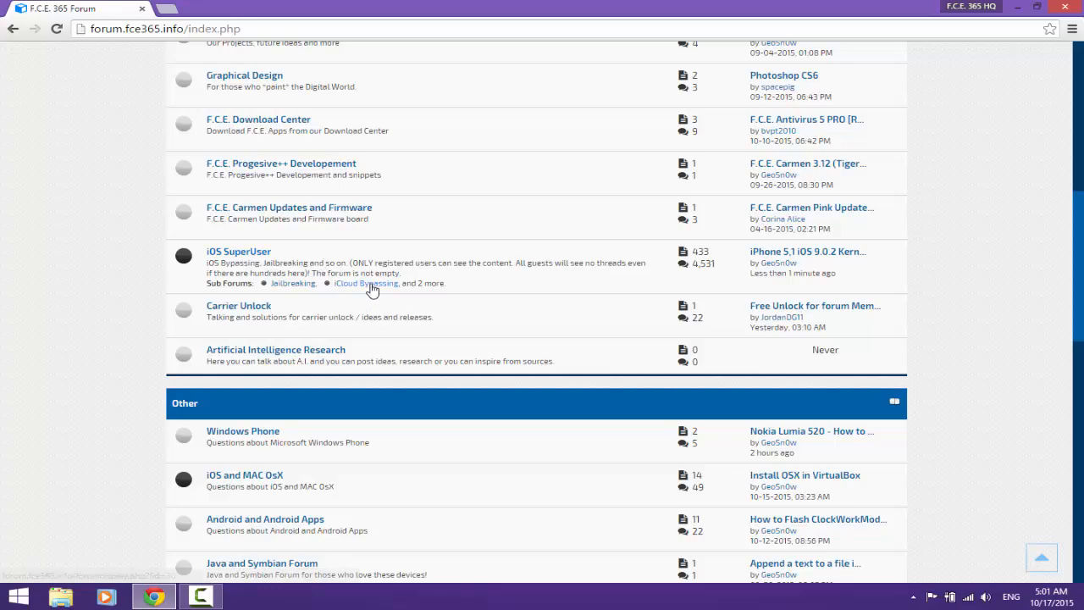
{"action": "scroll", "scroll_direction": "up", "scroll_amount": 3}
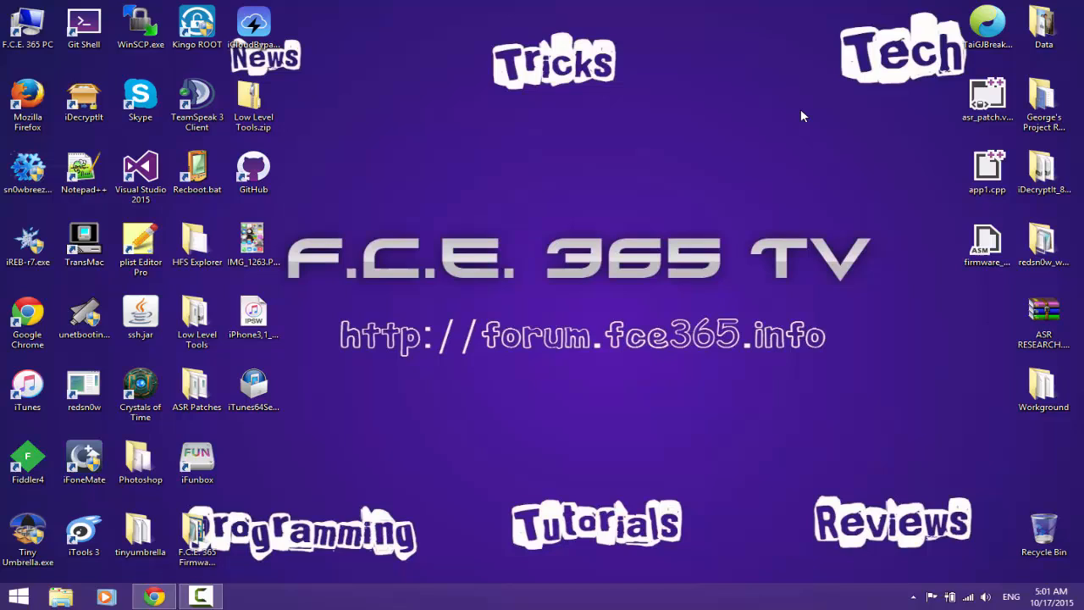
{"action": "mouse_move", "coordinate": [280, 285]}
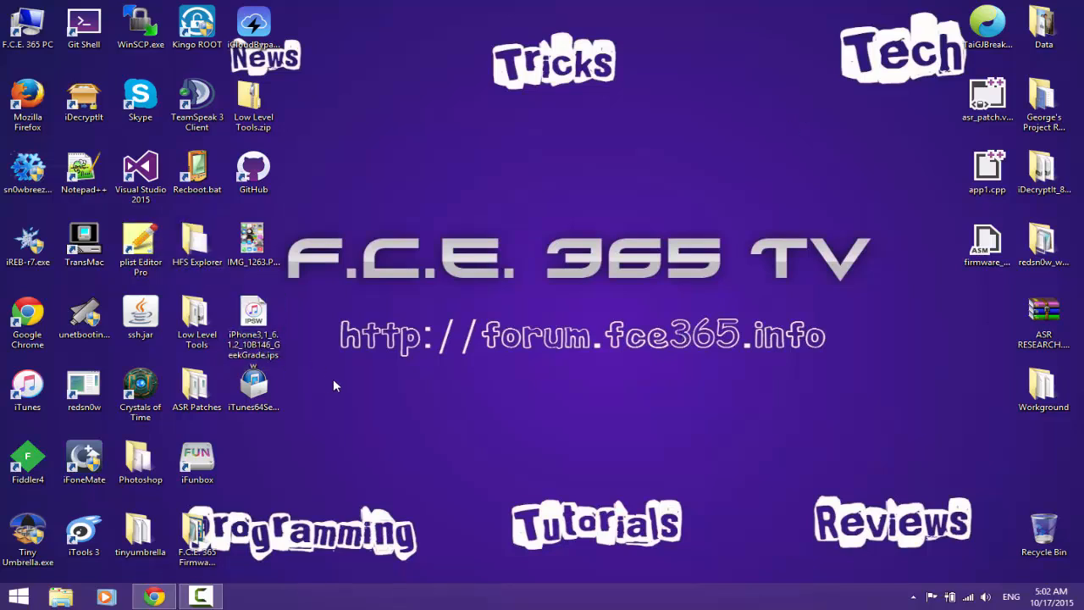
{"action": "mouse_move", "coordinate": [458, 605]}
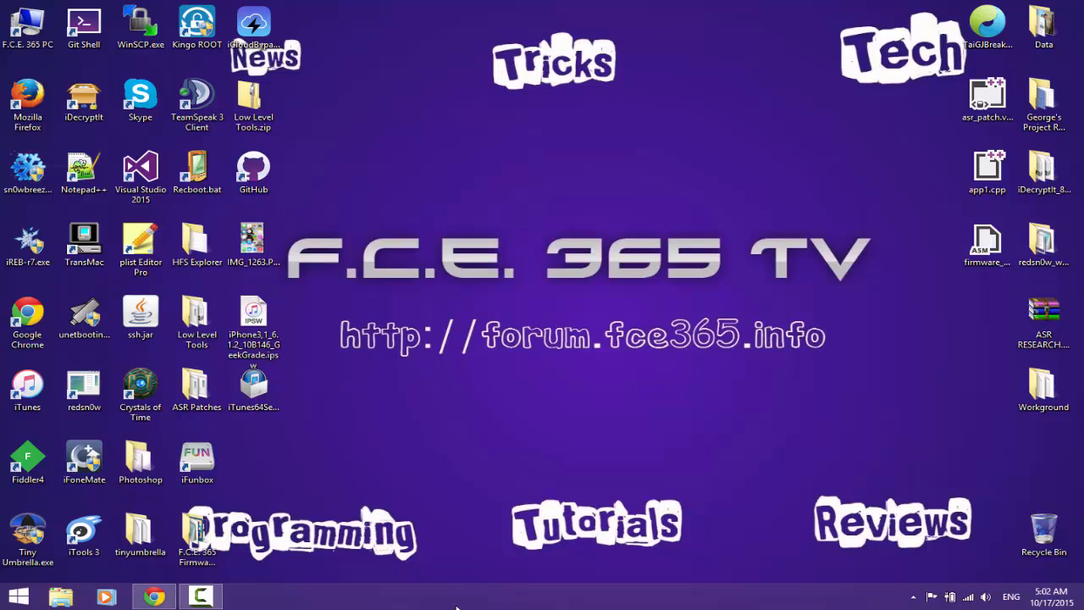
{"action": "mouse_move", "coordinate": [401, 498]}
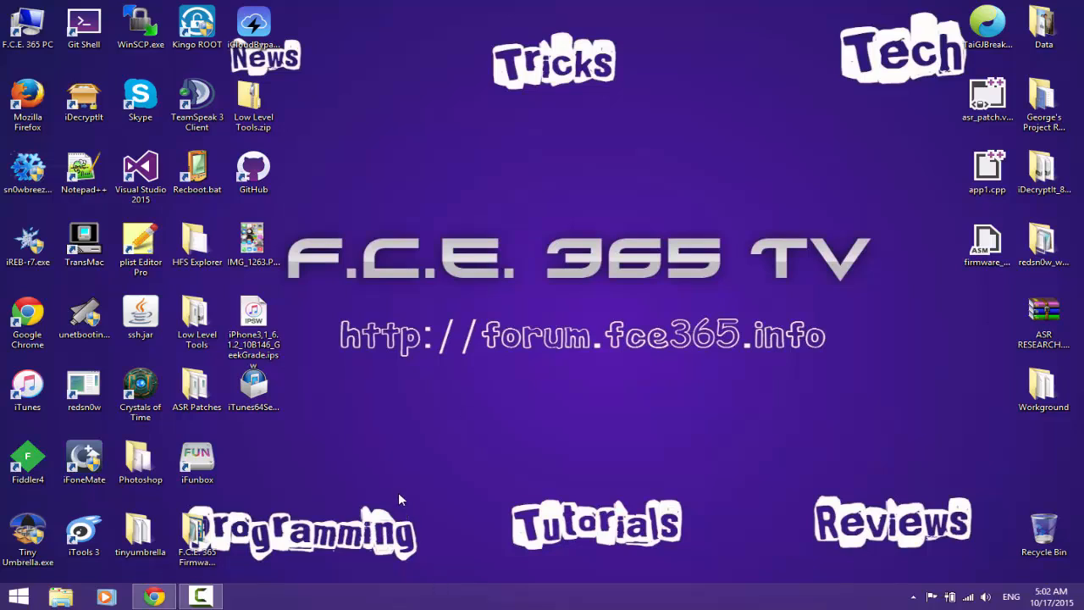
{"action": "mouse_move", "coordinate": [316, 265]}
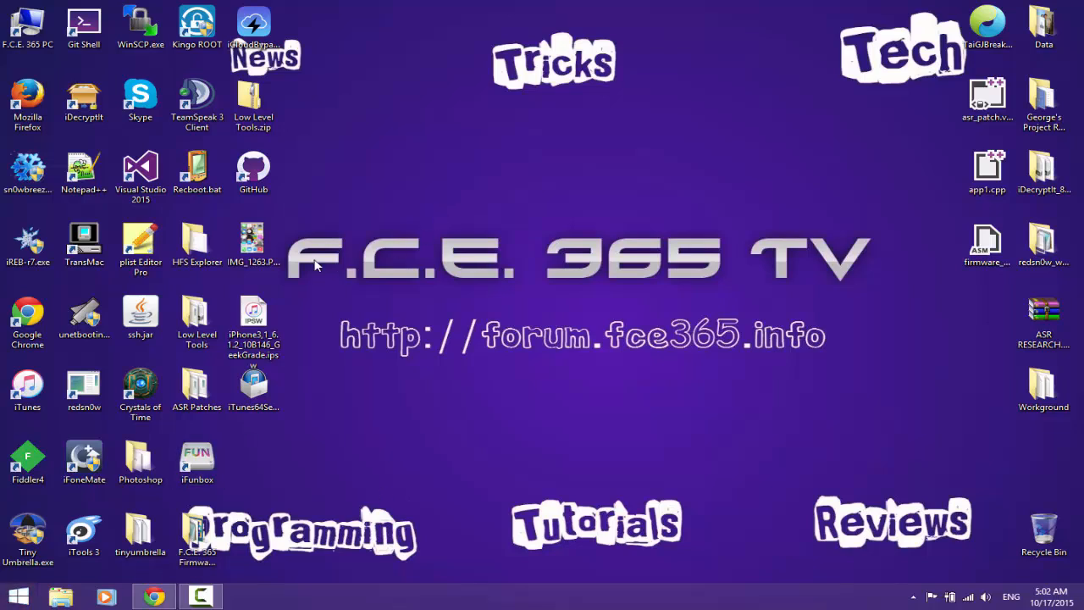
{"action": "left_click", "coordinate": [27, 390]}
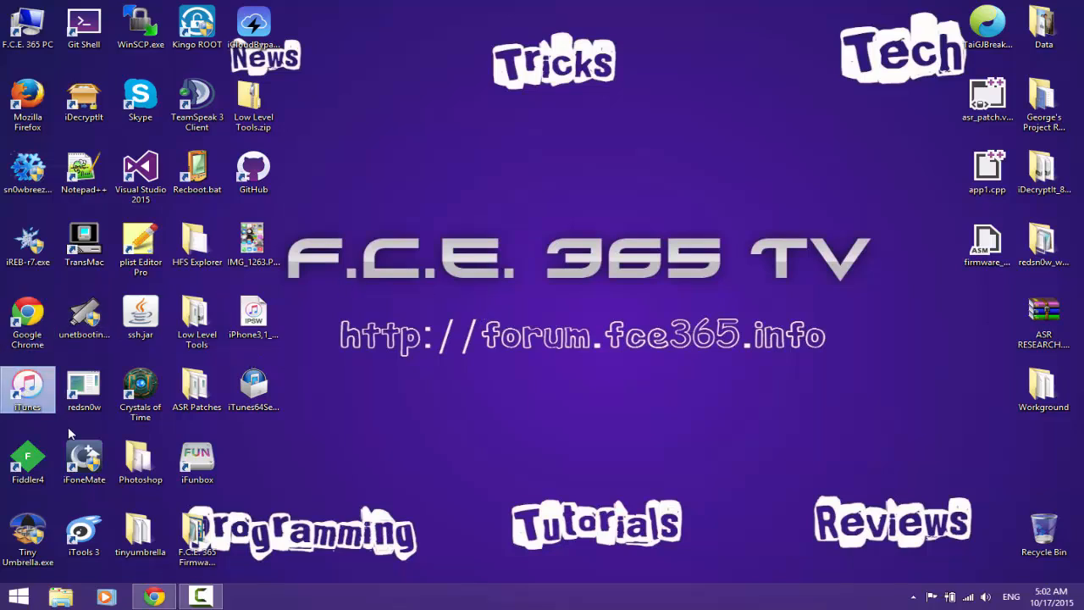
{"action": "mouse_move", "coordinate": [4, 431]}
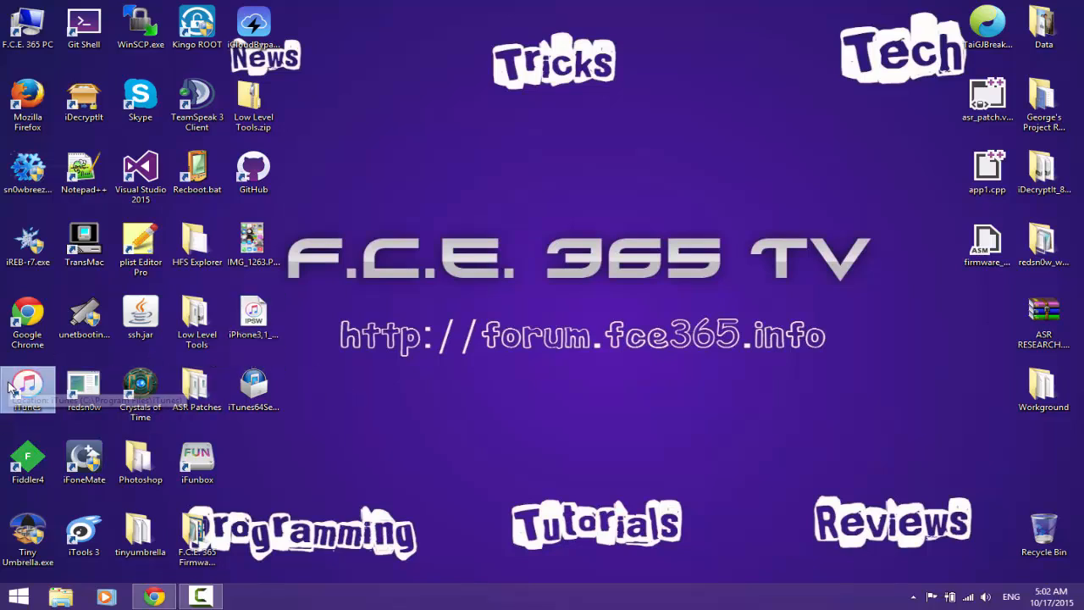
{"action": "mouse_move", "coordinate": [525, 427]}
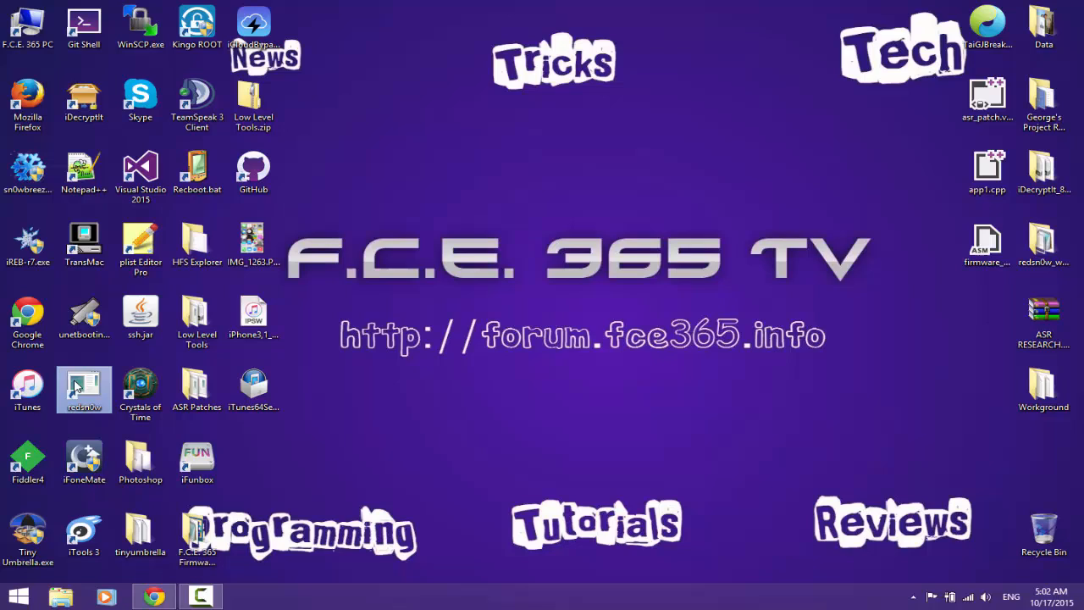
{"action": "double_click", "coordinate": [83, 390]}
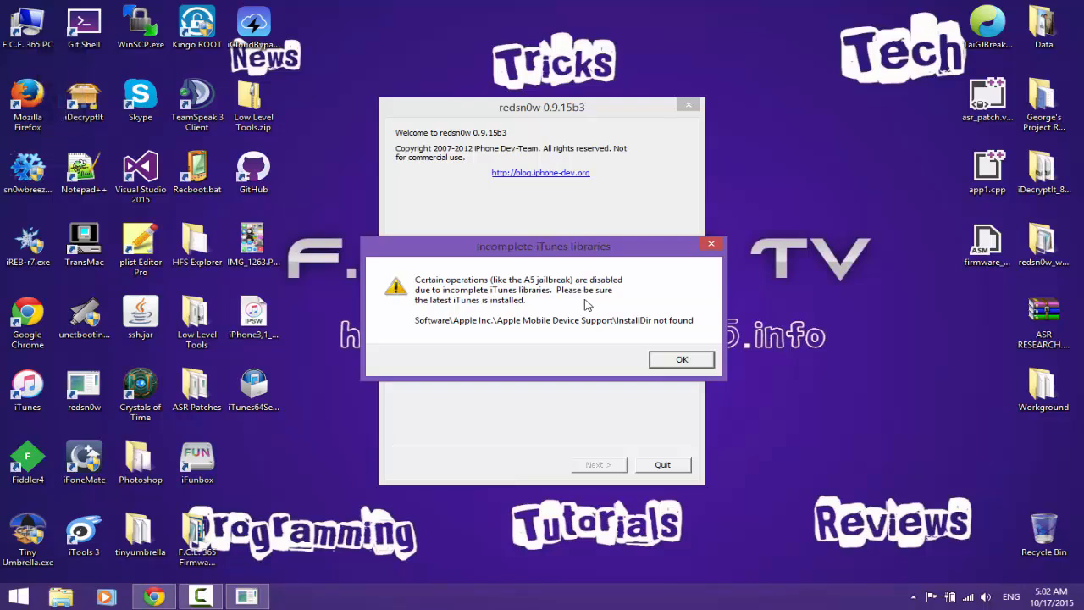
{"action": "mouse_move", "coordinate": [606, 291]}
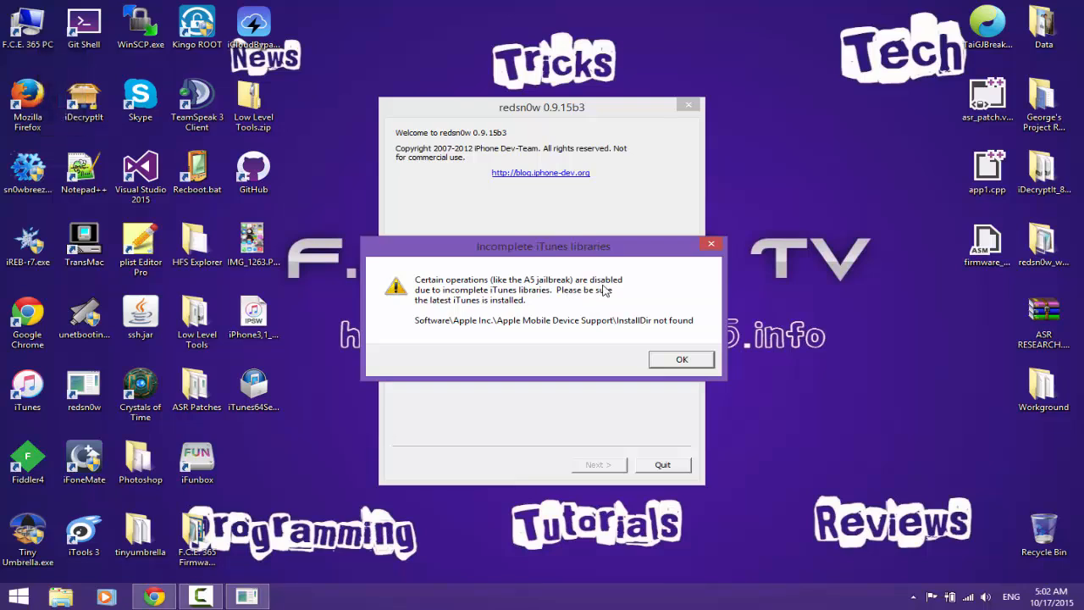
{"action": "mouse_move", "coordinate": [513, 310]}
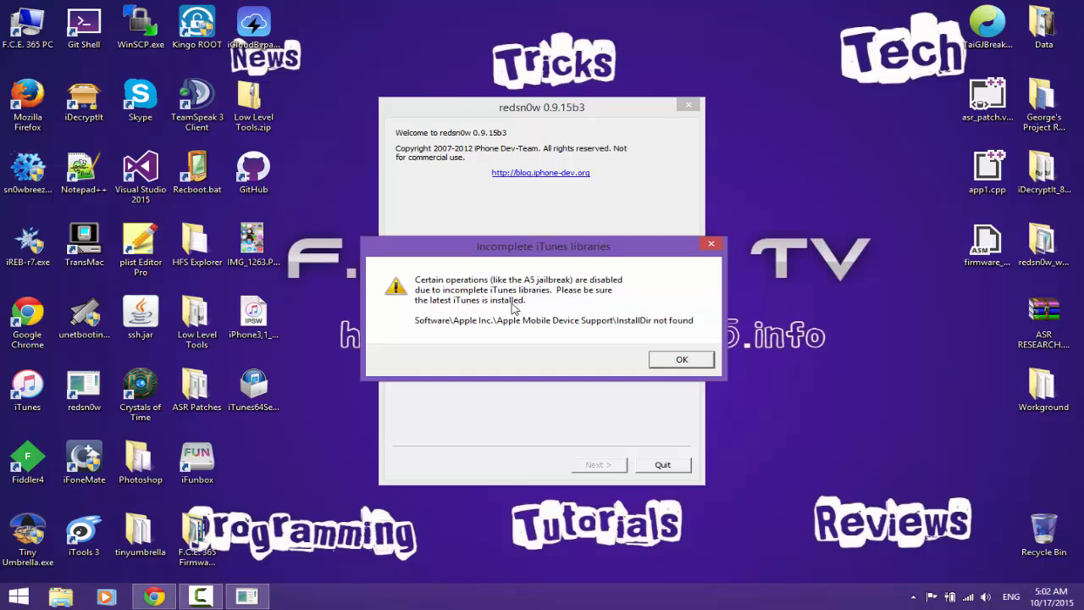
{"action": "left_click", "coordinate": [681, 360]}
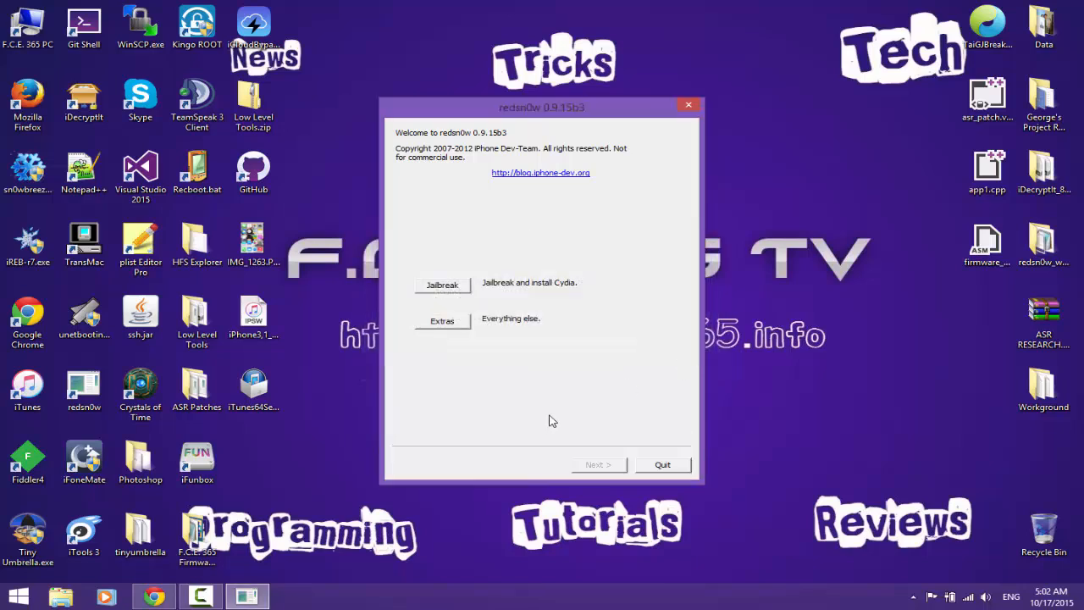
{"action": "left_click_drag", "start_coordinate": [541, 107], "coordinate": [519, 129]}
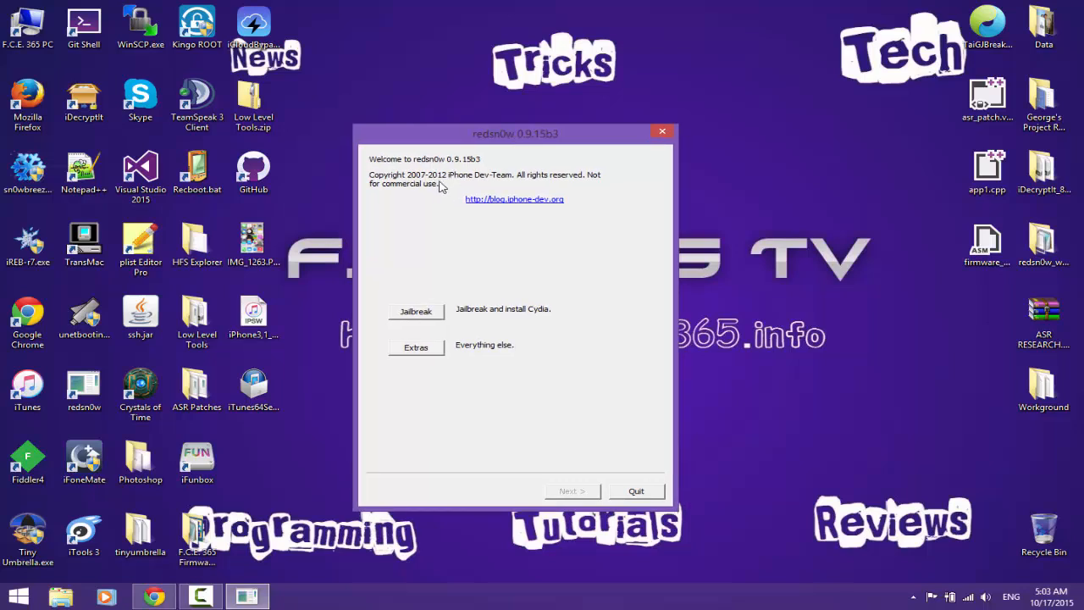
{"action": "mouse_move", "coordinate": [440, 194]}
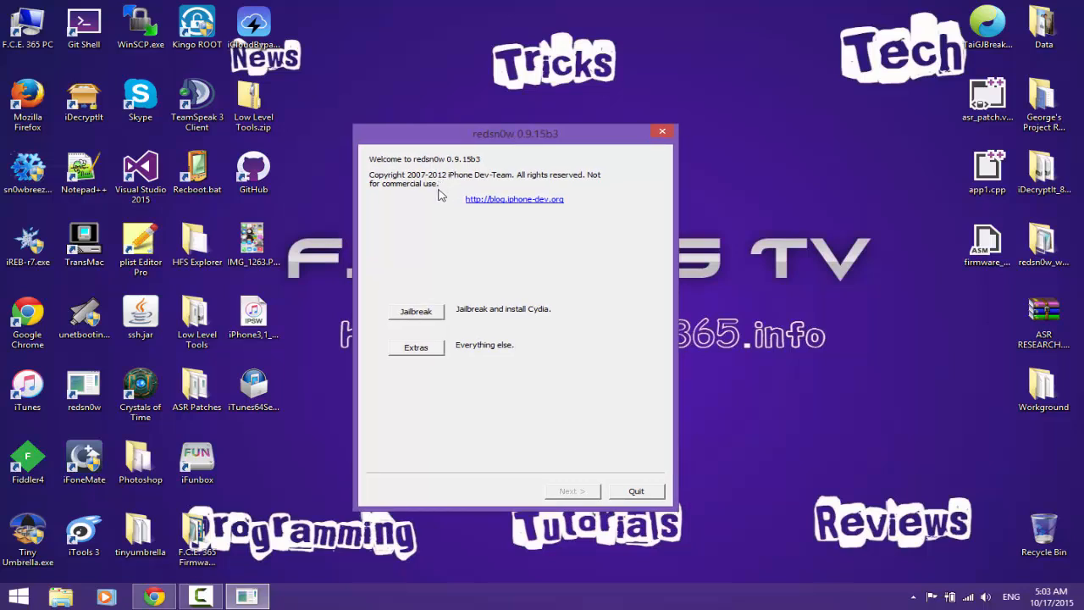
{"action": "mouse_move", "coordinate": [554, 423]}
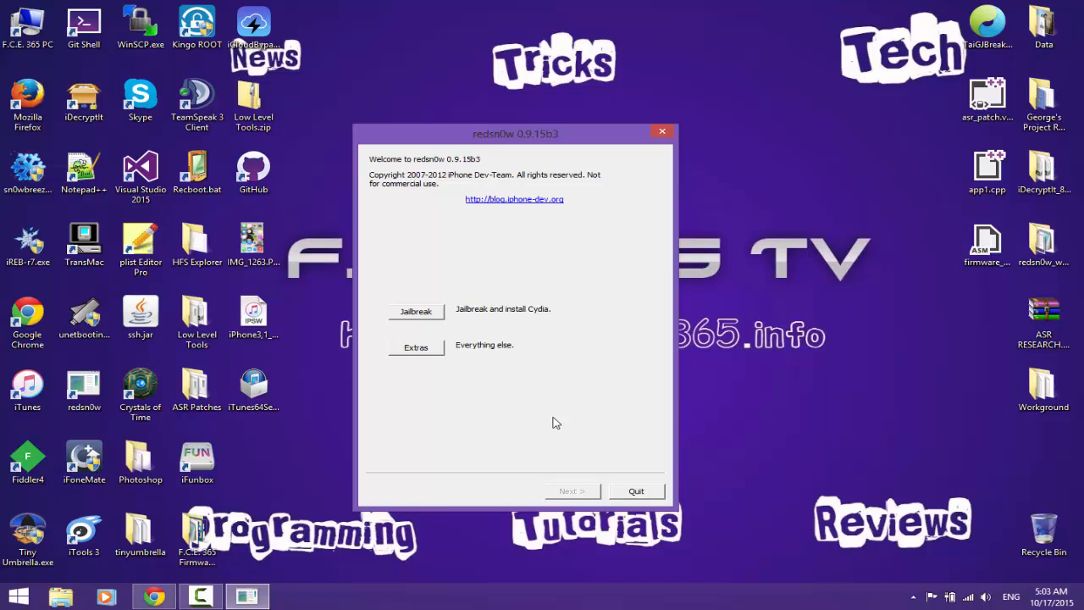
{"action": "mouse_move", "coordinate": [650, 490]}
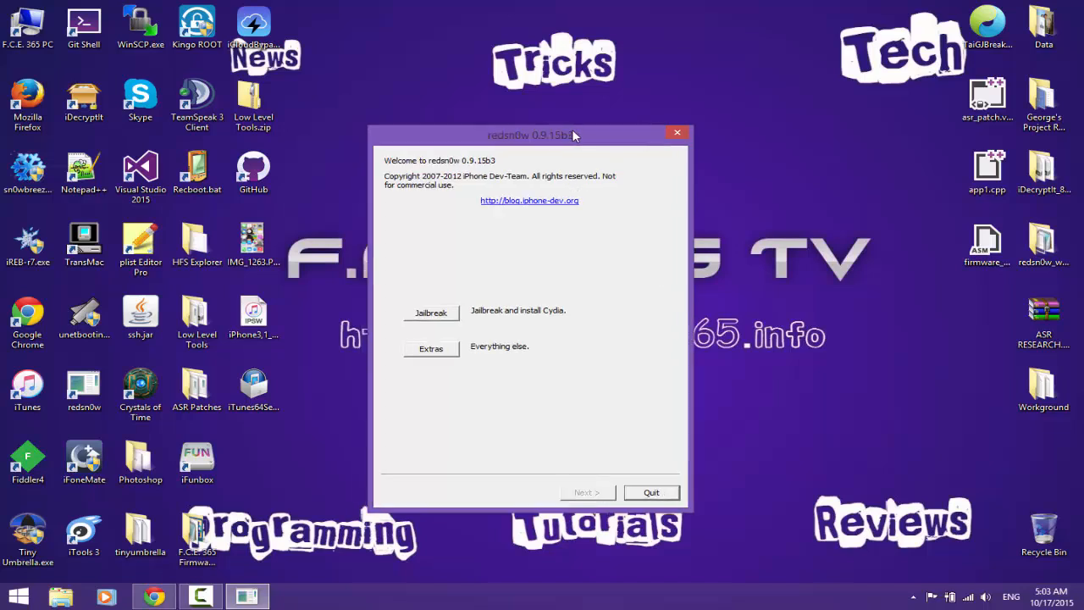
{"action": "left_click_drag", "start_coordinate": [531, 134], "coordinate": [562, 134]}
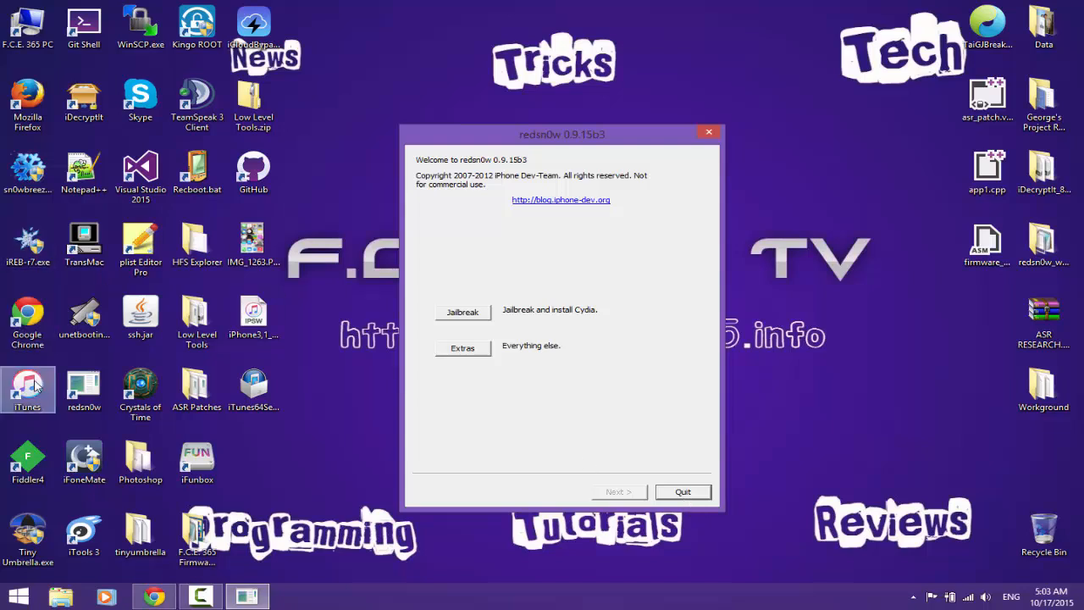
{"action": "mouse_move", "coordinate": [511, 206]}
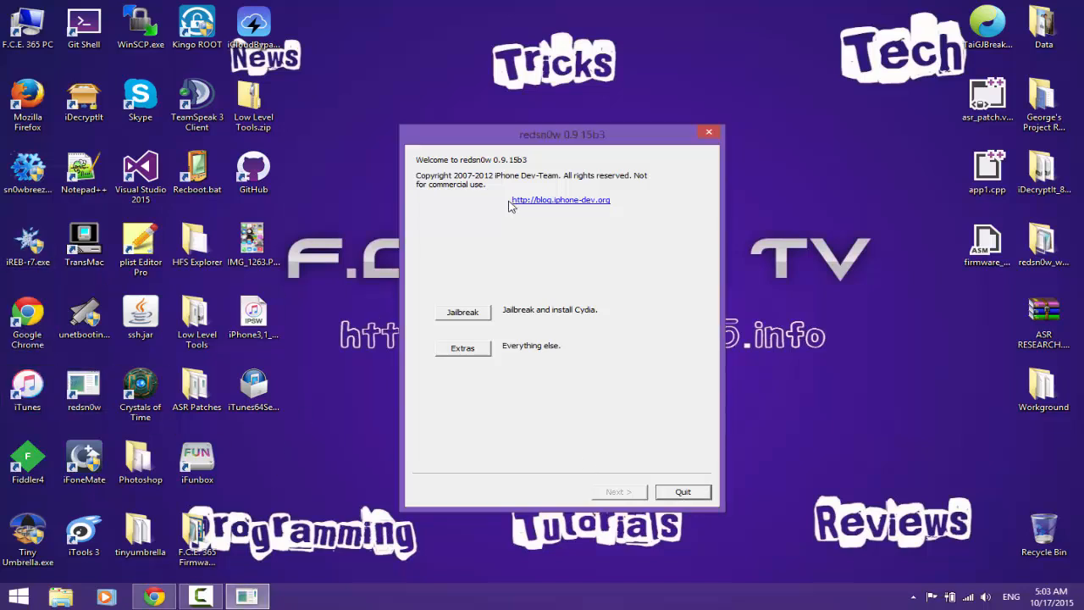
{"action": "mouse_move", "coordinate": [489, 176]}
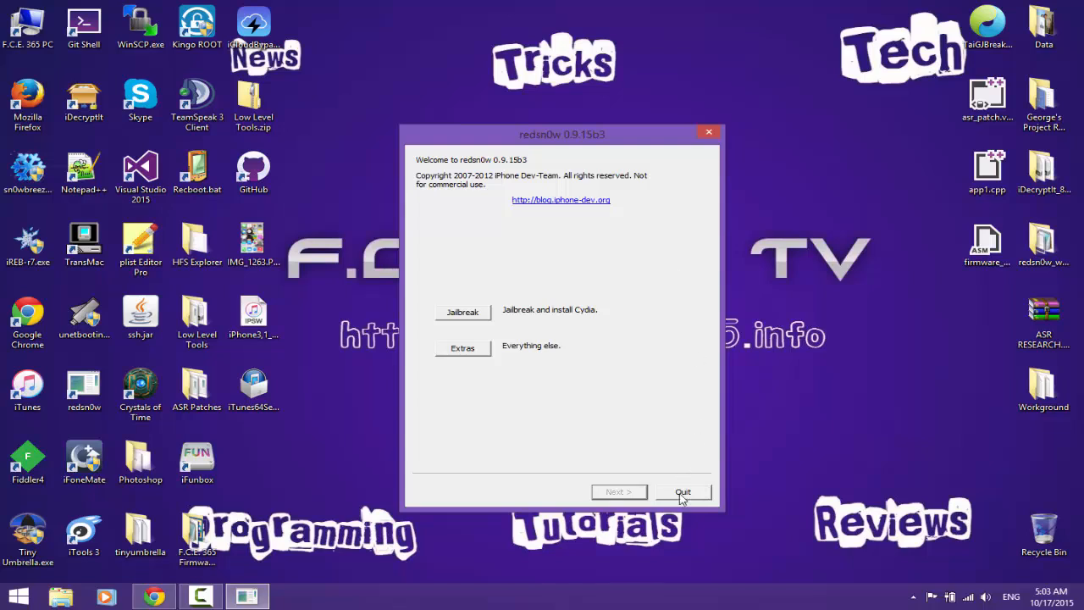
{"action": "left_click", "coordinate": [682, 492]}
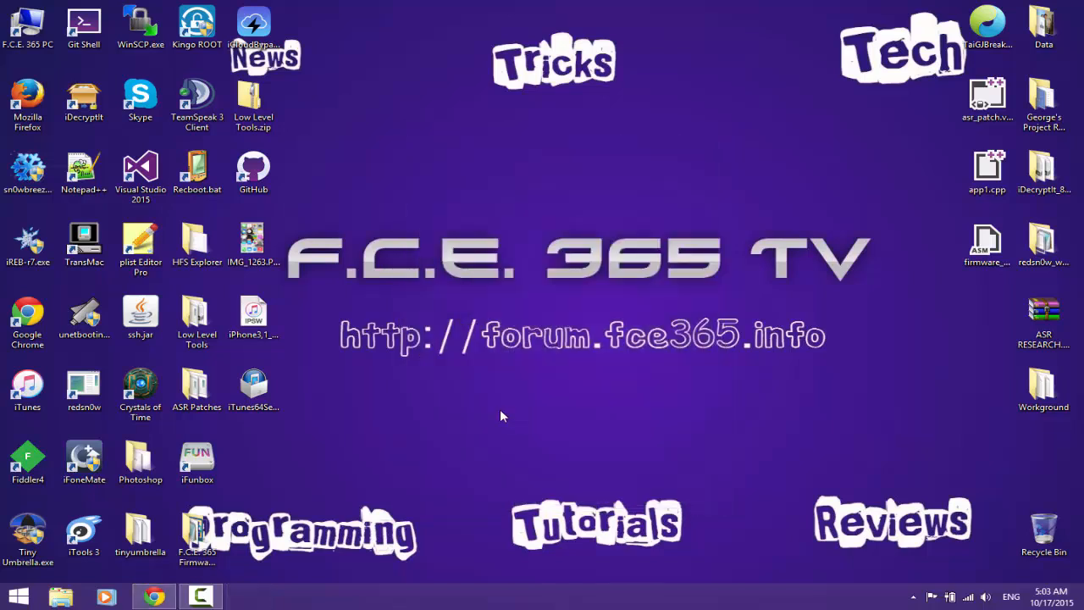
Step: Bring up the Programs and Features list of installed software
{"action": "left_click", "coordinate": [253, 388]}
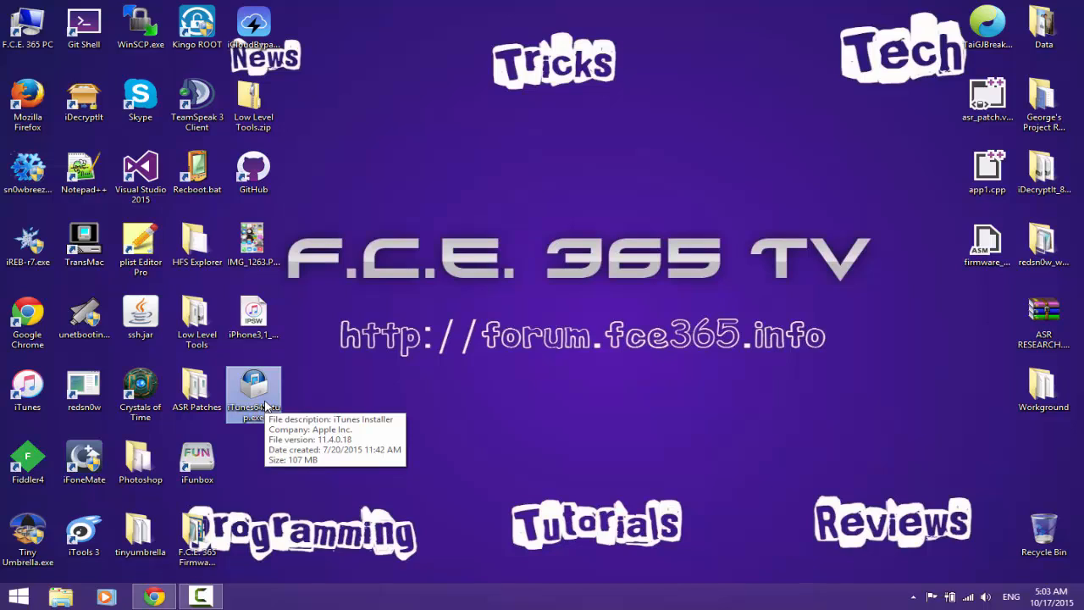
{"action": "mouse_move", "coordinate": [326, 411]}
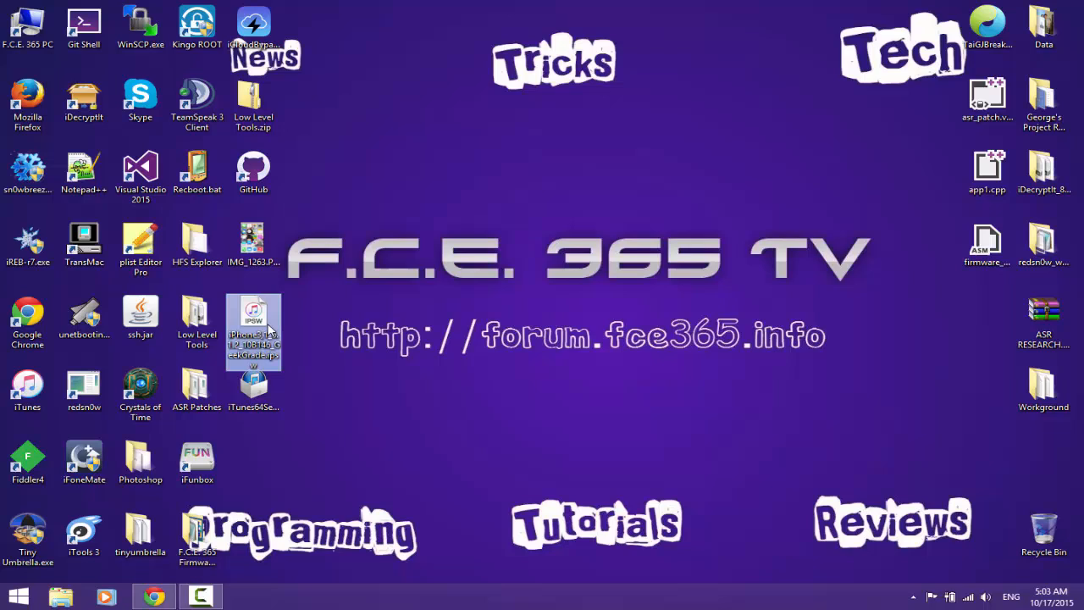
{"action": "mouse_move", "coordinate": [336, 414]}
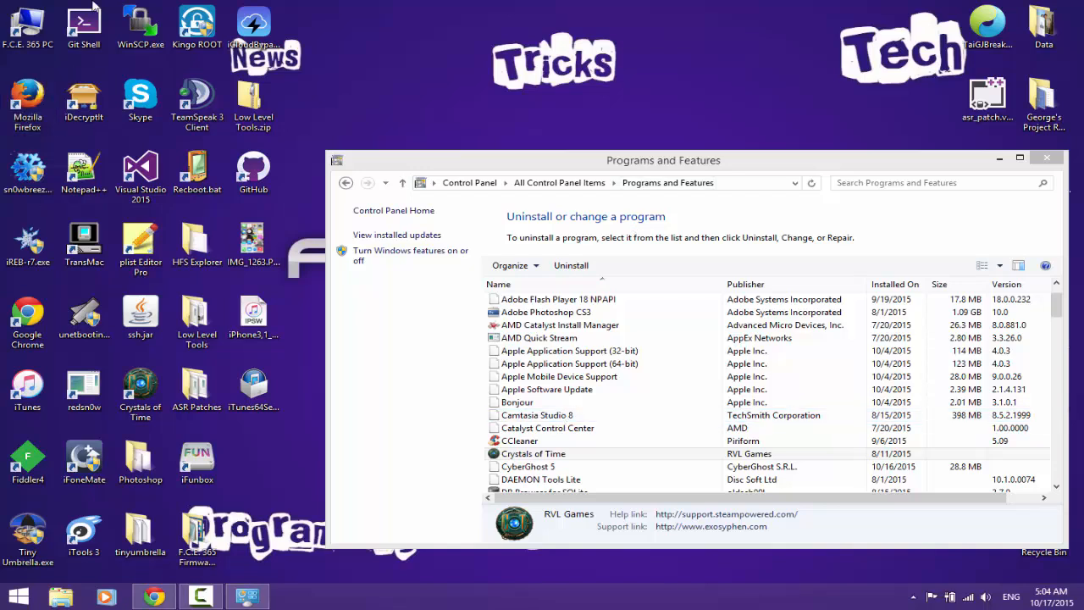
Step: Select Apple Software Update, Application Support and Mobile Device Support in the program list
{"action": "left_click", "coordinate": [520, 441]}
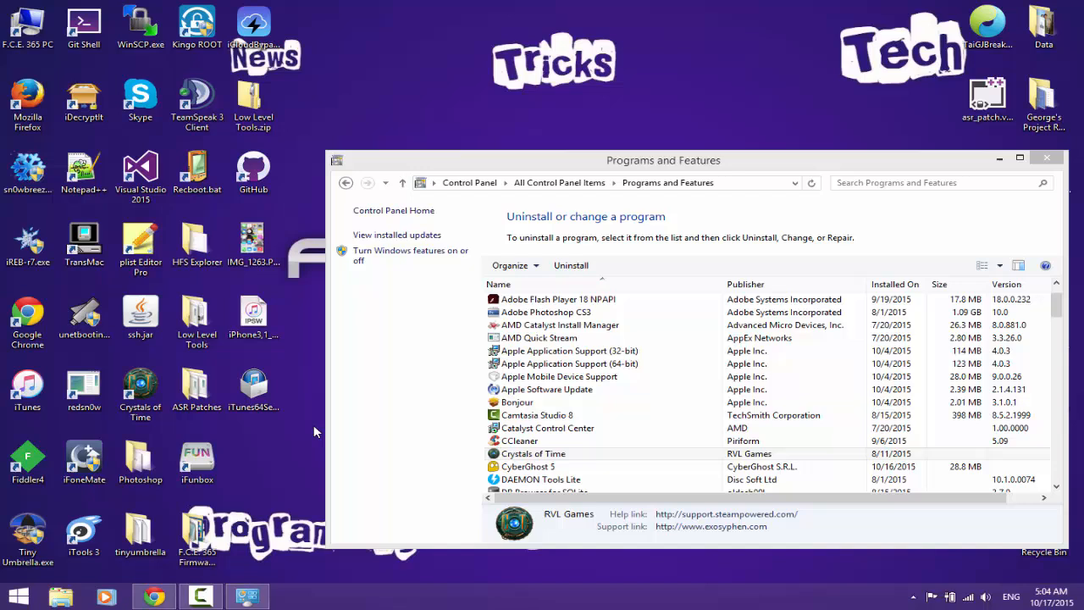
{"action": "left_click", "coordinate": [517, 402]}
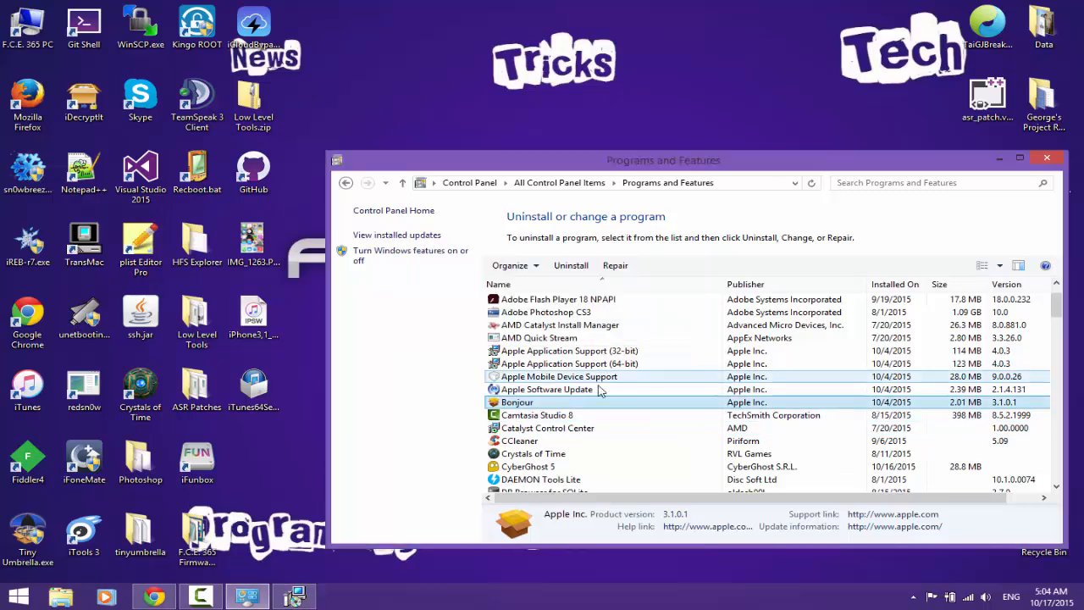
{"action": "left_click", "coordinate": [547, 389]}
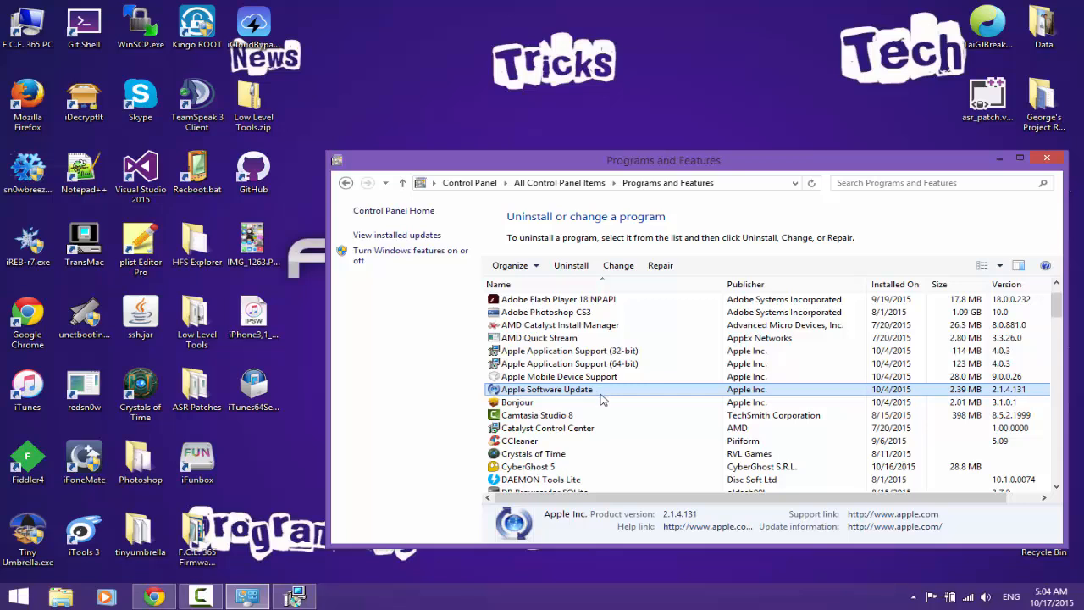
{"action": "left_click", "coordinate": [570, 363]}
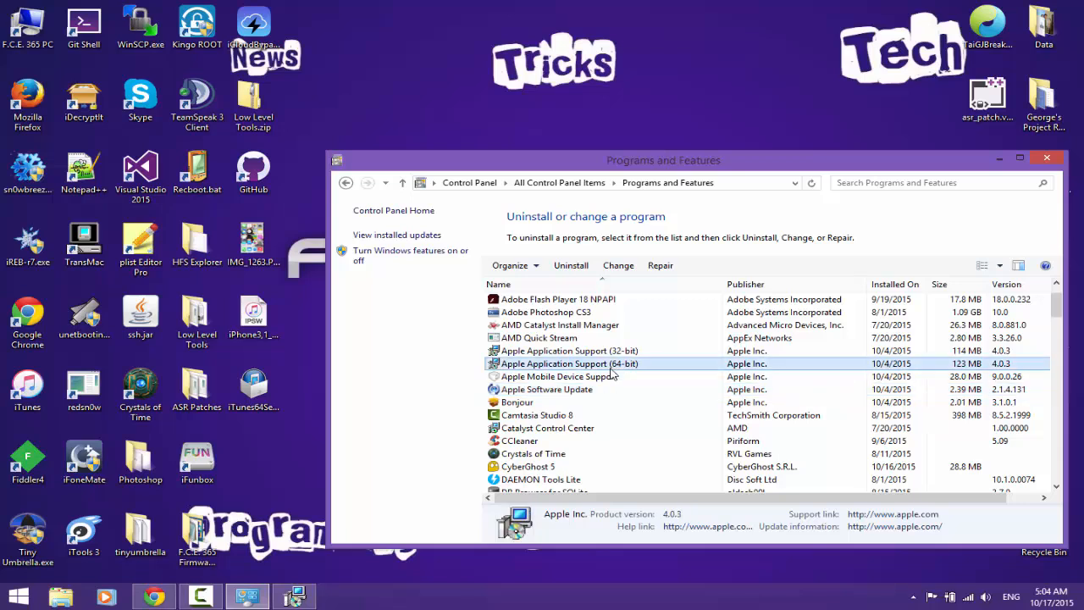
{"action": "mouse_move", "coordinate": [625, 371]}
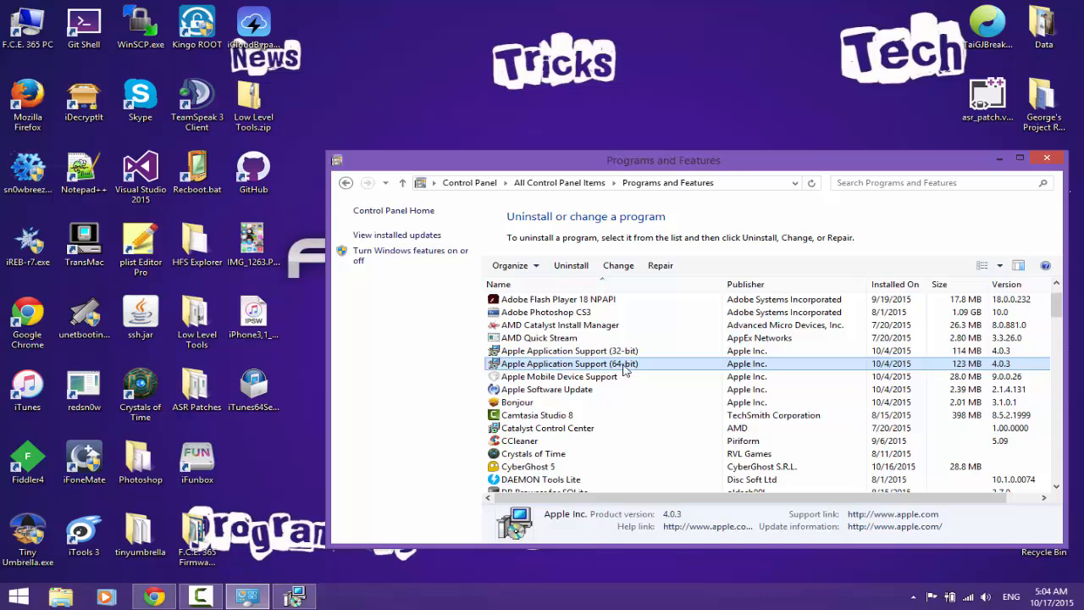
{"action": "left_click", "coordinate": [560, 377]}
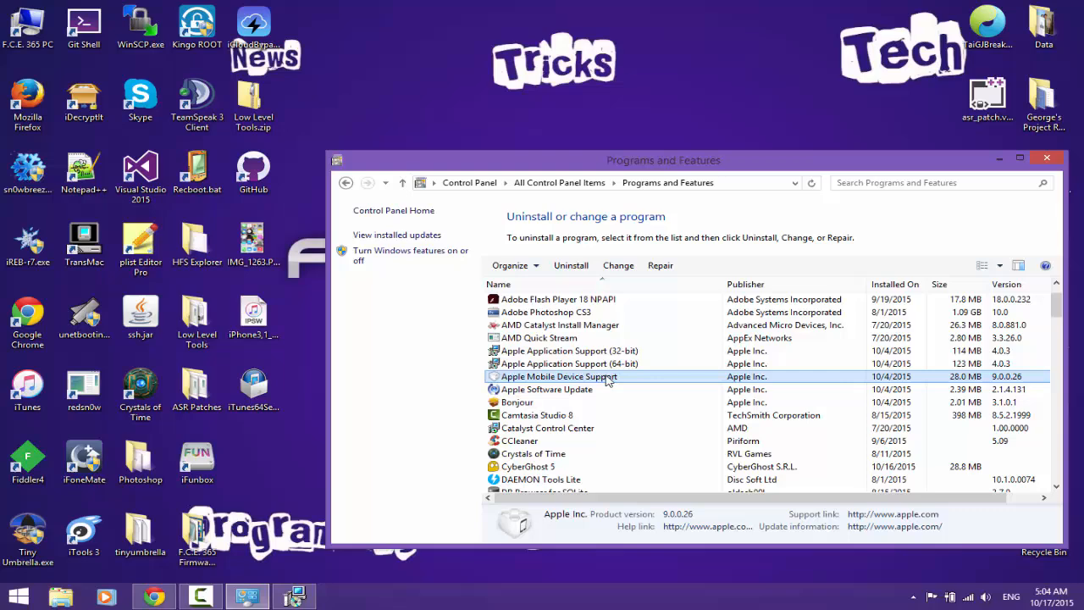
{"action": "scroll", "scroll_direction": "down", "scroll_amount": 3}
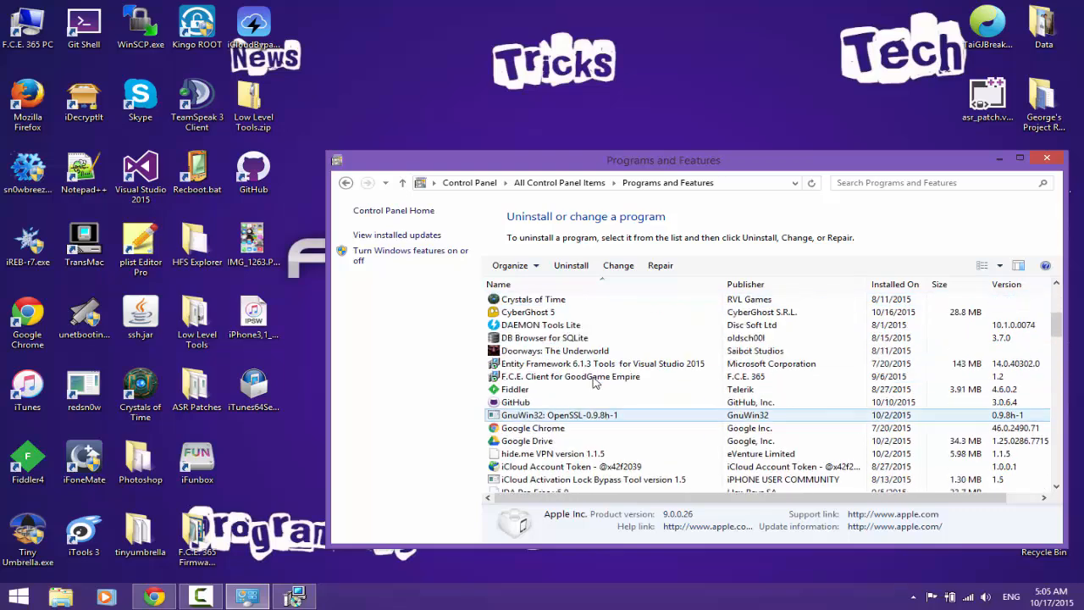
{"action": "scroll", "scroll_direction": "down", "scroll_amount": 3}
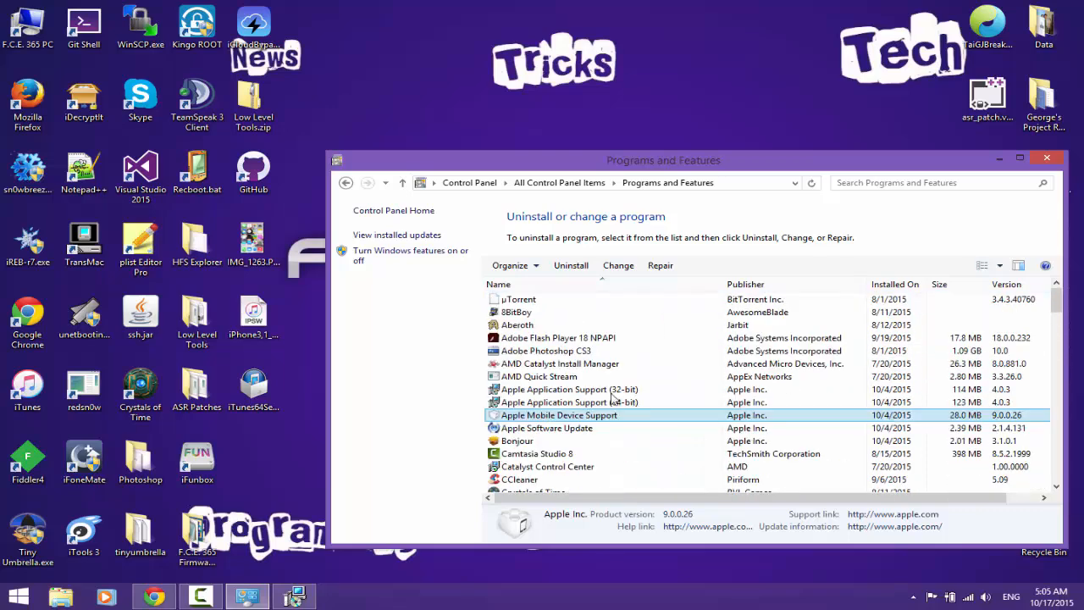
Step: Remove Apple Mobile Device Support, Application Support (64-bit) and Apple Software Update
{"action": "left_click", "coordinate": [568, 389]}
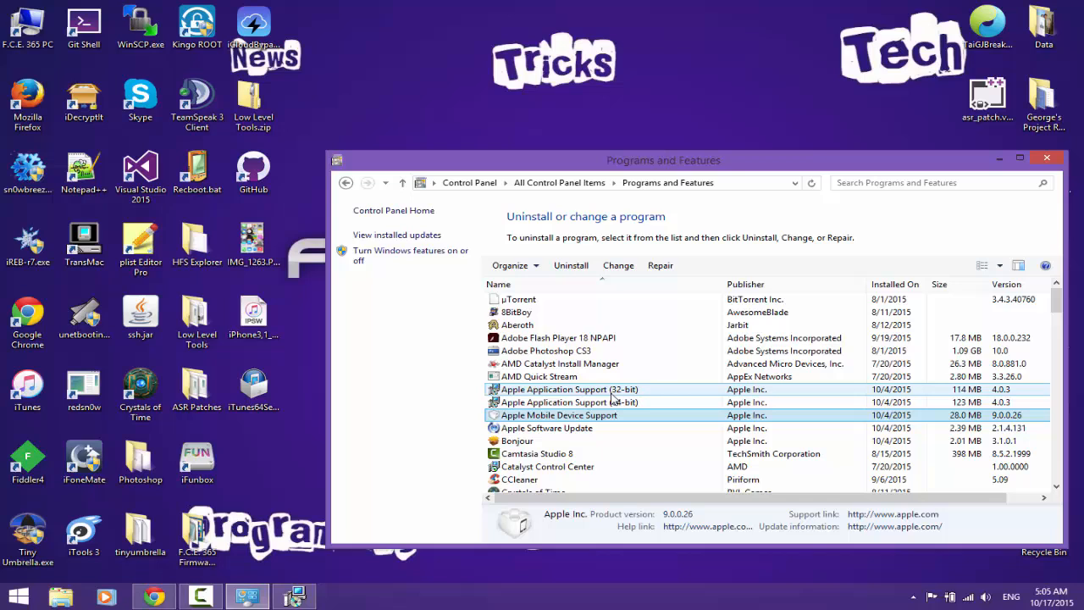
{"action": "left_click", "coordinate": [568, 402]}
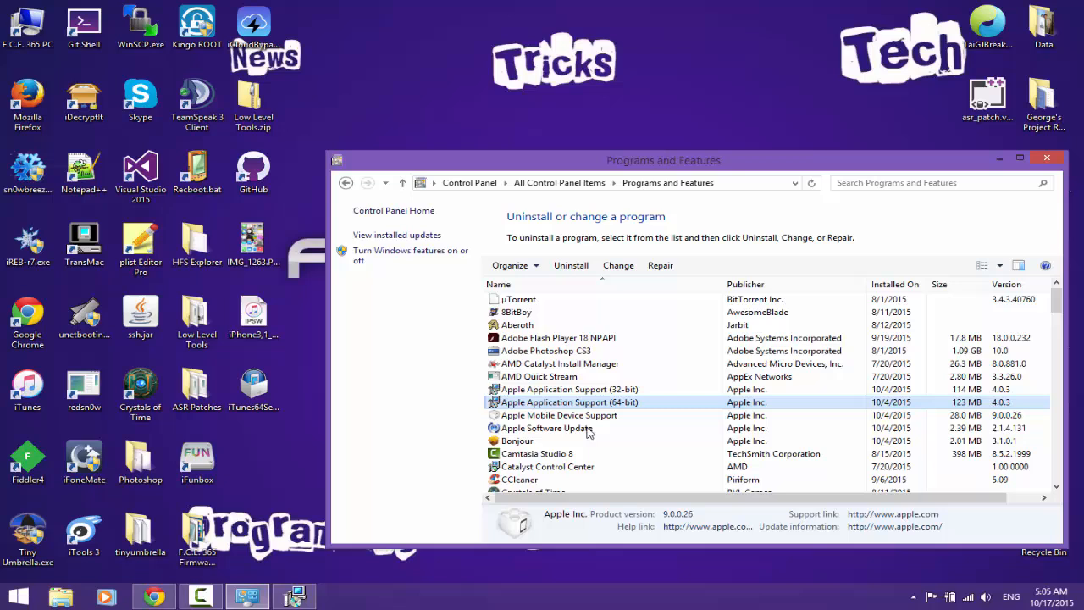
{"action": "left_click", "coordinate": [547, 428]}
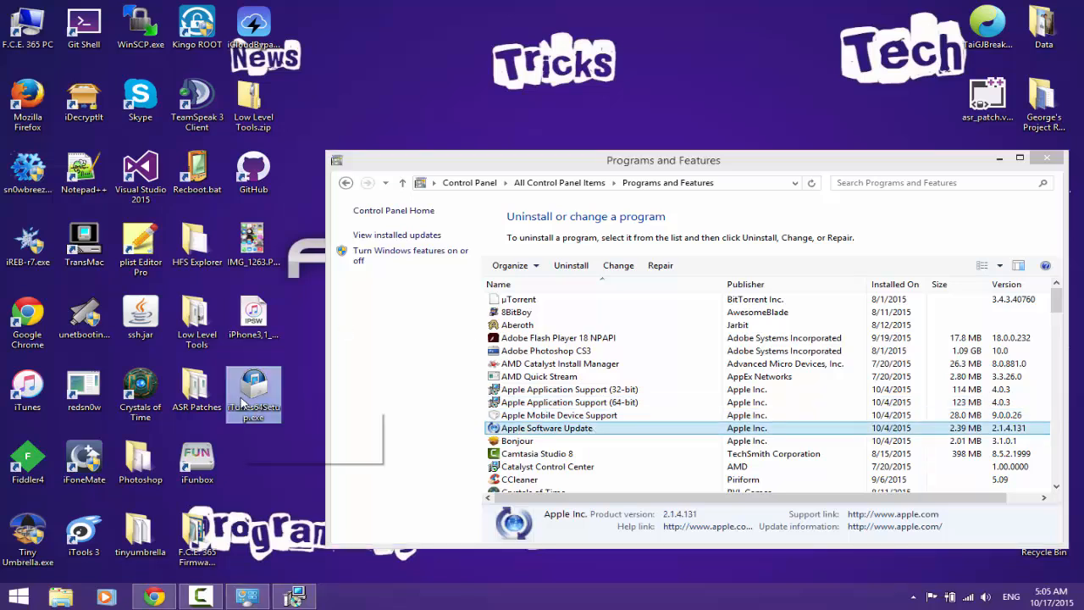
{"action": "mouse_move", "coordinate": [253, 388]}
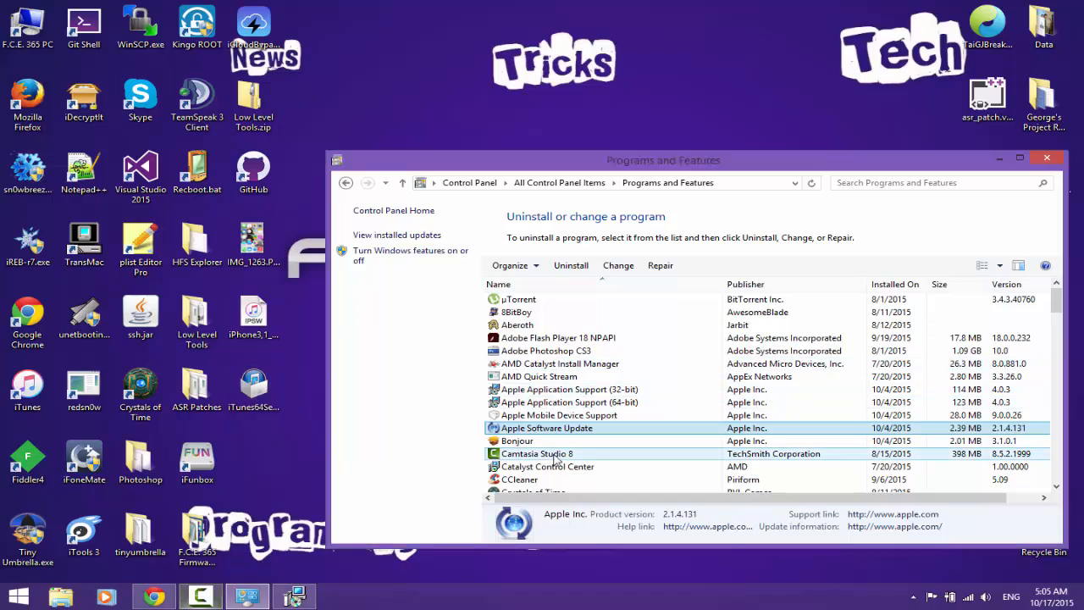
{"action": "left_click", "coordinate": [568, 389]}
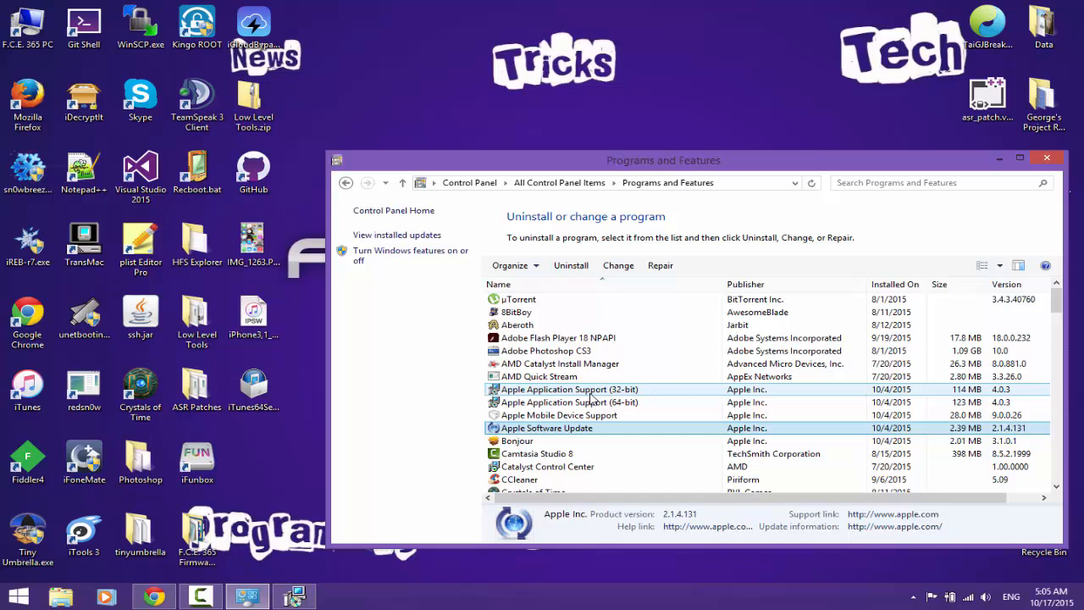
{"action": "left_click", "coordinate": [570, 402]}
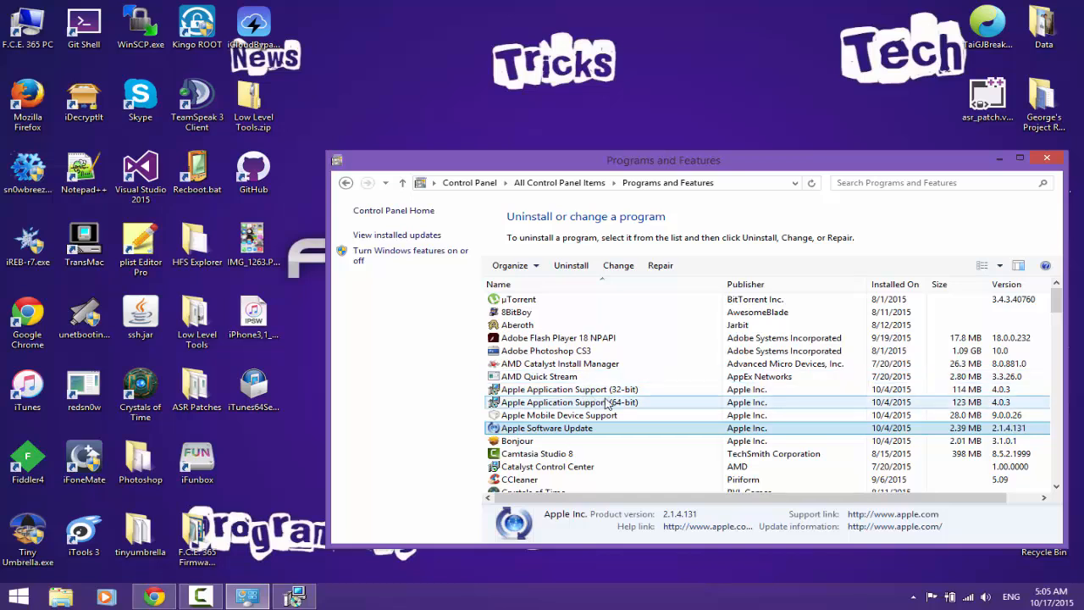
{"action": "left_click", "coordinate": [570, 402]}
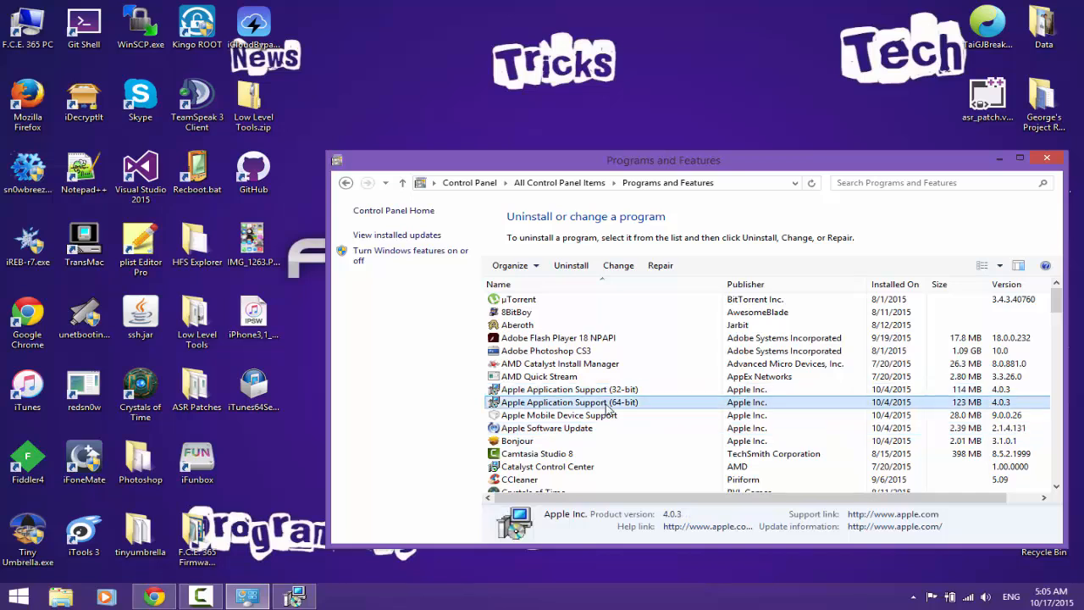
{"action": "left_click", "coordinate": [548, 428]}
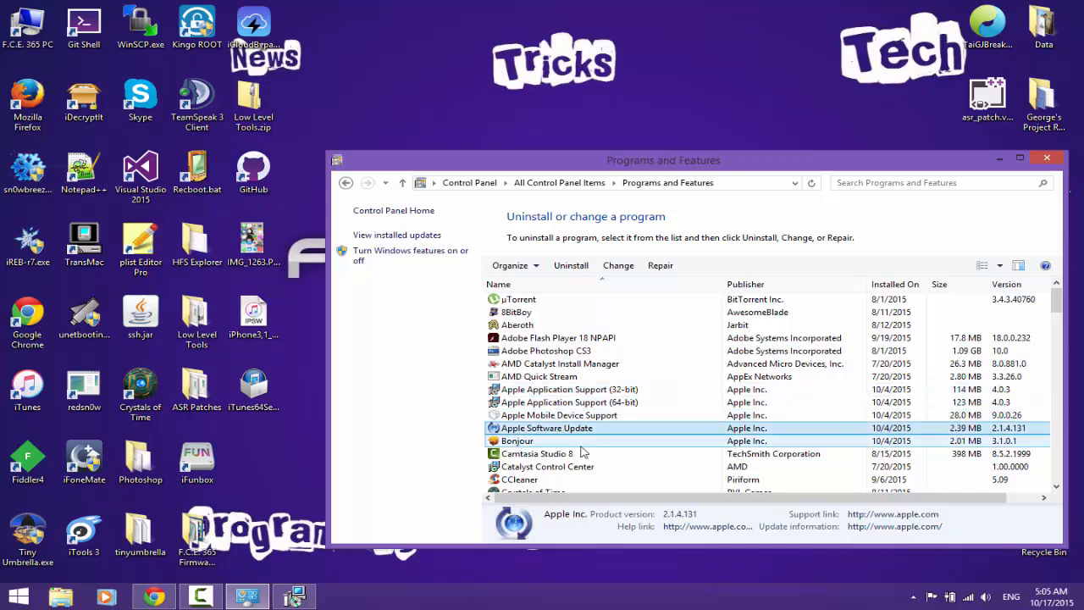
Step: Review the remaining installed programs, then close Programs and Features
{"action": "left_click", "coordinate": [518, 441]}
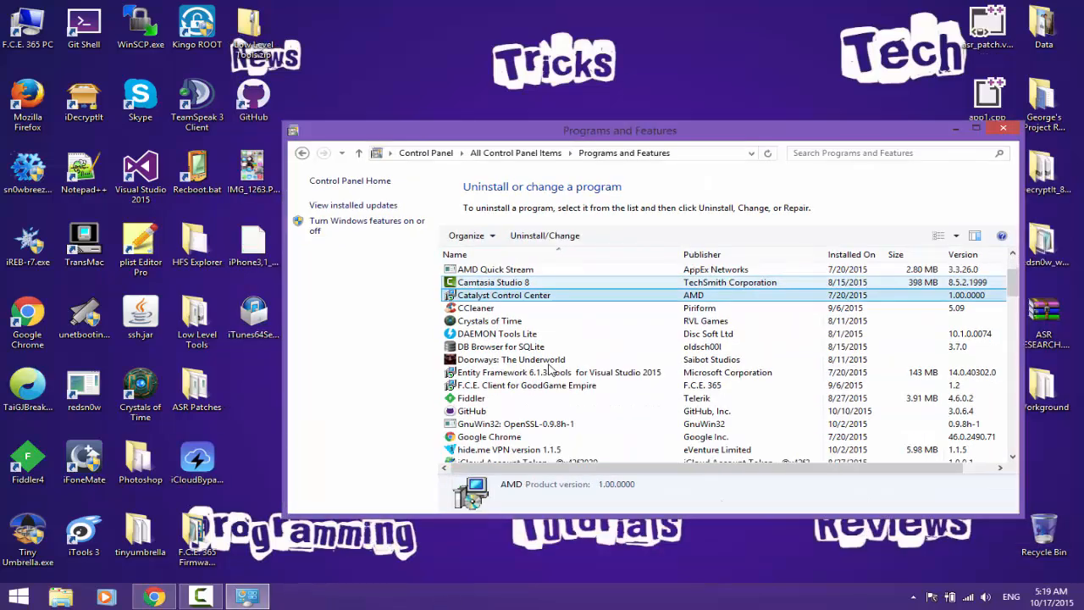
{"action": "scroll", "scroll_direction": "down", "scroll_amount": 3}
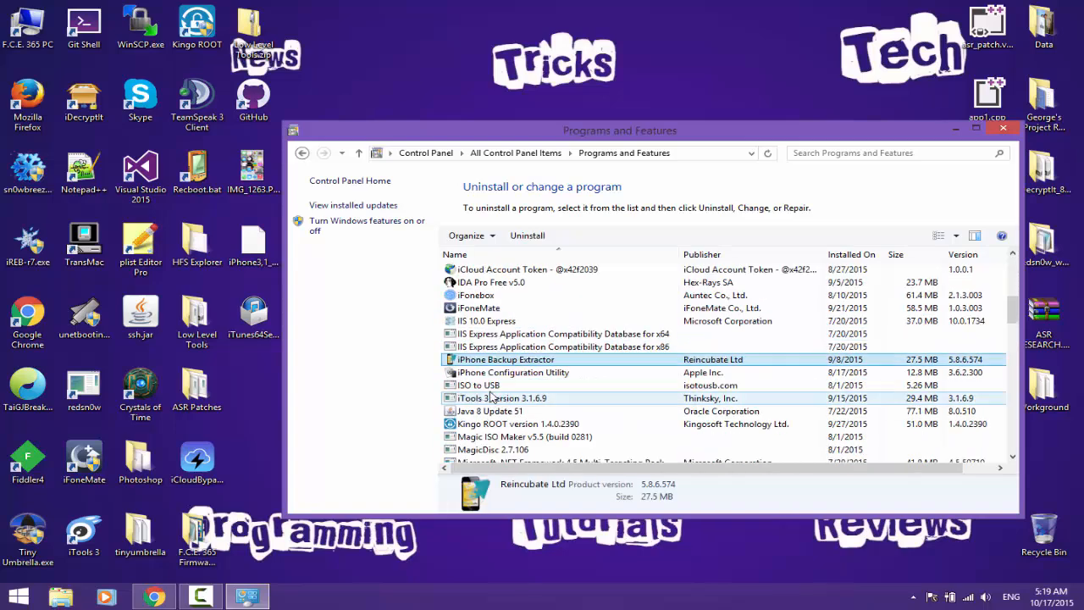
{"action": "scroll", "scroll_direction": "up", "scroll_amount": 3}
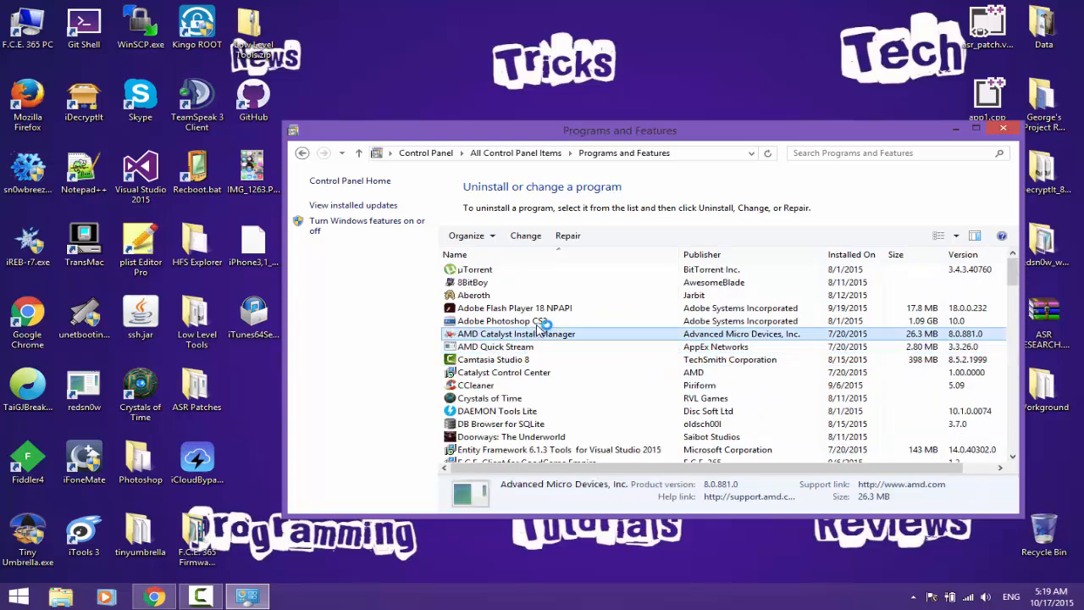
{"action": "left_click", "coordinate": [493, 359]}
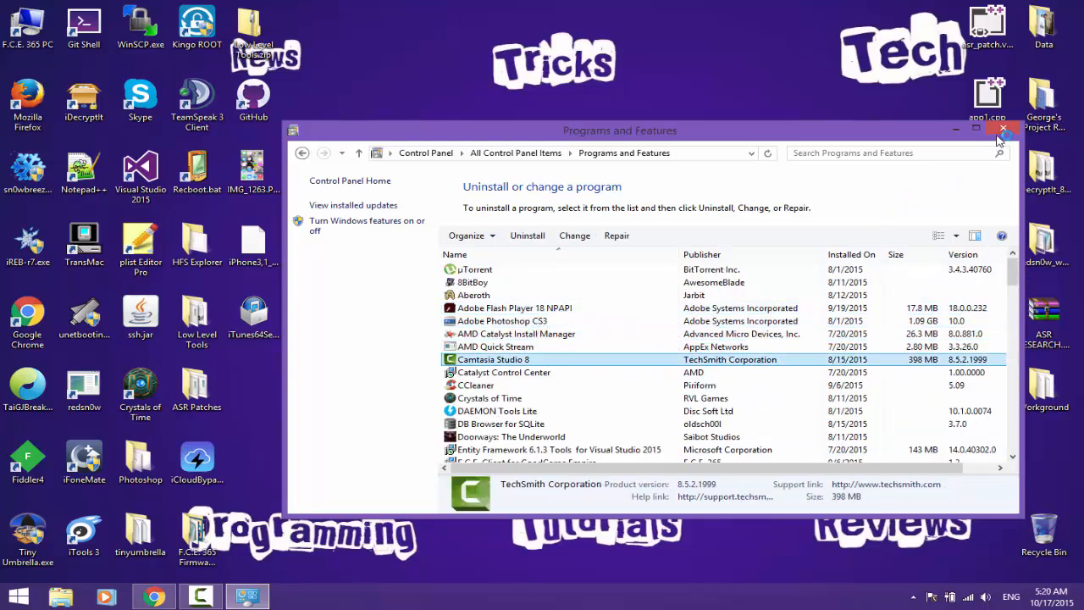
{"action": "left_click", "coordinate": [1005, 129]}
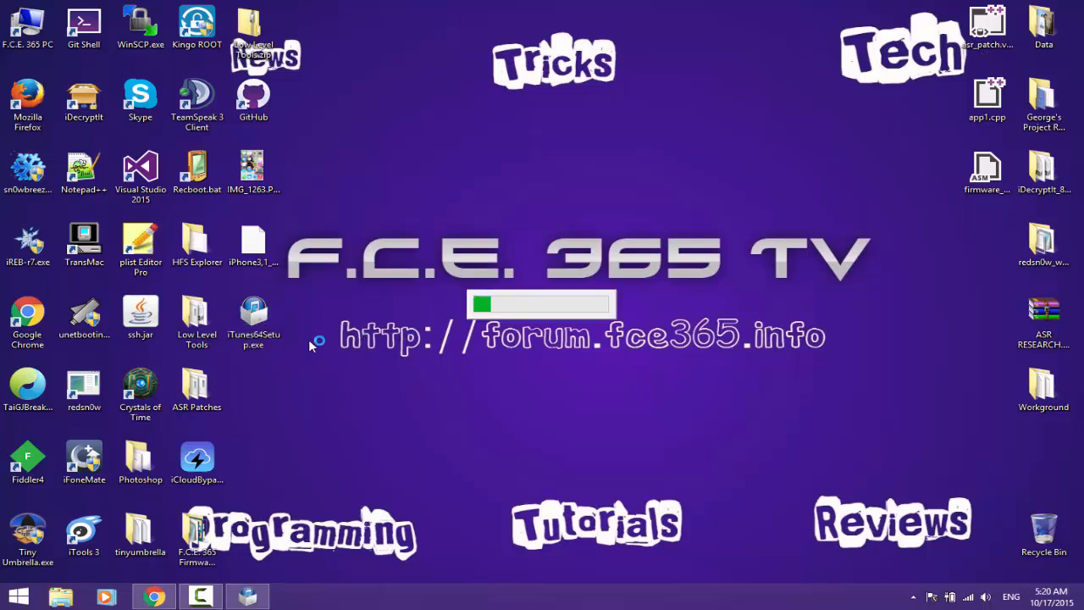
{"action": "mouse_move", "coordinate": [288, 369]}
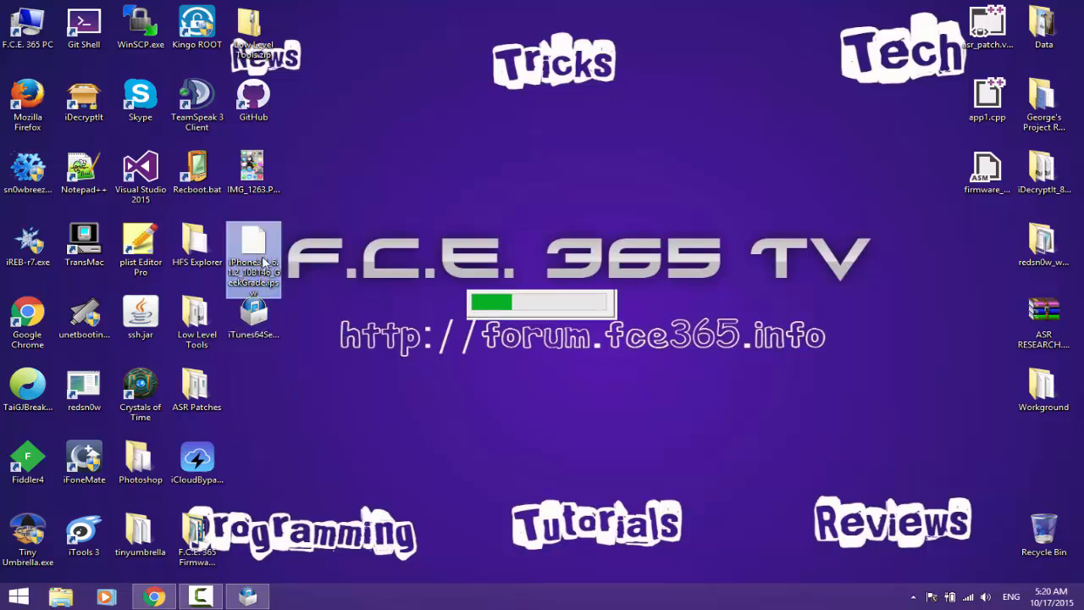
{"action": "mouse_move", "coordinate": [254, 254]}
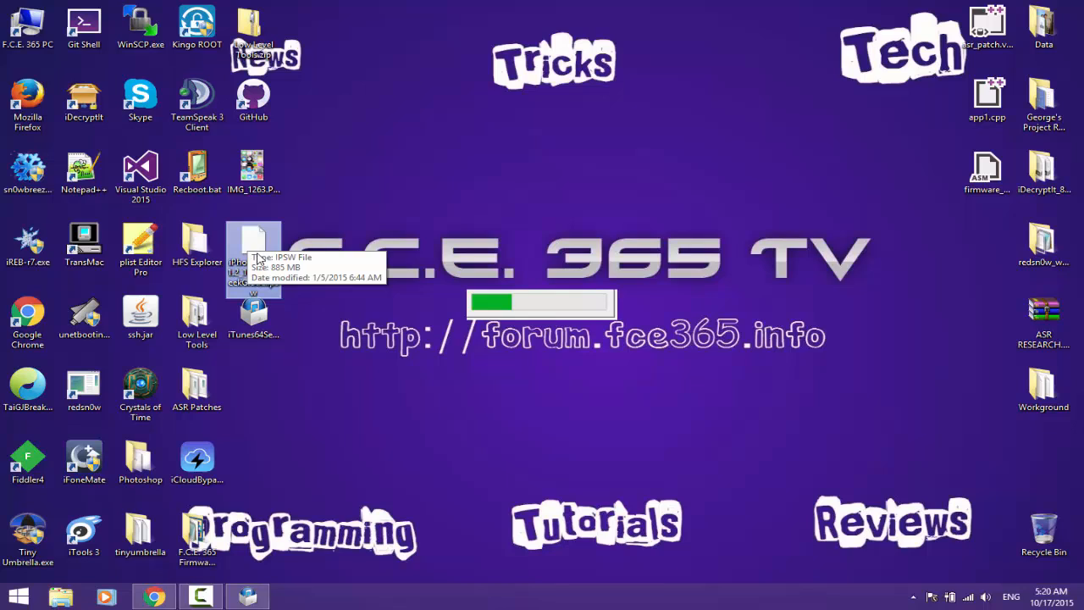
{"action": "mouse_move", "coordinate": [508, 221]}
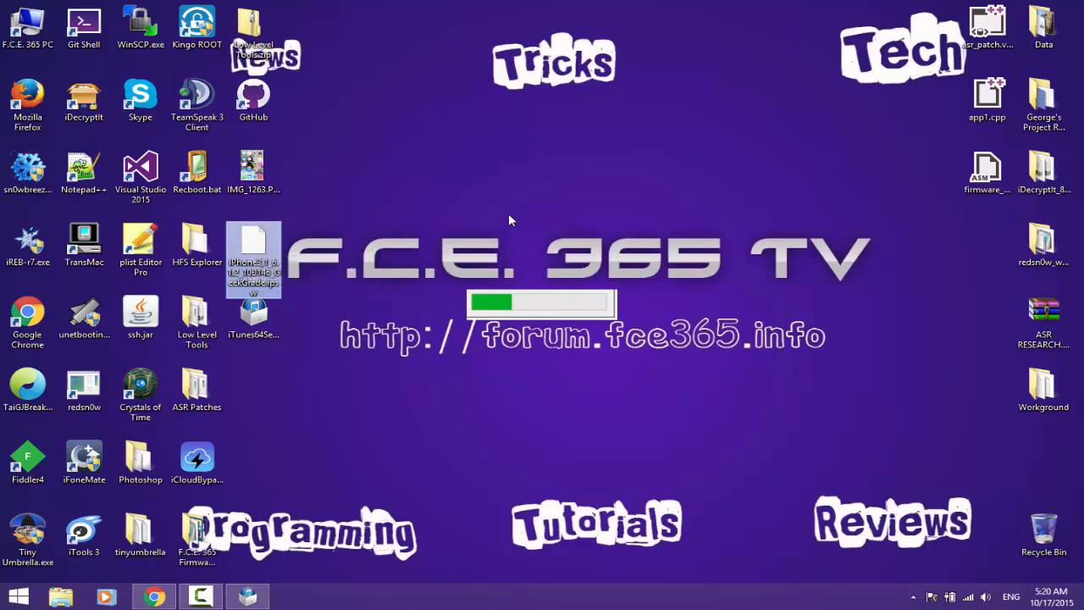
{"action": "mouse_move", "coordinate": [255, 245]}
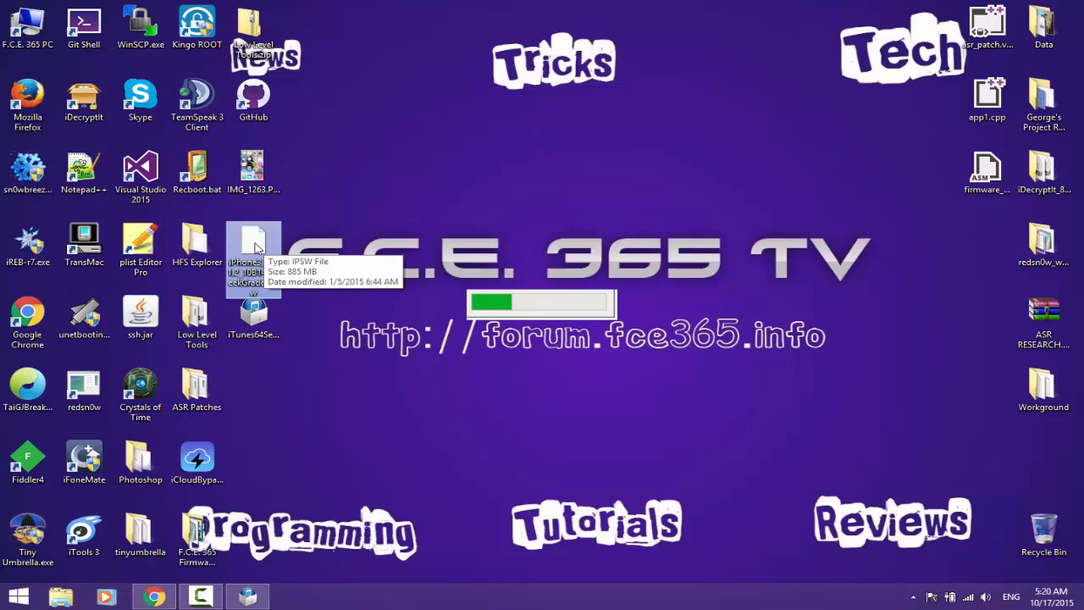
{"action": "mouse_move", "coordinate": [343, 224]}
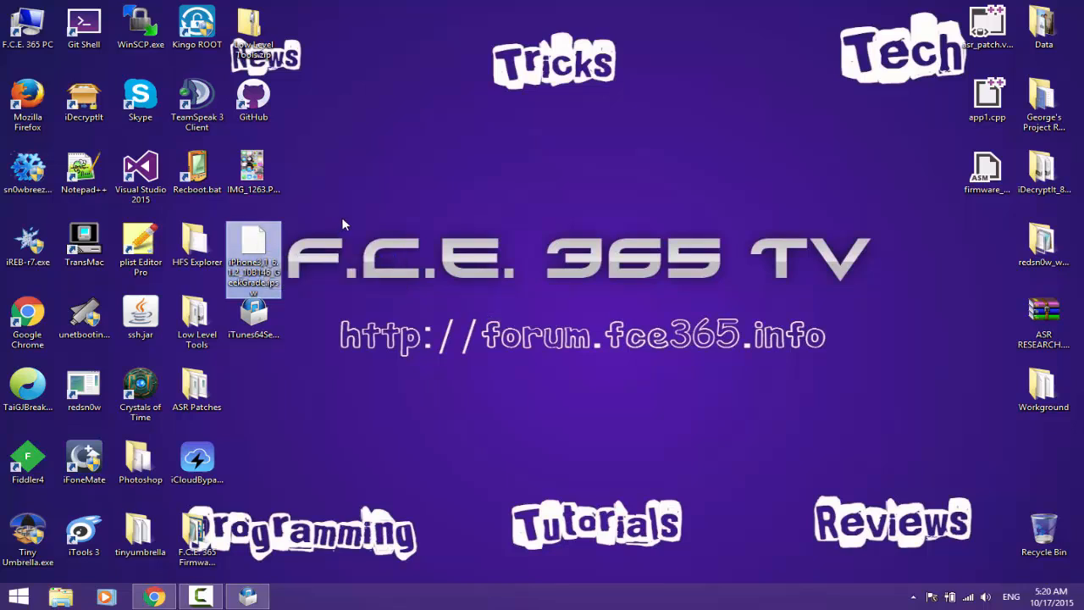
Step: Launch iTunes64Setup.exe from the desktop to show the installer welcome screen
{"action": "double_click", "coordinate": [252, 246]}
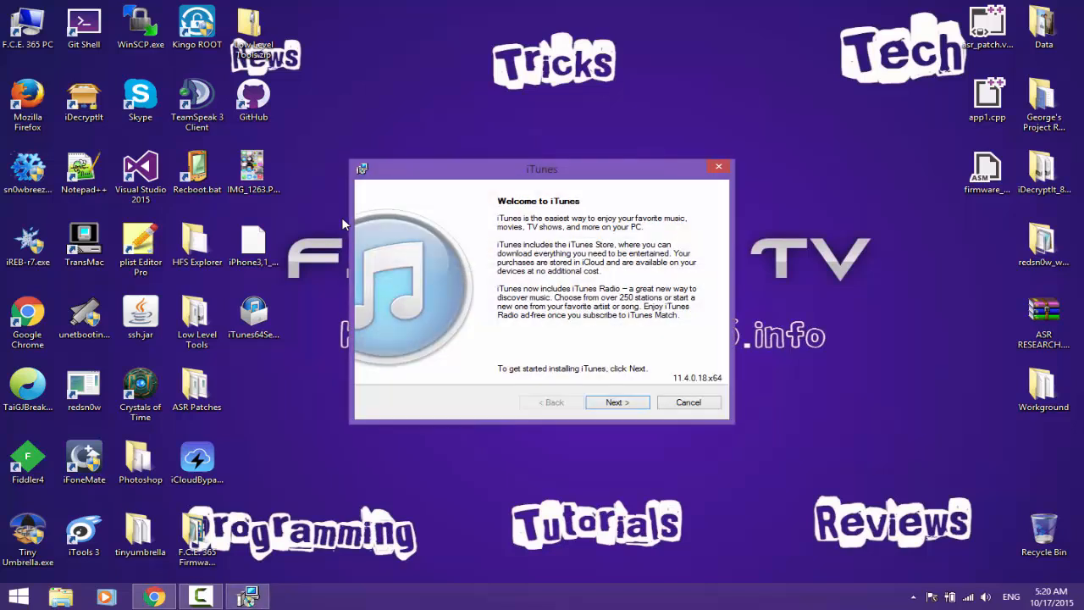
{"action": "mouse_move", "coordinate": [673, 385]}
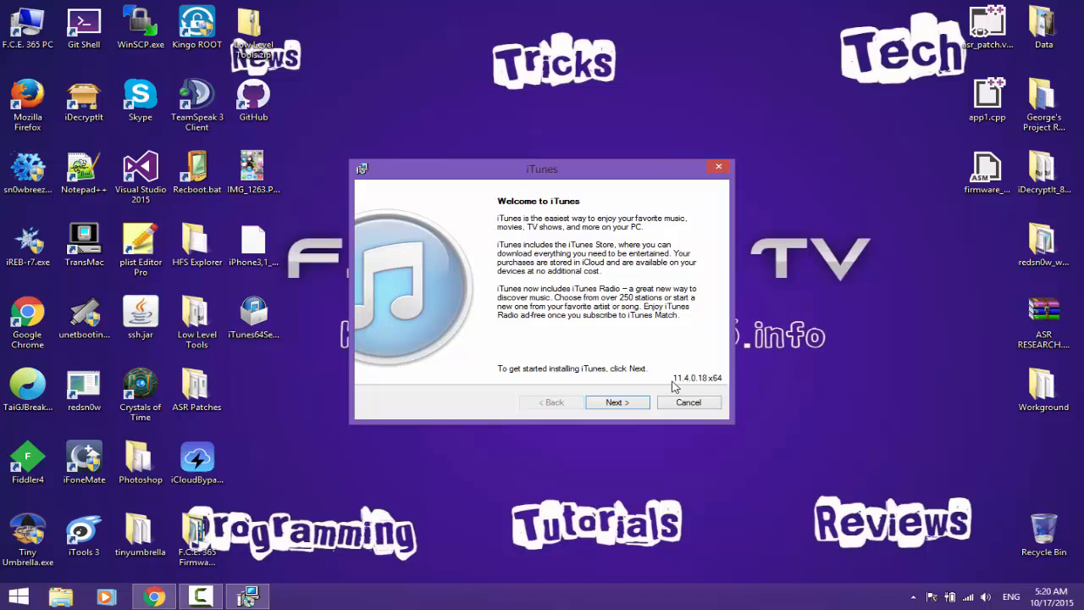
{"action": "mouse_move", "coordinate": [694, 387]}
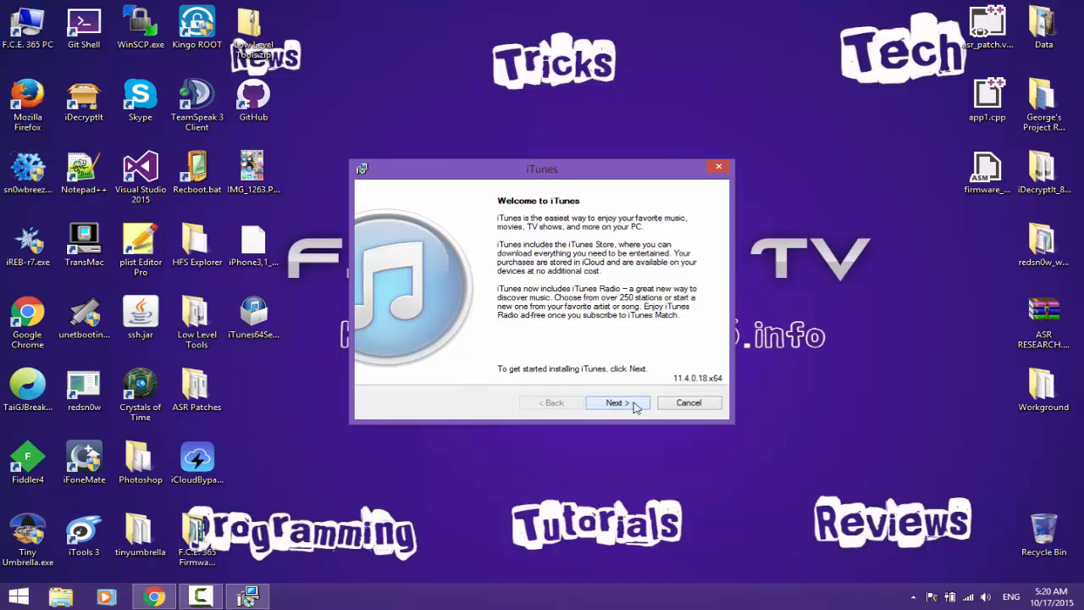
Step: Install iTunes with 'default player for audio files' unchecked
{"action": "left_click", "coordinate": [616, 402]}
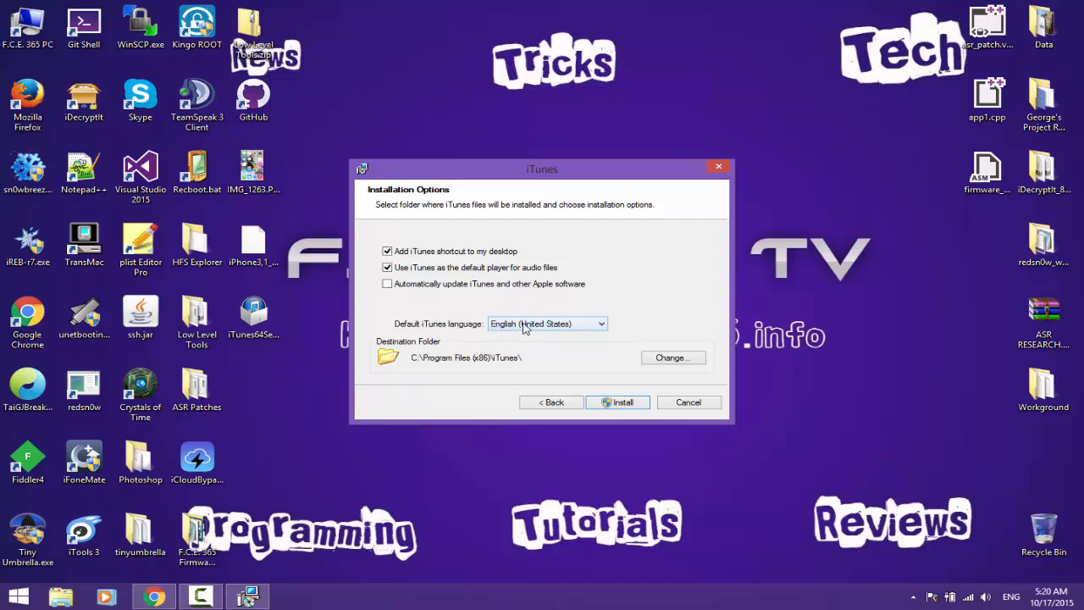
{"action": "mouse_move", "coordinate": [453, 271]}
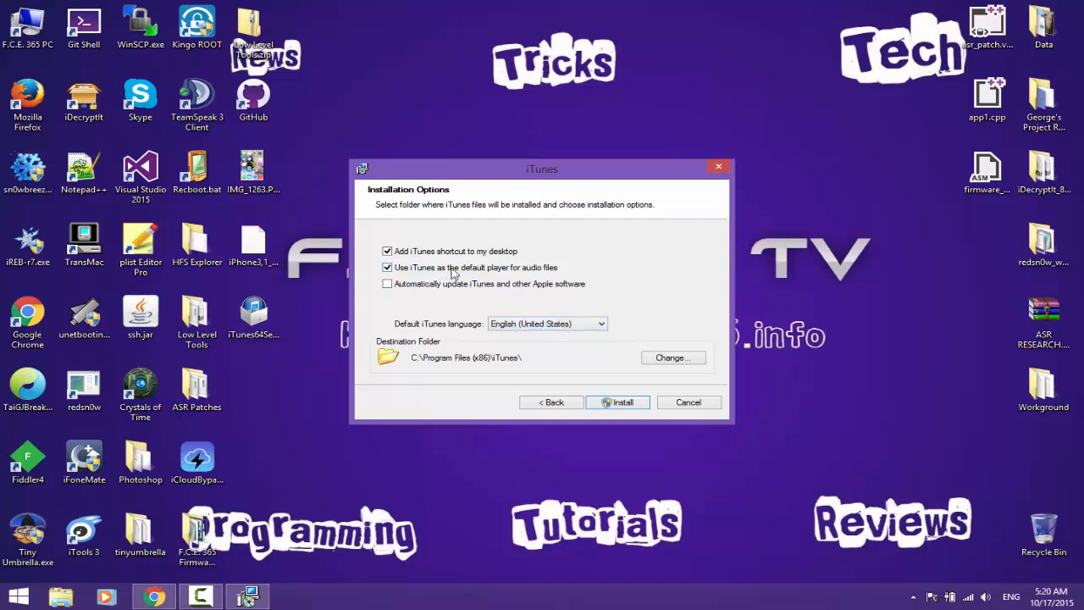
{"action": "left_click", "coordinate": [387, 266]}
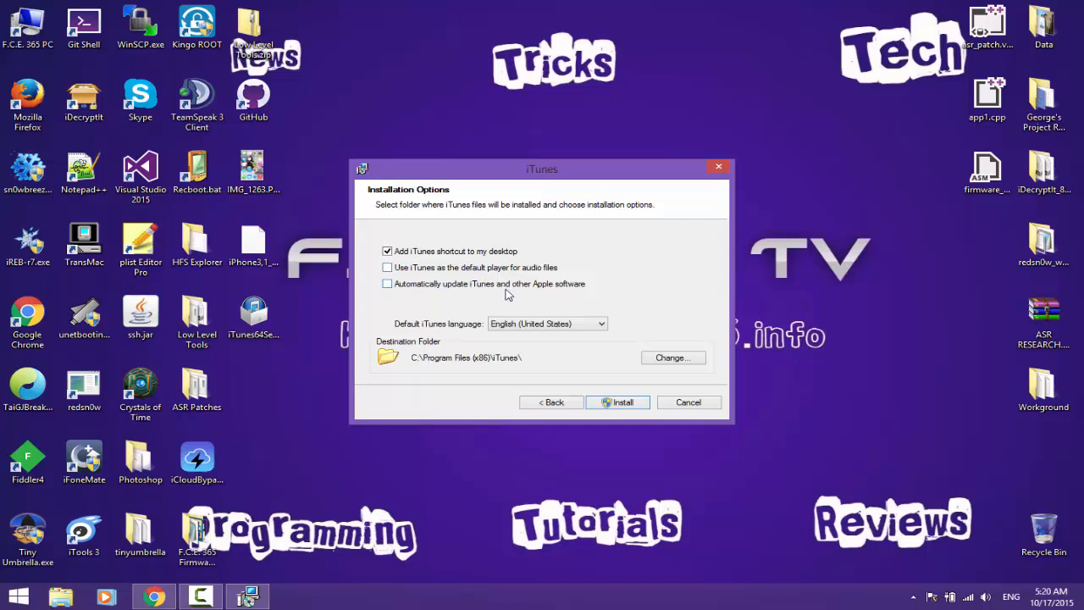
{"action": "left_click", "coordinate": [618, 401]}
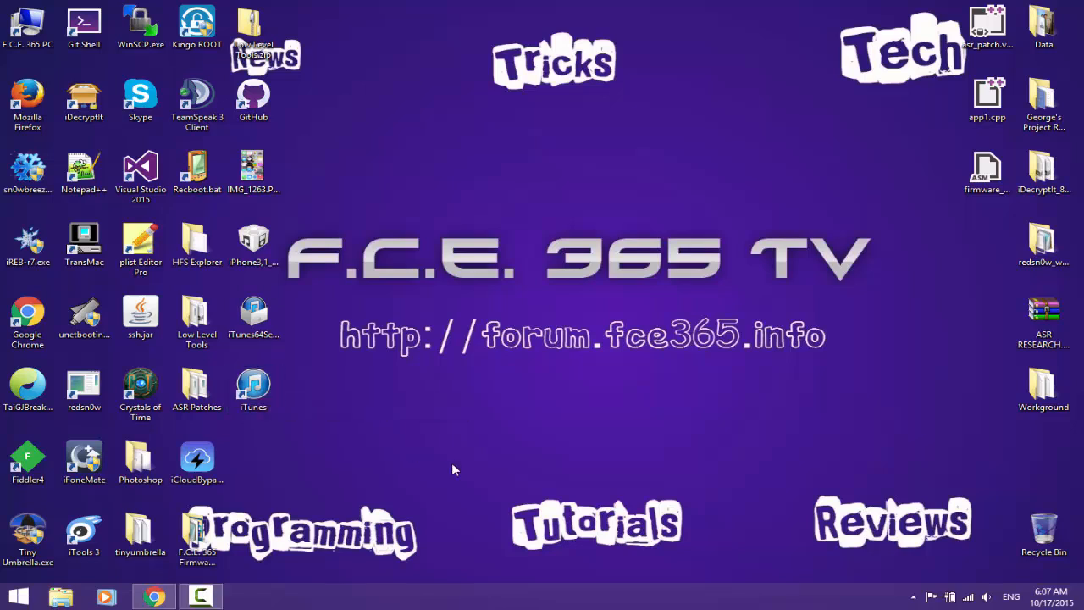
{"action": "mouse_move", "coordinate": [313, 409]}
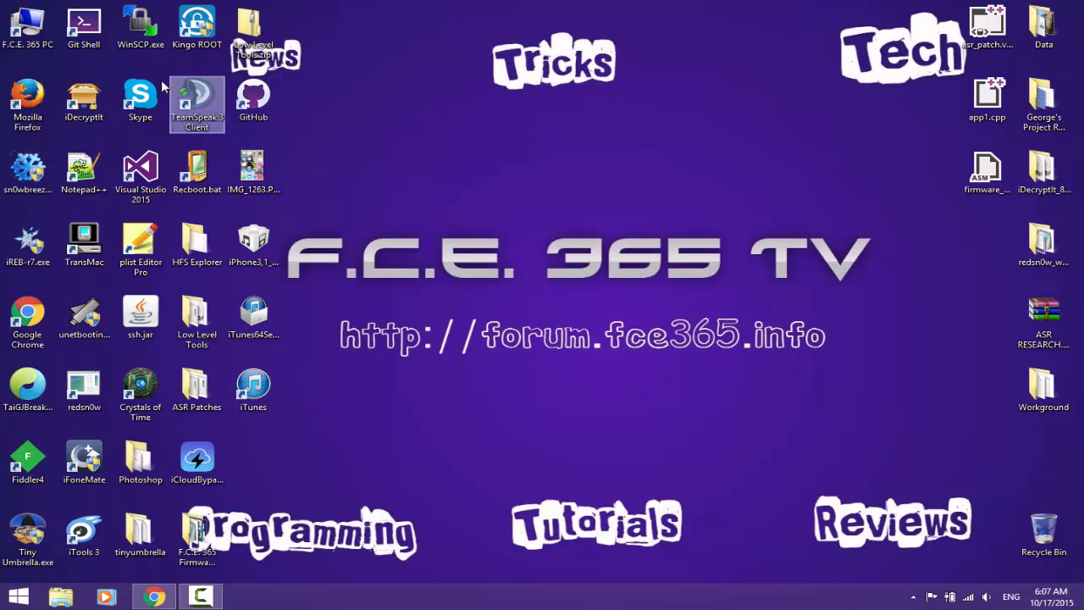
Step: Rename the old iTunes folder in Music to iTunes_old and close Explorer
{"action": "left_click", "coordinate": [61, 595]}
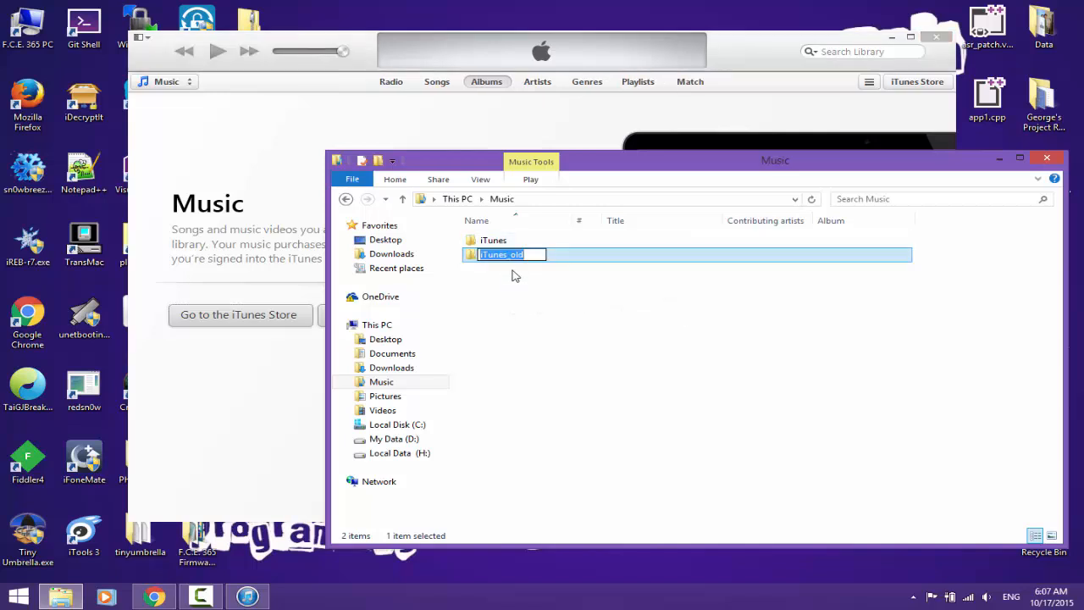
{"action": "key", "text": "Return"}
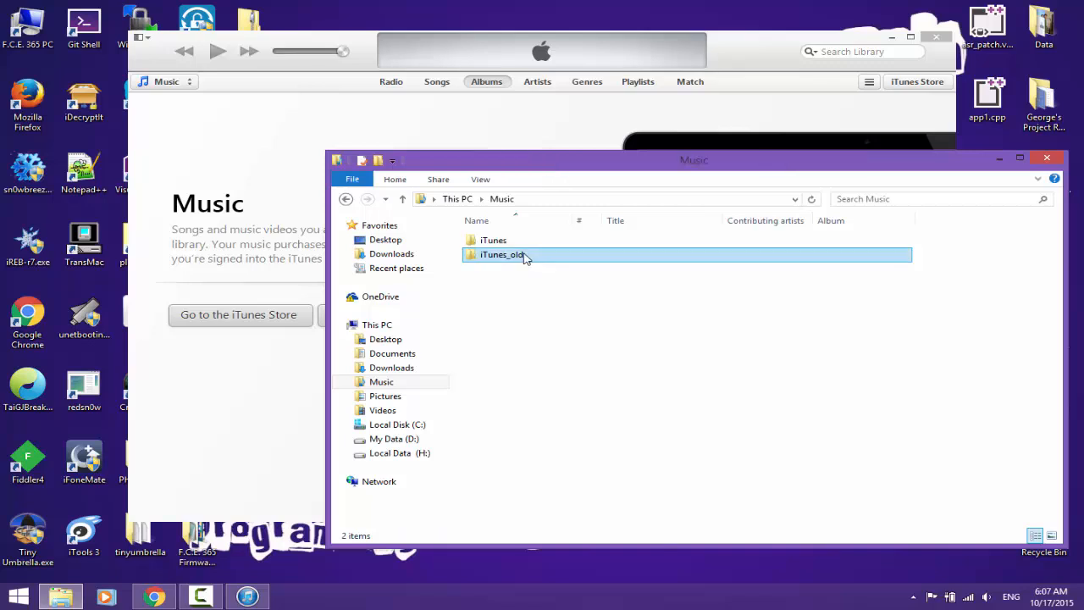
{"action": "right_click", "coordinate": [501, 254]}
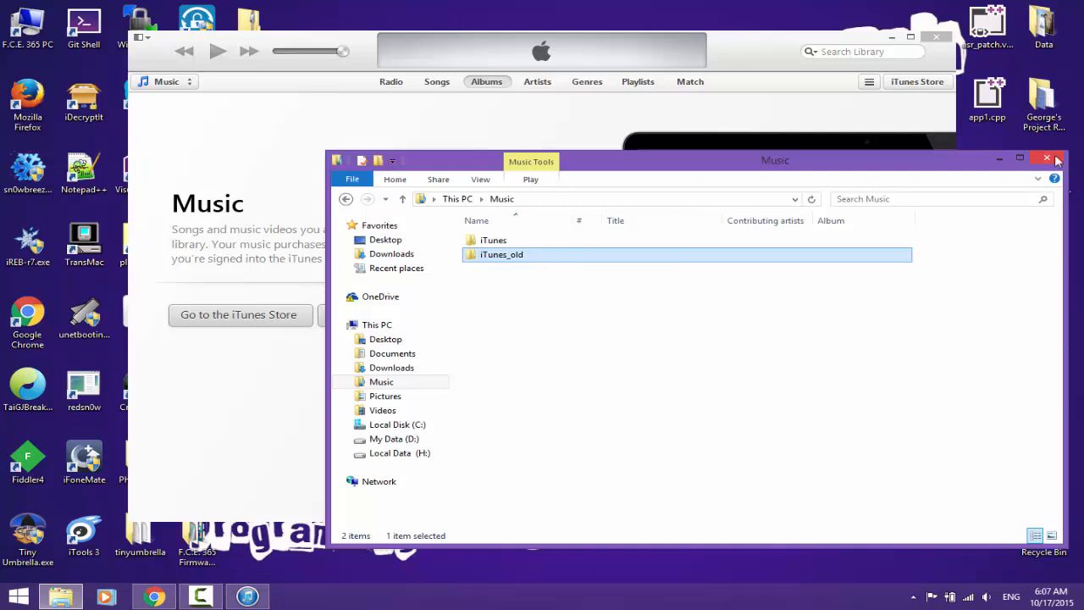
{"action": "left_click", "coordinate": [1058, 159]}
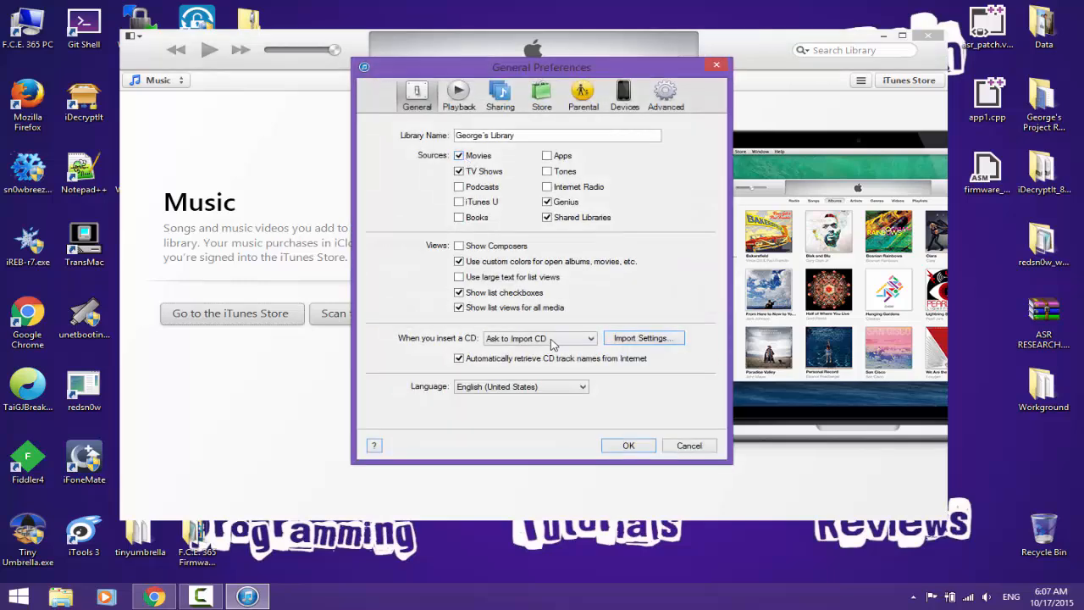
Step: Confirm iTunes version 11.4.0.18 in About iTunes, then quit iTunes
{"action": "left_click", "coordinate": [666, 94]}
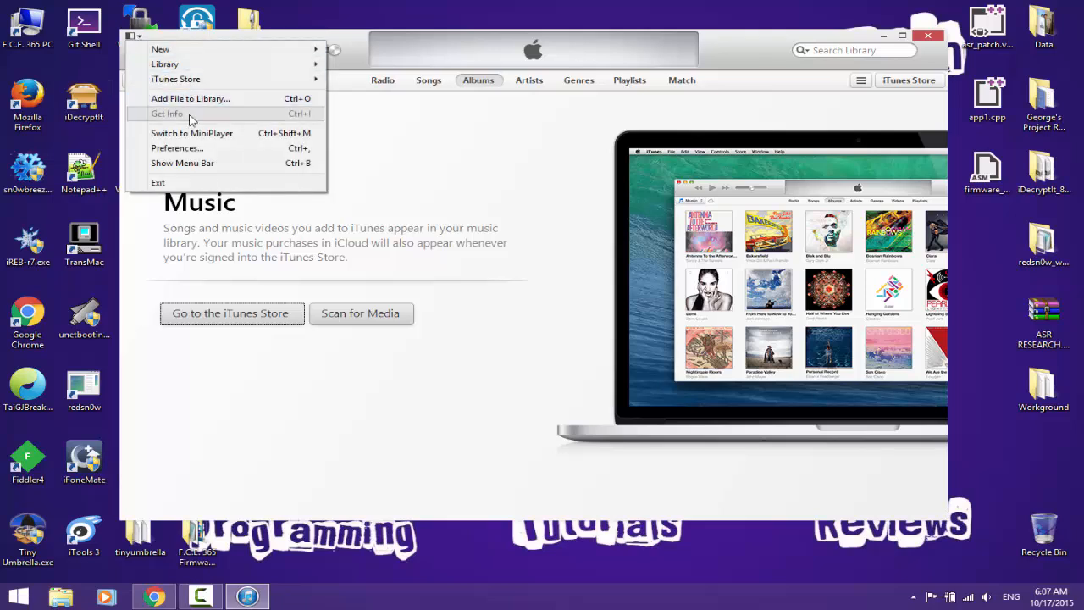
{"action": "left_click", "coordinate": [287, 77]}
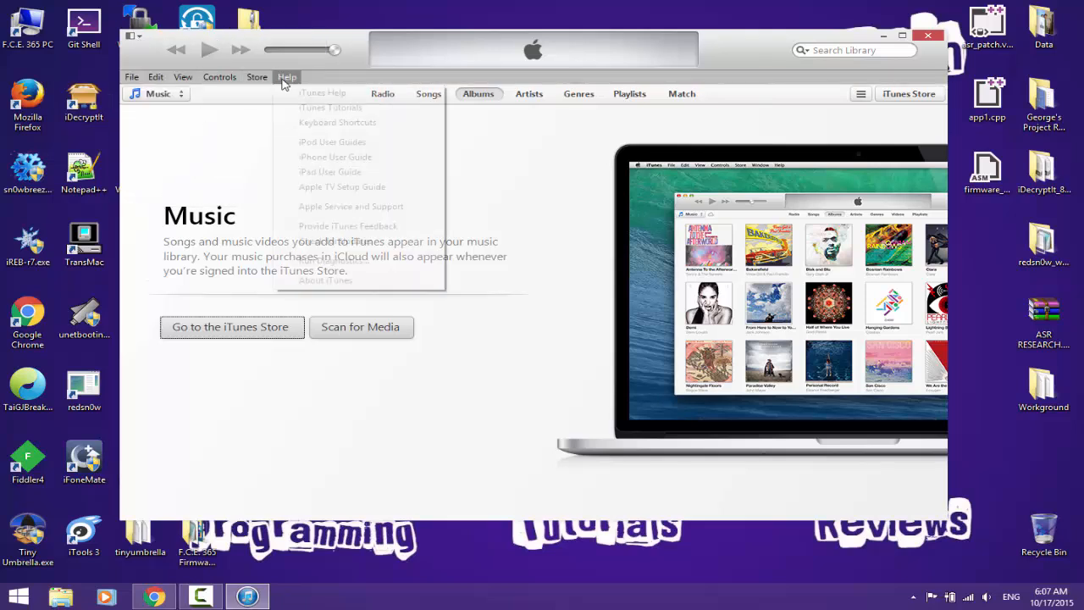
{"action": "left_click", "coordinate": [326, 280]}
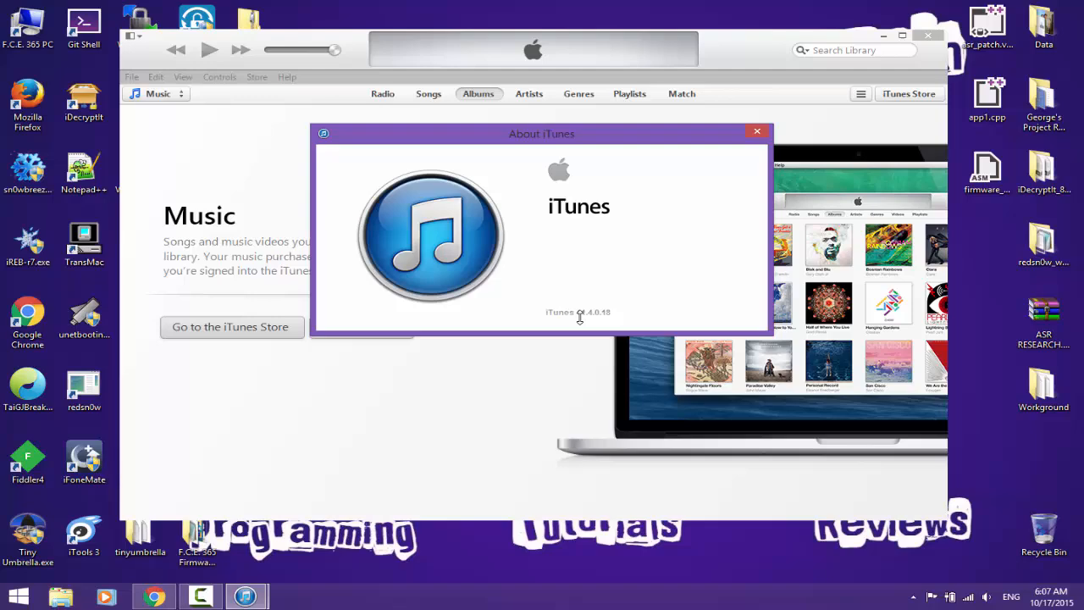
{"action": "left_click", "coordinate": [756, 132]}
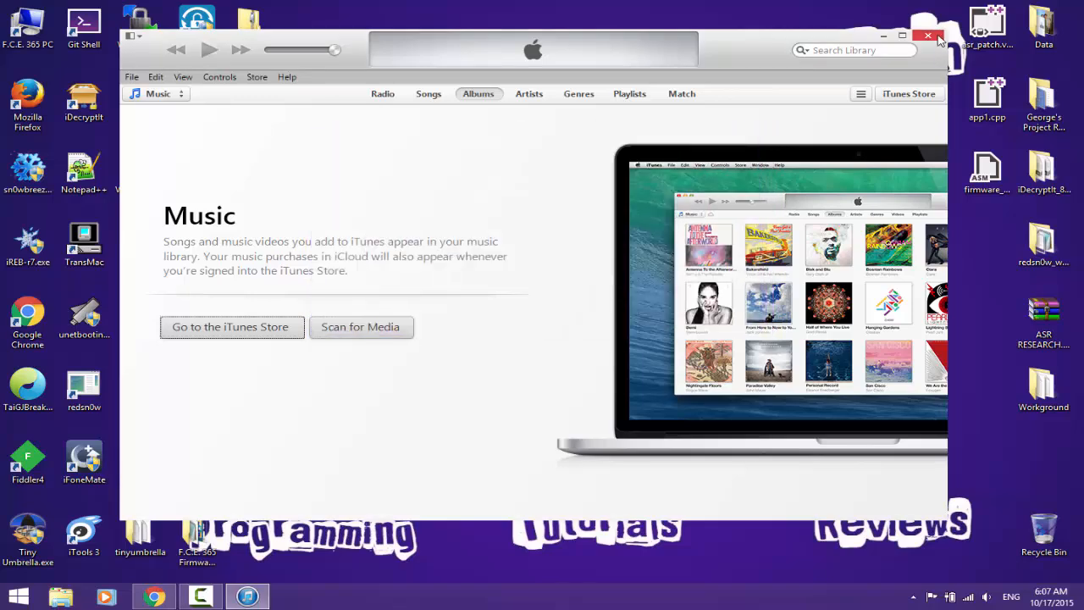
{"action": "left_click", "coordinate": [929, 36]}
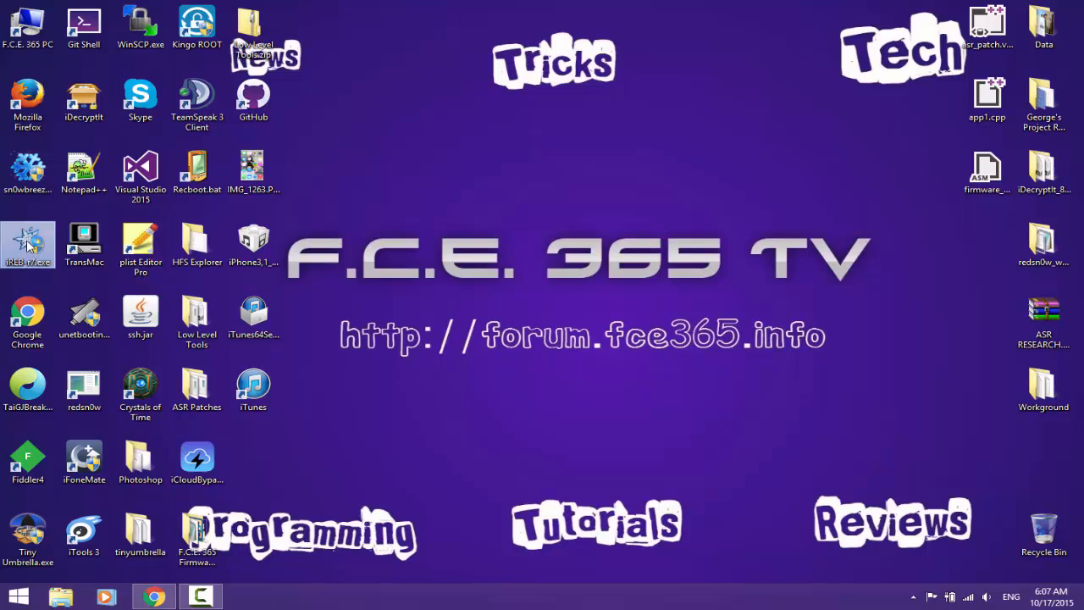
Step: Put the iPhone 4 into pwned DFU mode with iREB-r7, then relaunch iTunes
{"action": "double_click", "coordinate": [28, 246]}
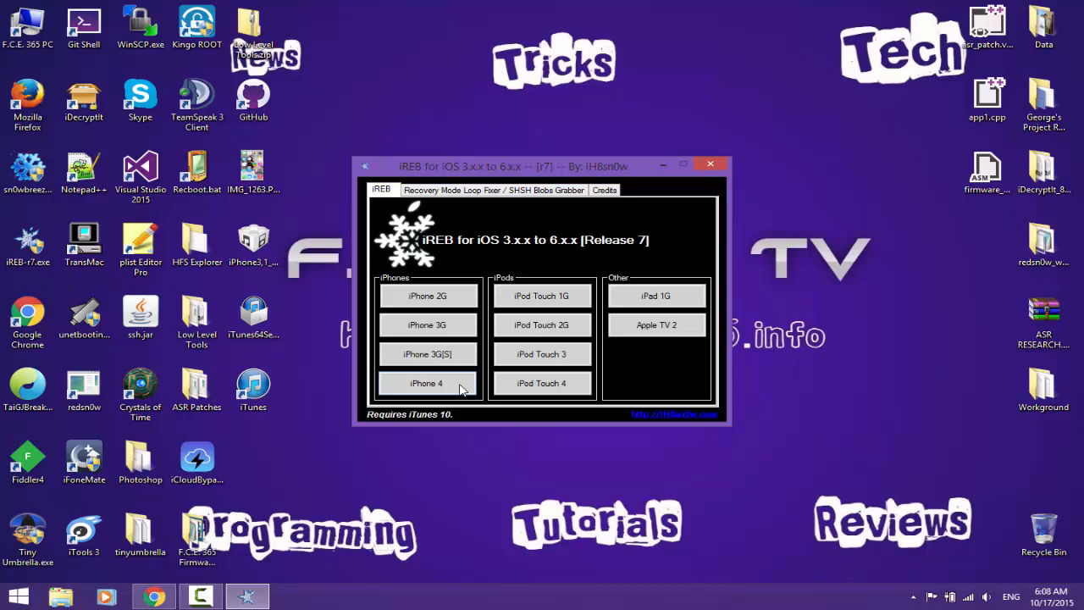
{"action": "mouse_move", "coordinate": [416, 377]}
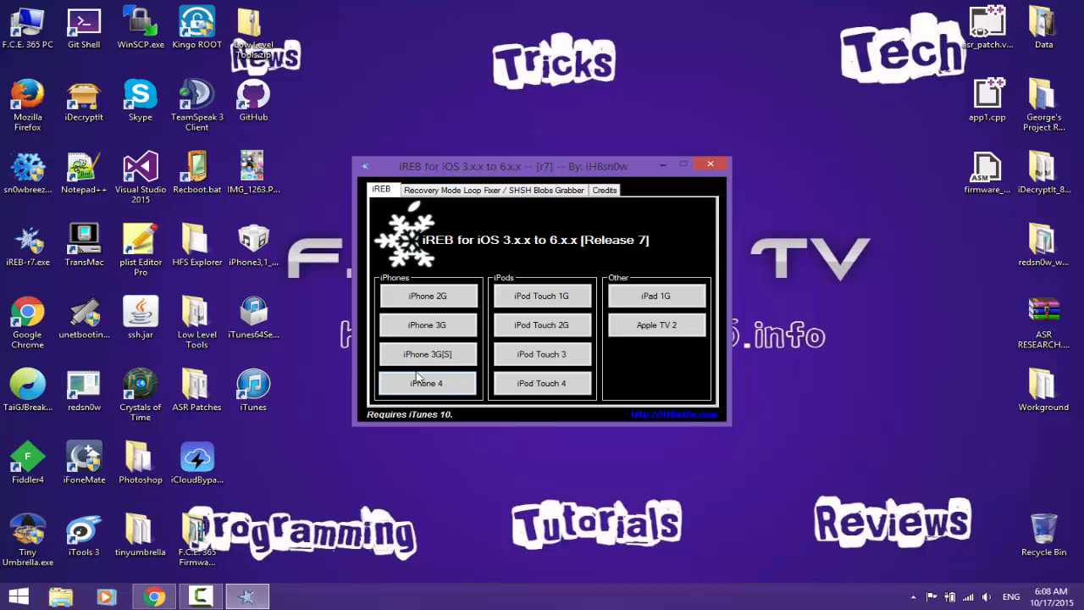
{"action": "mouse_move", "coordinate": [445, 395]}
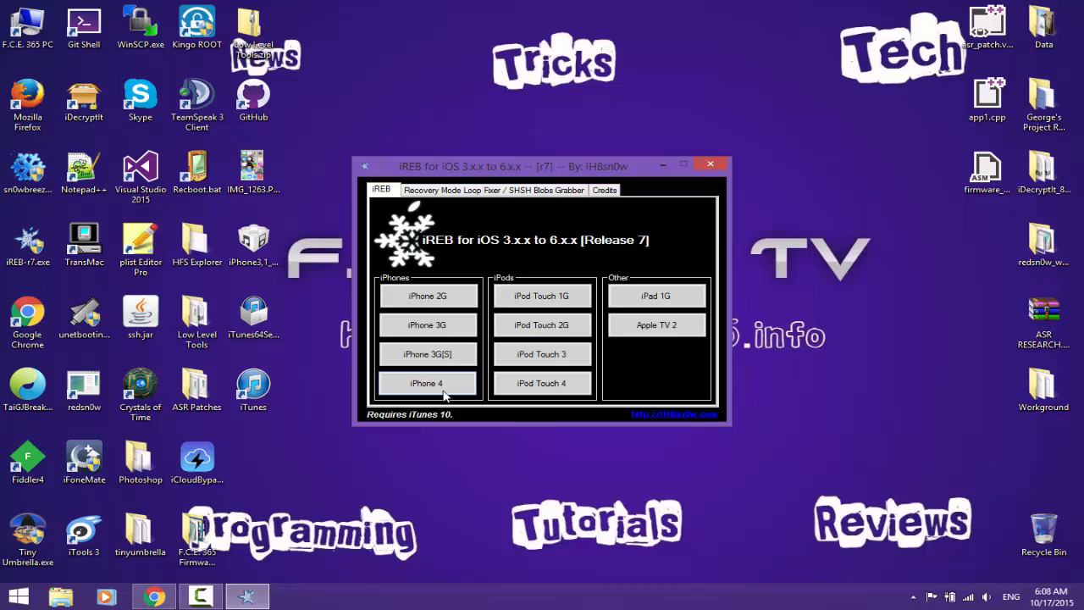
{"action": "left_click", "coordinate": [427, 383]}
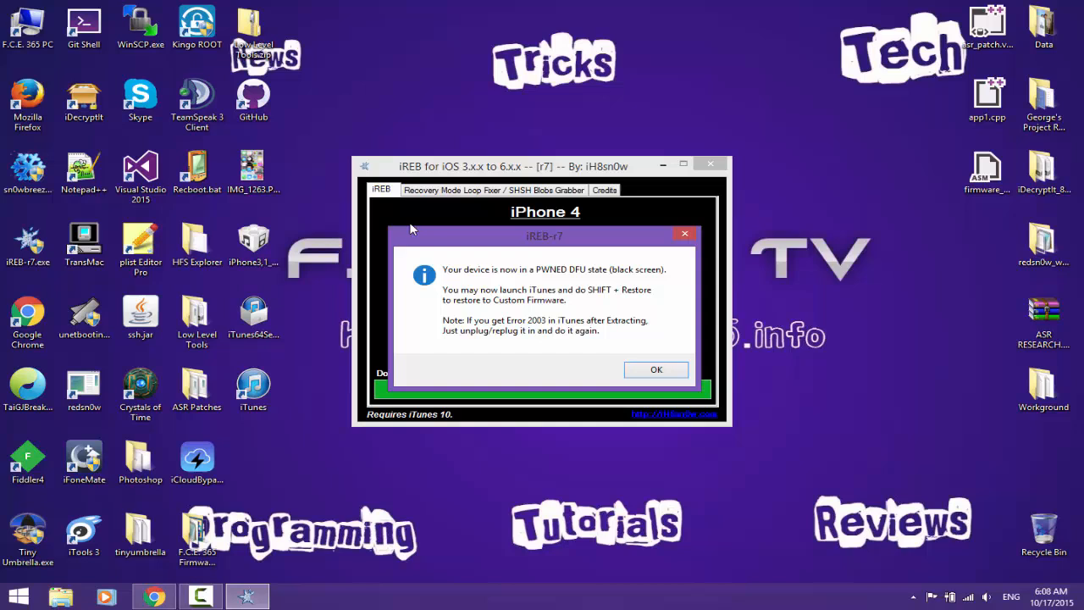
{"action": "mouse_move", "coordinate": [577, 292]}
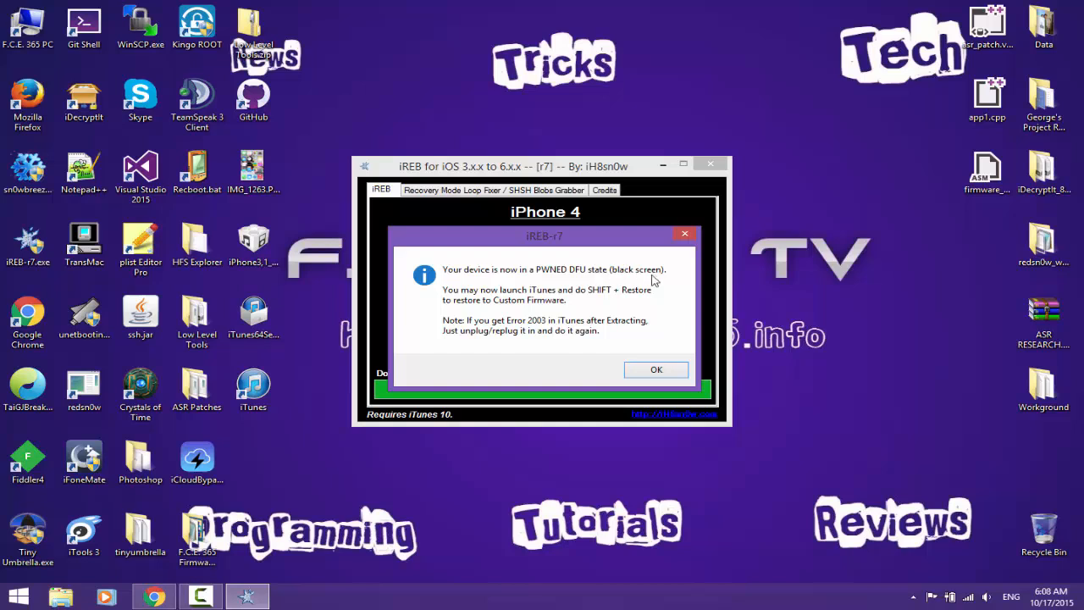
{"action": "mouse_move", "coordinate": [582, 299]}
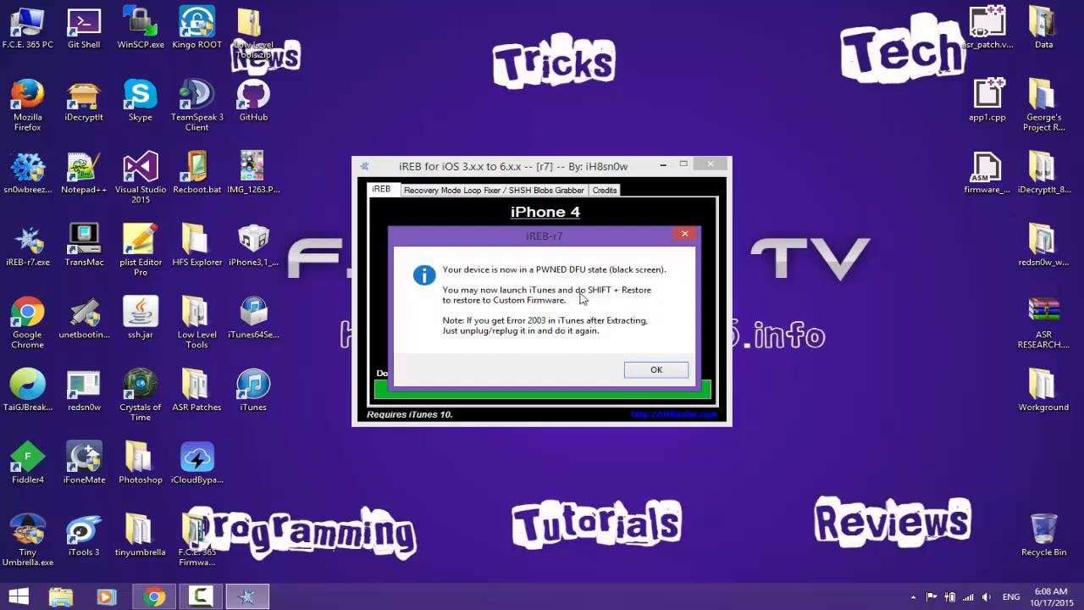
{"action": "mouse_move", "coordinate": [633, 305]}
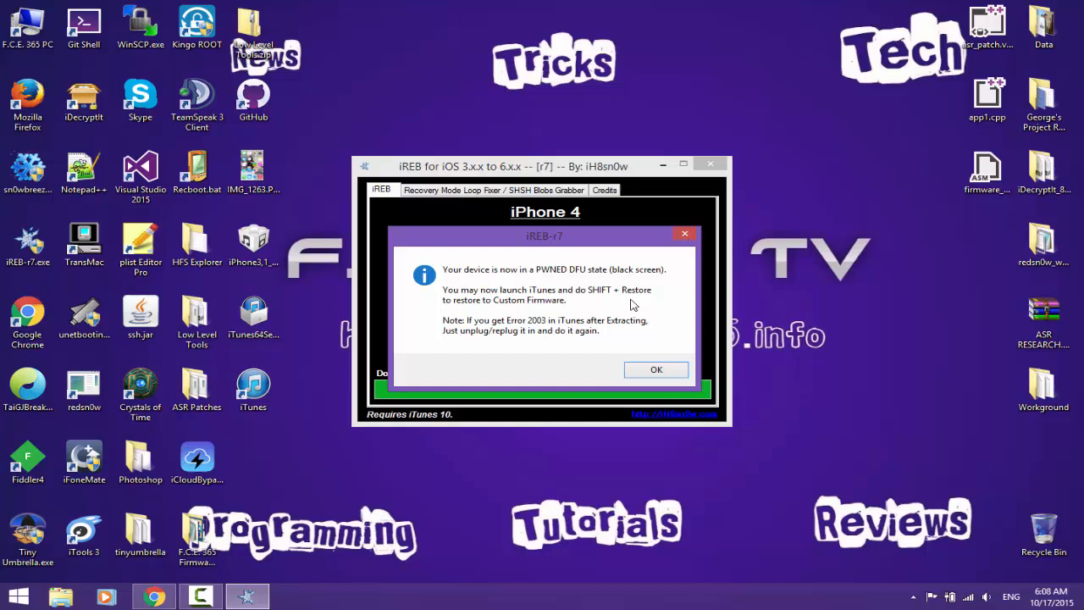
{"action": "mouse_move", "coordinate": [474, 339]}
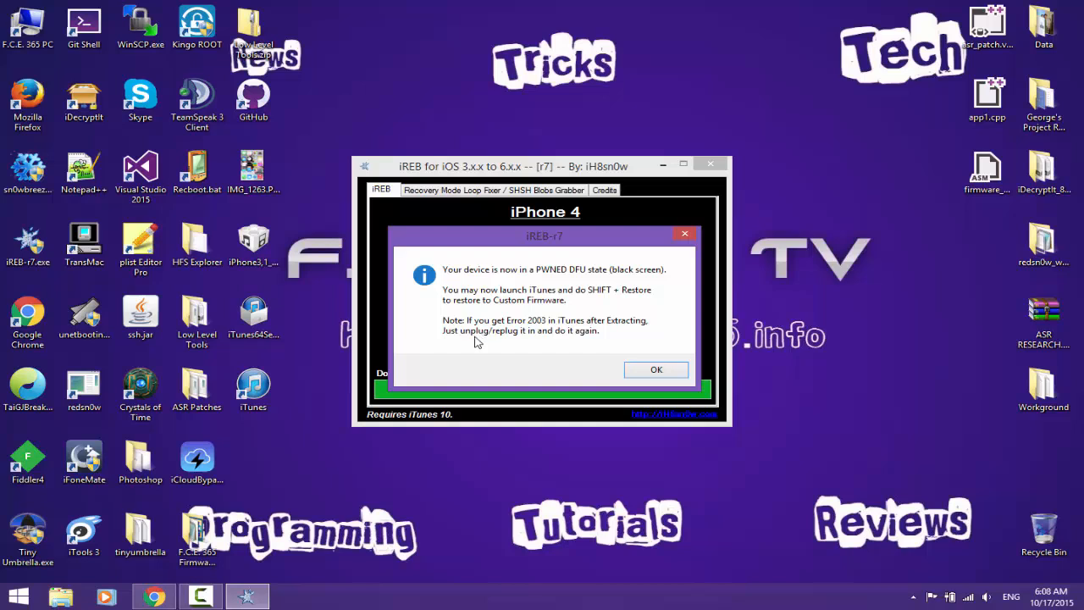
{"action": "mouse_move", "coordinate": [502, 344]}
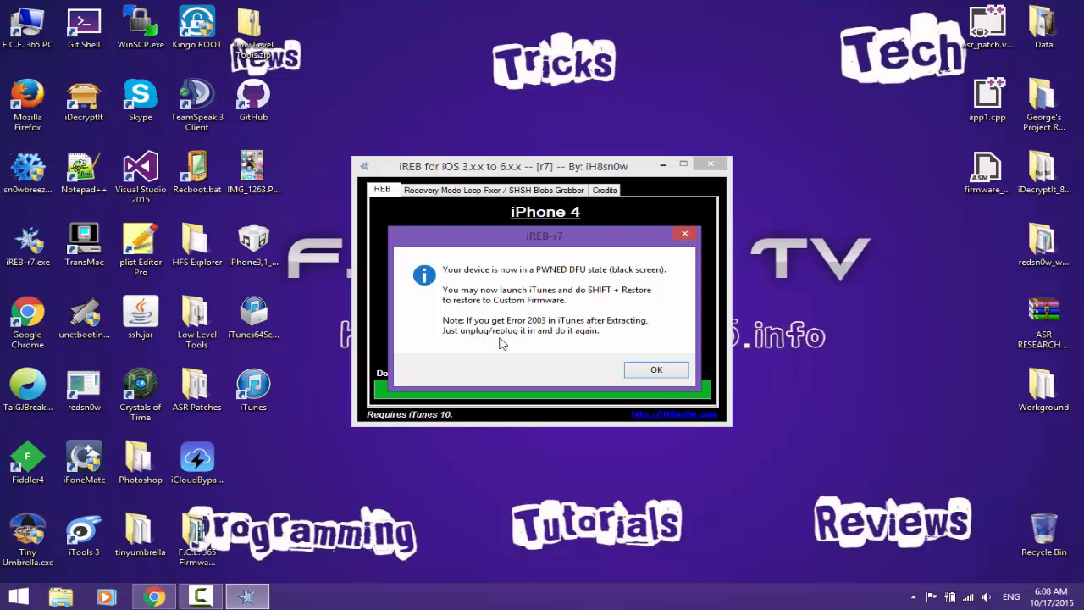
{"action": "left_click", "coordinate": [656, 370]}
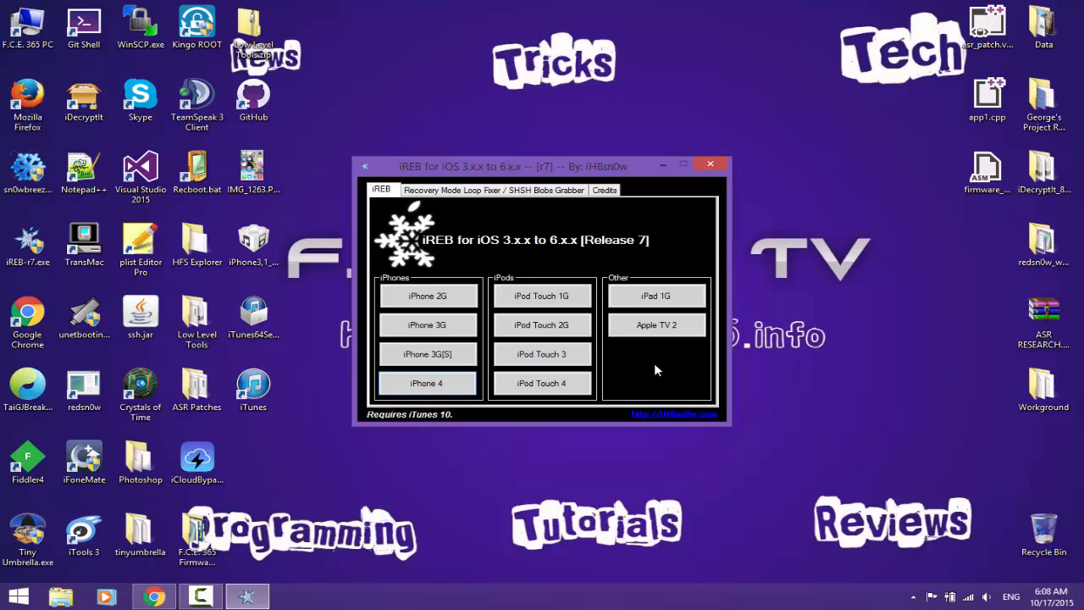
{"action": "left_click", "coordinate": [710, 163]}
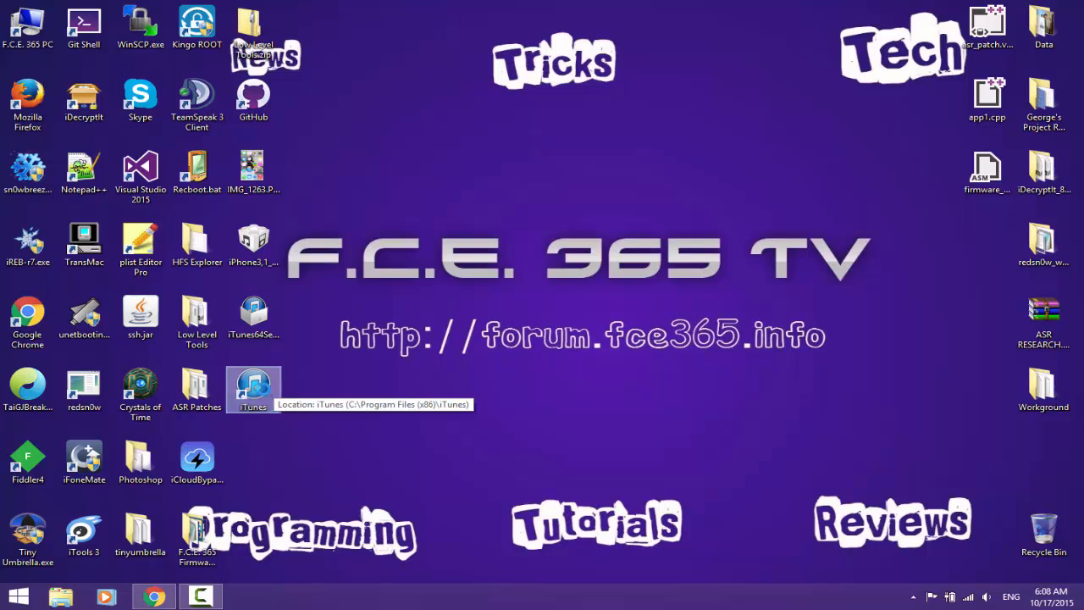
{"action": "double_click", "coordinate": [254, 390]}
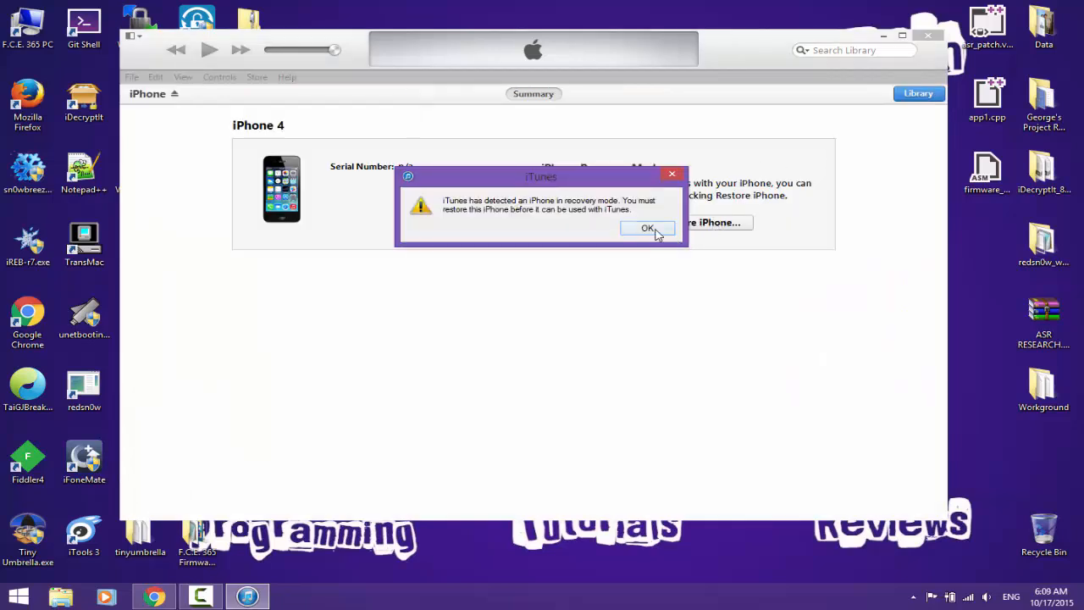
Step: Dismiss the recovery alert and pick the GeekGrade IPSW from the Desktop to restore
{"action": "left_click", "coordinate": [648, 228]}
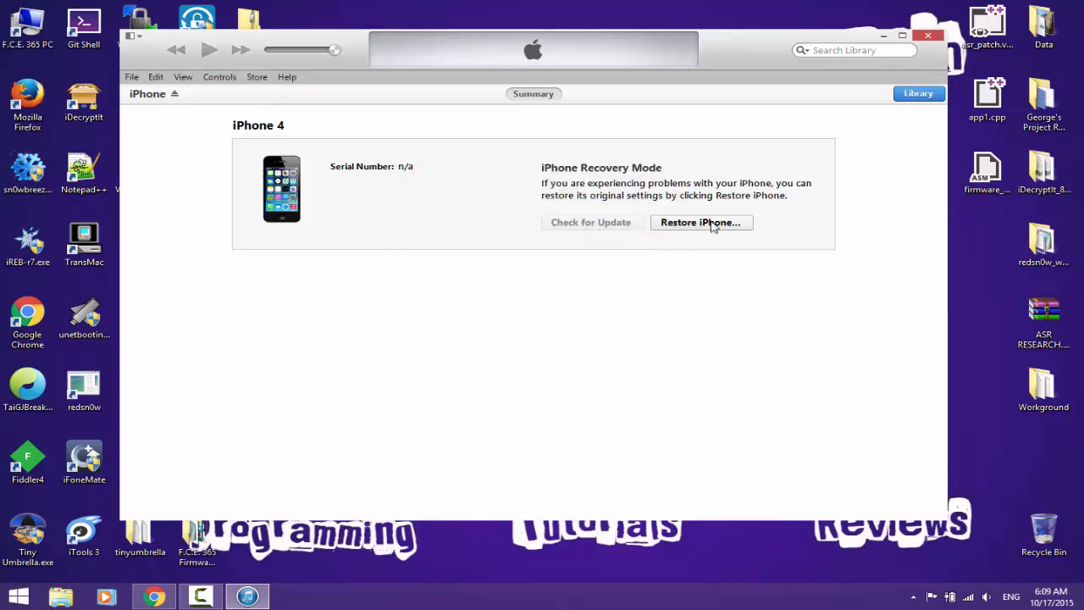
{"action": "left_click", "coordinate": [702, 222]}
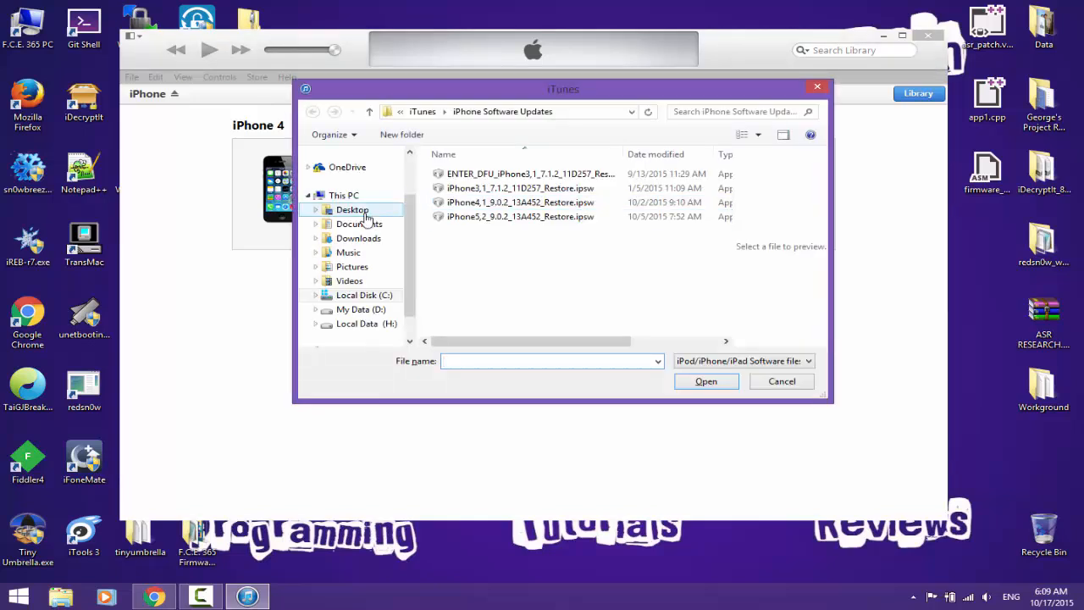
{"action": "left_click", "coordinate": [352, 209]}
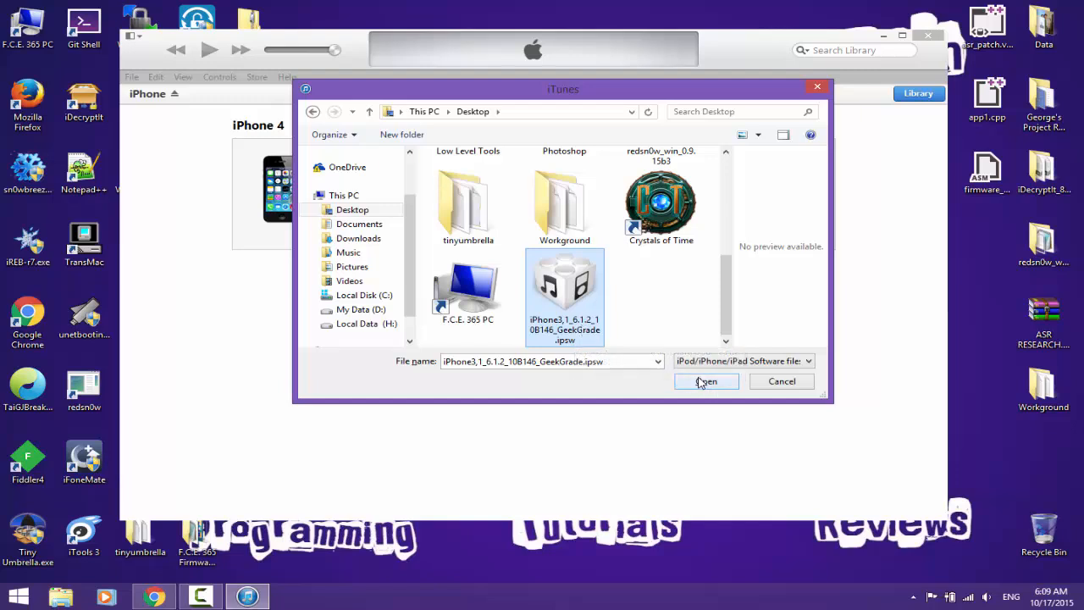
Step: Load the GeekGrade custom firmware and let the iPhone 4 restore run until error 14
{"action": "left_click", "coordinate": [706, 381]}
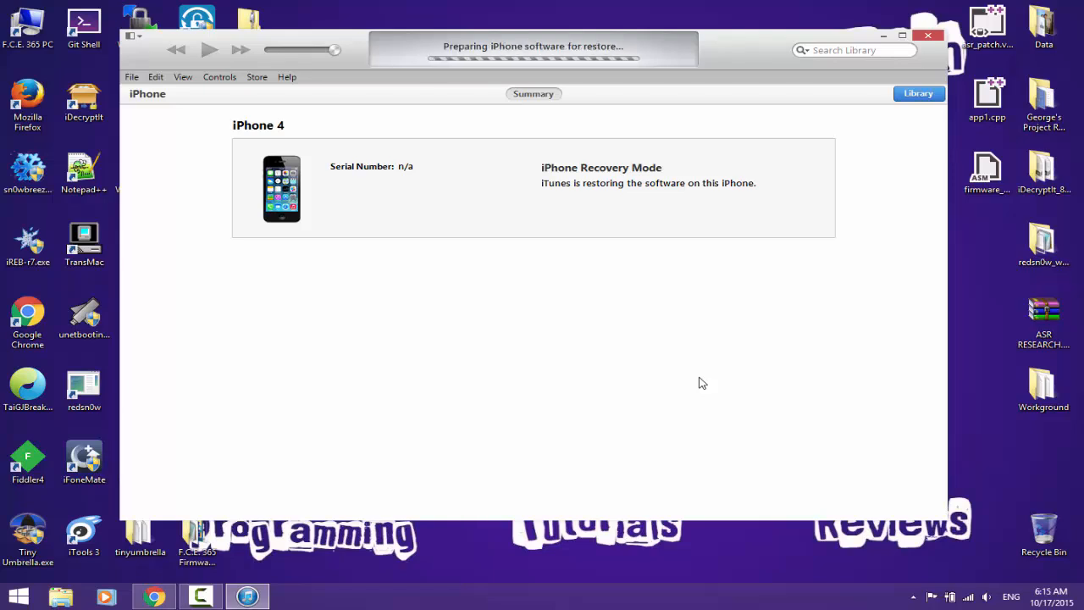
{"action": "mouse_move", "coordinate": [802, 337]}
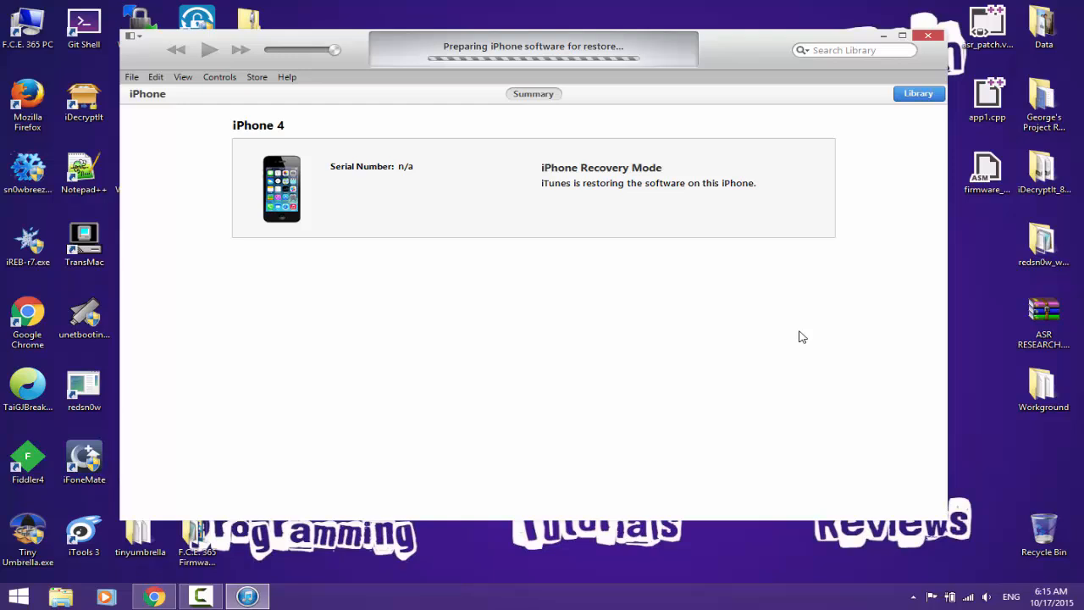
{"action": "mouse_move", "coordinate": [409, 336]}
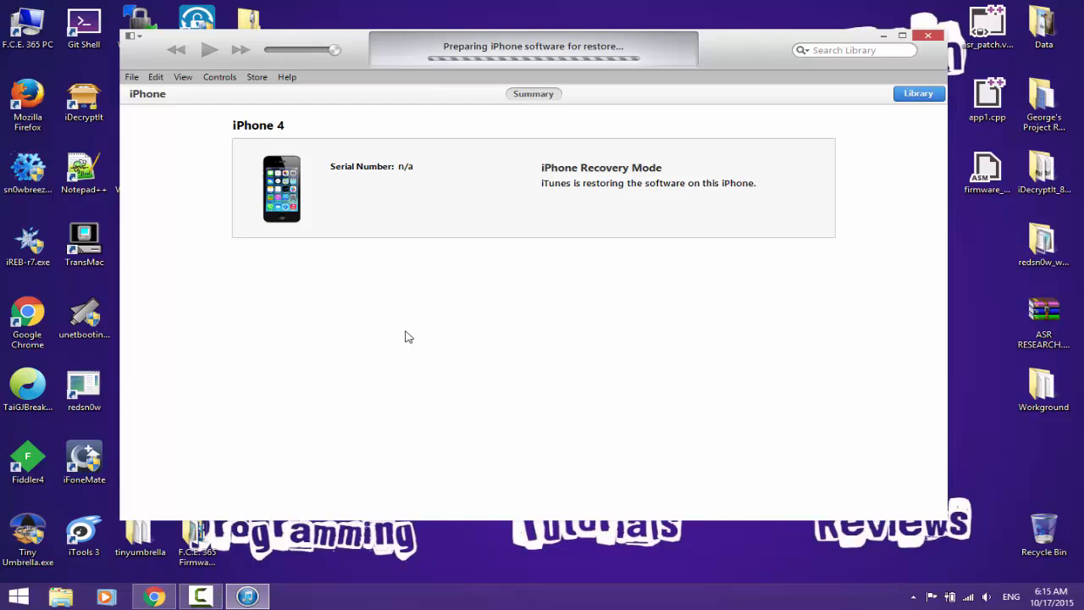
{"action": "mouse_move", "coordinate": [460, 319]}
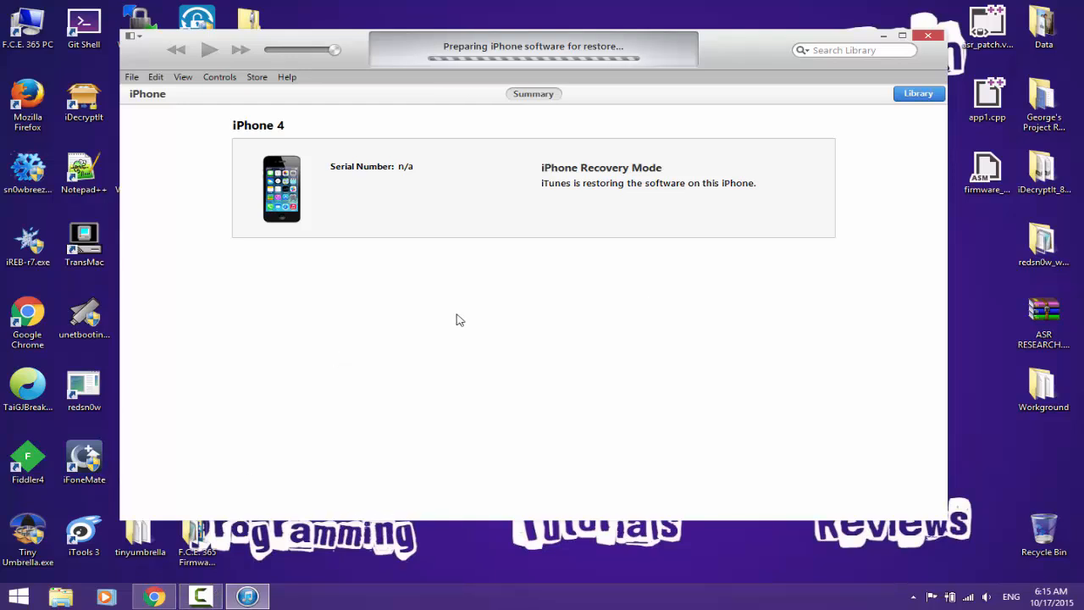
{"action": "mouse_move", "coordinate": [440, 323]}
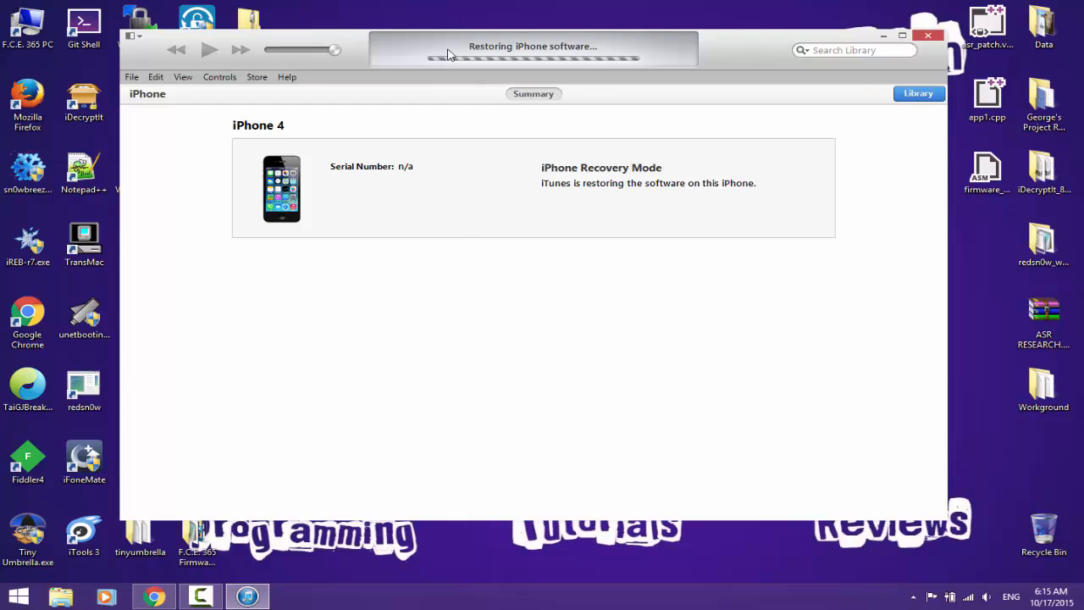
{"action": "mouse_move", "coordinate": [504, 71]}
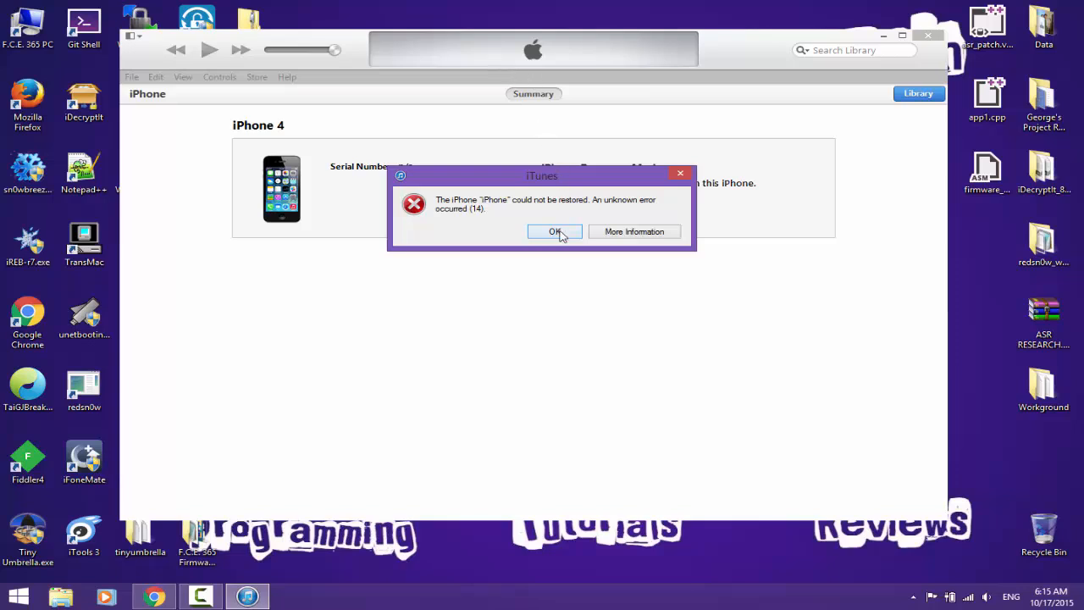
Step: Dismiss the error 14 dialog and select the iREB-r7.exe icon on the desktop
{"action": "left_click", "coordinate": [555, 232]}
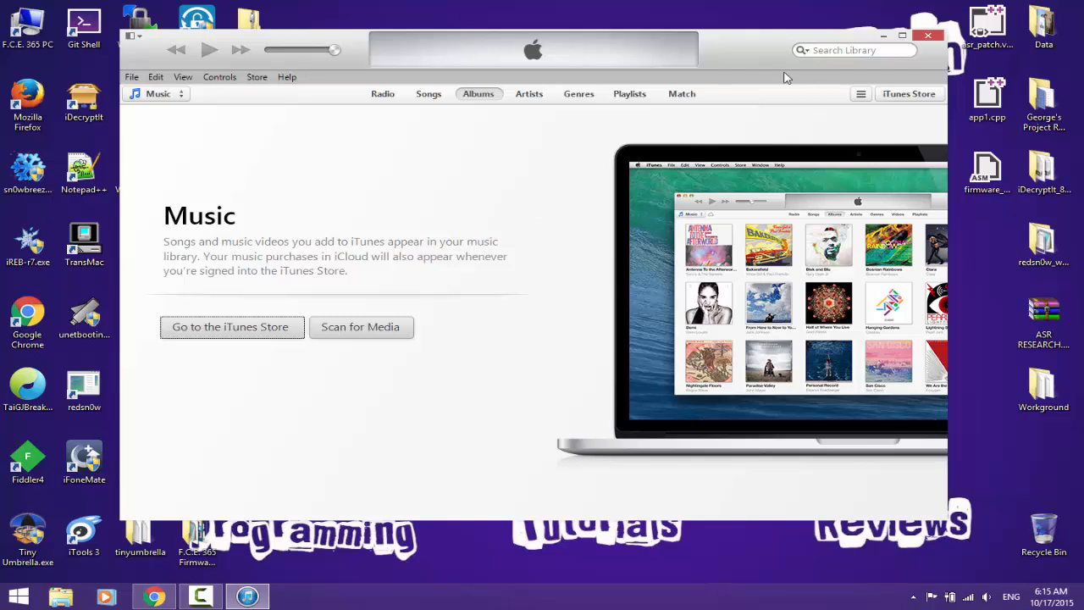
{"action": "mouse_move", "coordinate": [928, 35]}
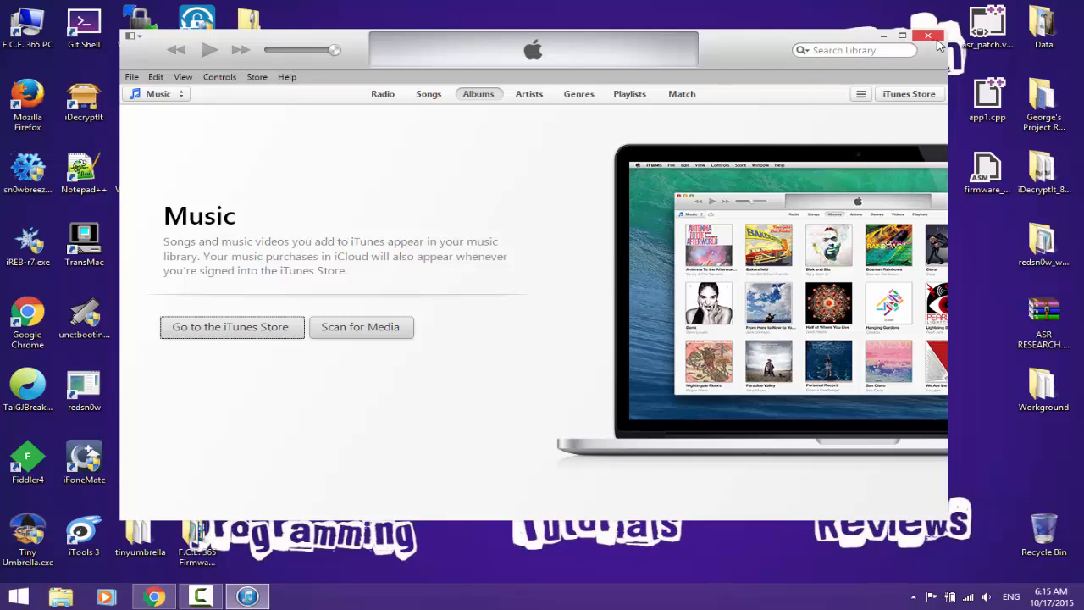
{"action": "mouse_move", "coordinate": [778, 77]}
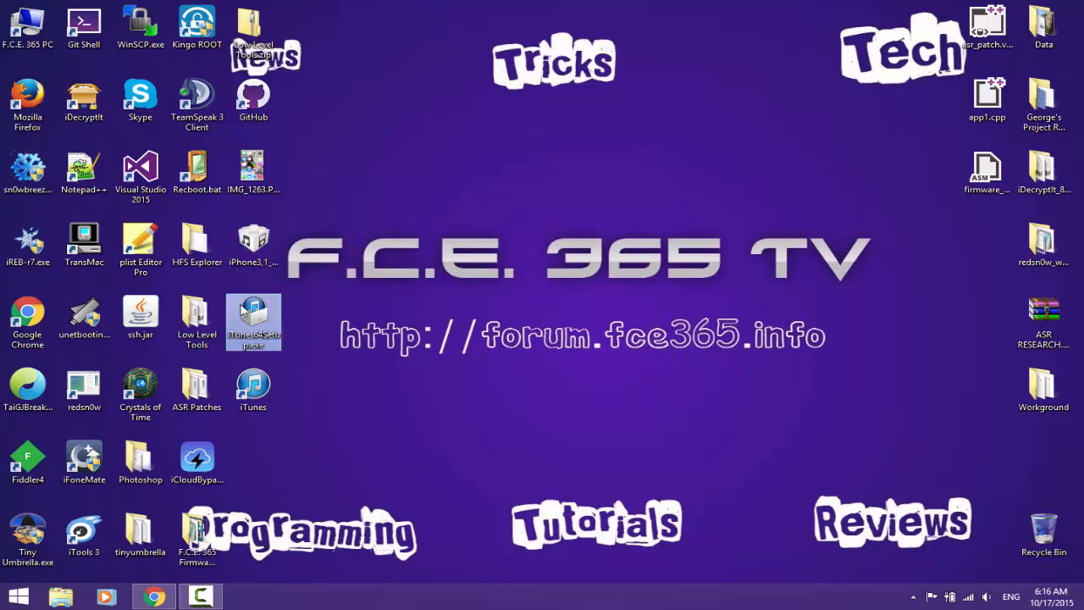
{"action": "mouse_move", "coordinate": [449, 424]}
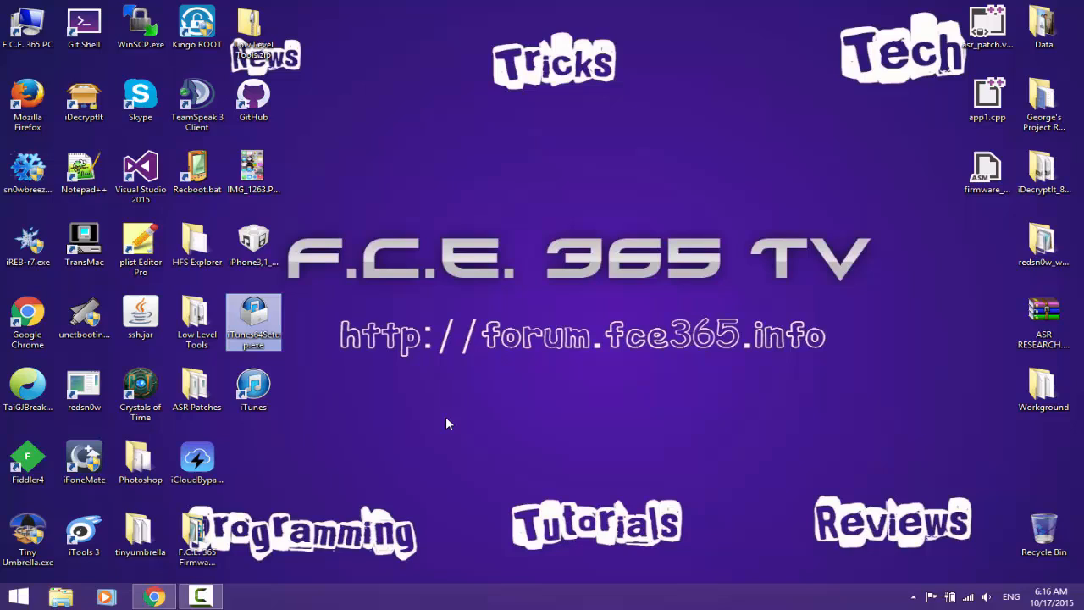
{"action": "mouse_move", "coordinate": [225, 220]}
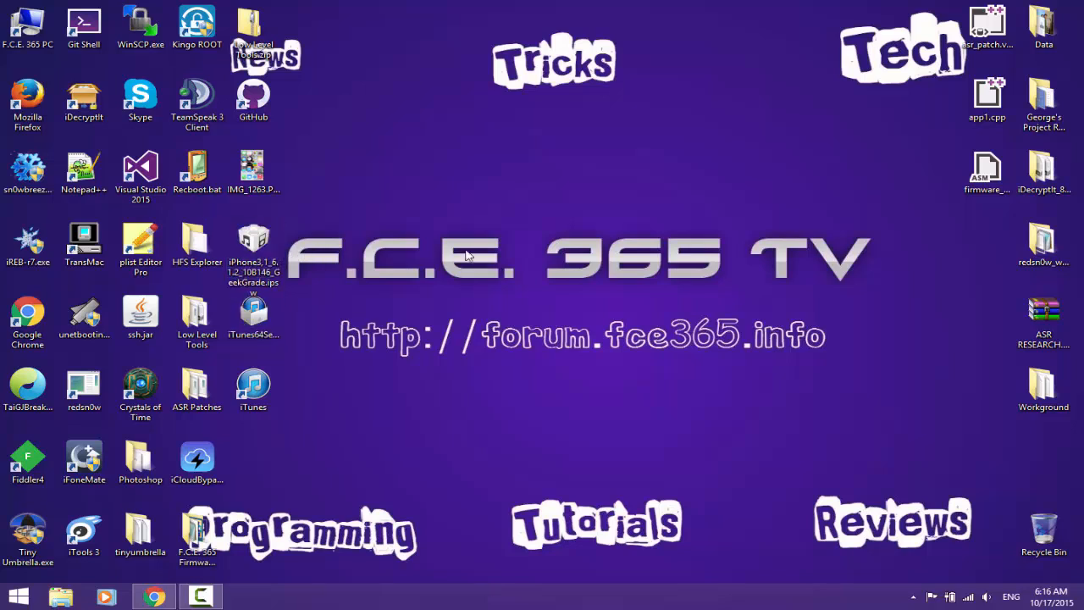
{"action": "left_click", "coordinate": [28, 246]}
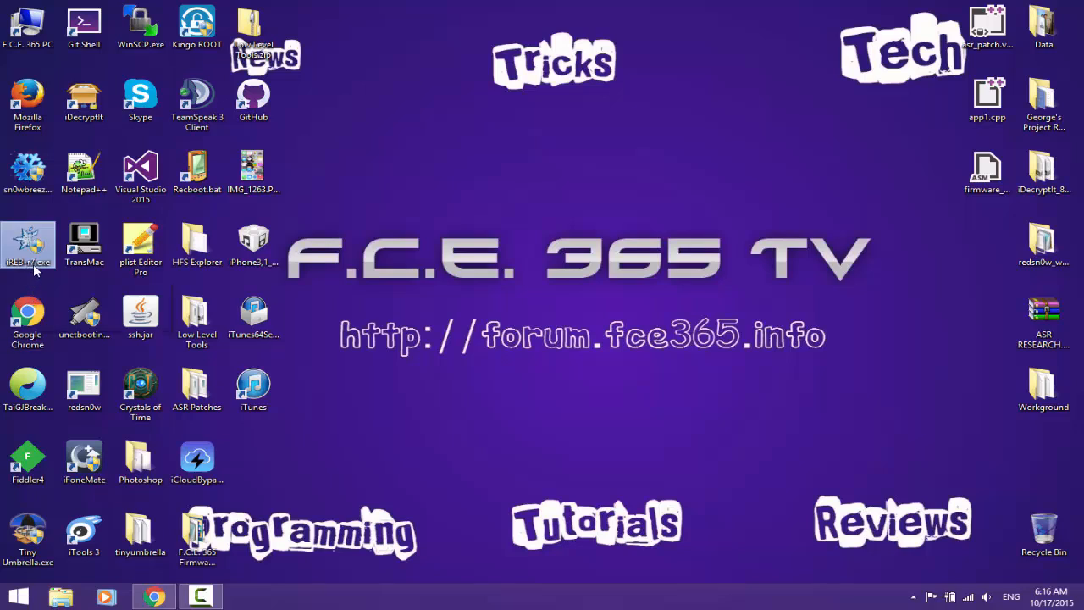
{"action": "mouse_move", "coordinate": [403, 462]}
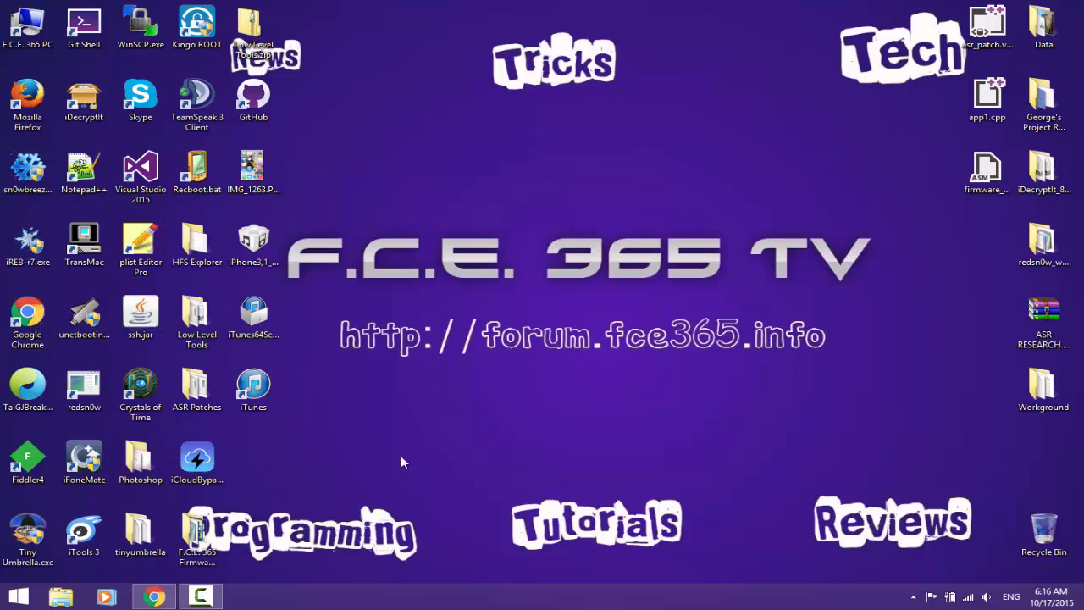
{"action": "left_click", "coordinate": [28, 246]}
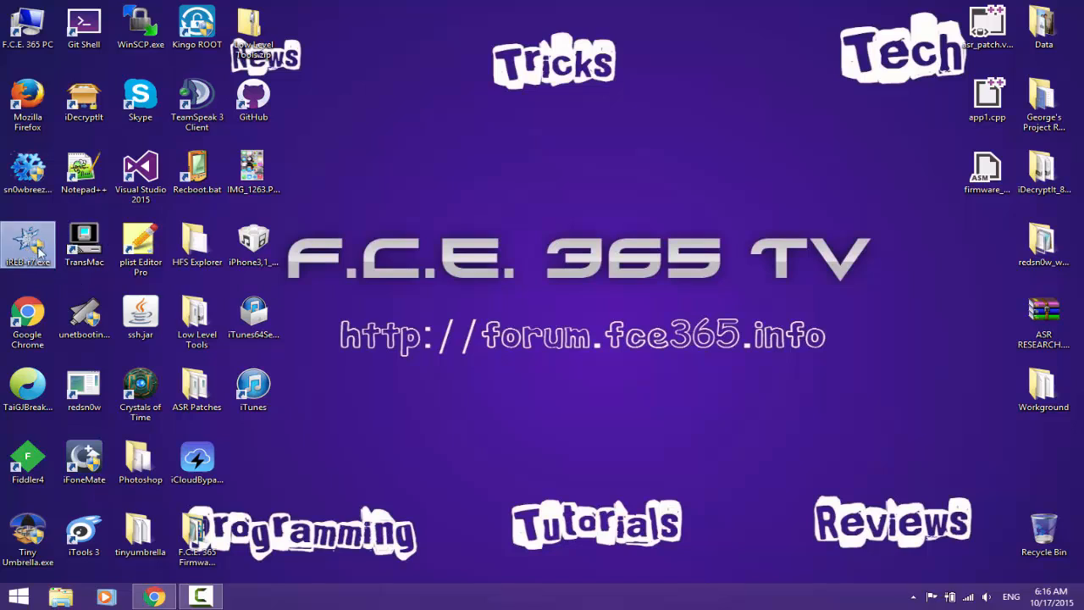
{"action": "mouse_move", "coordinate": [800, 259]}
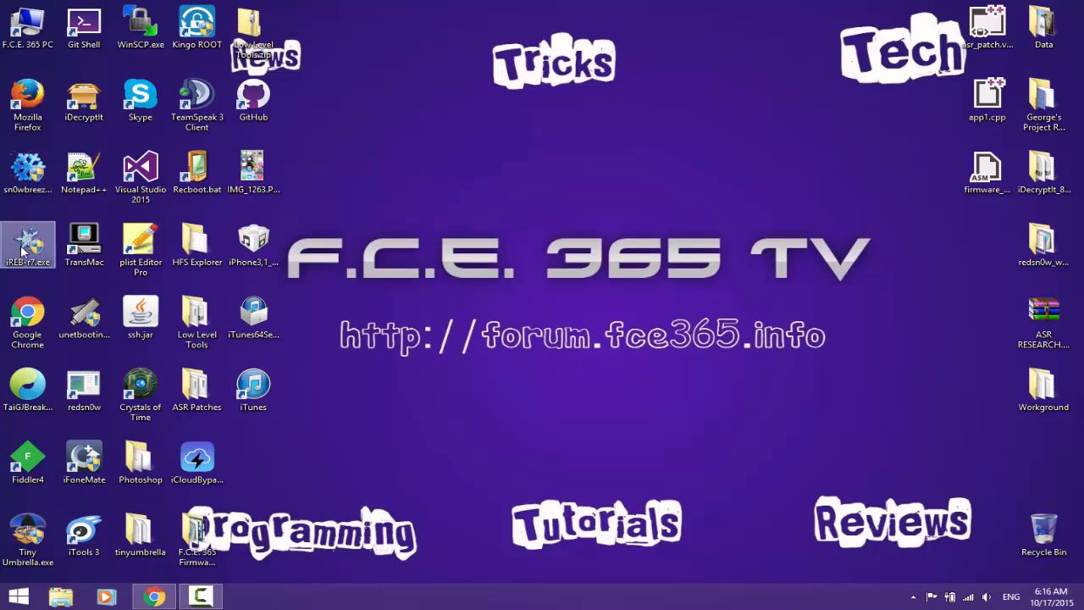
{"action": "mouse_move", "coordinate": [28, 238]}
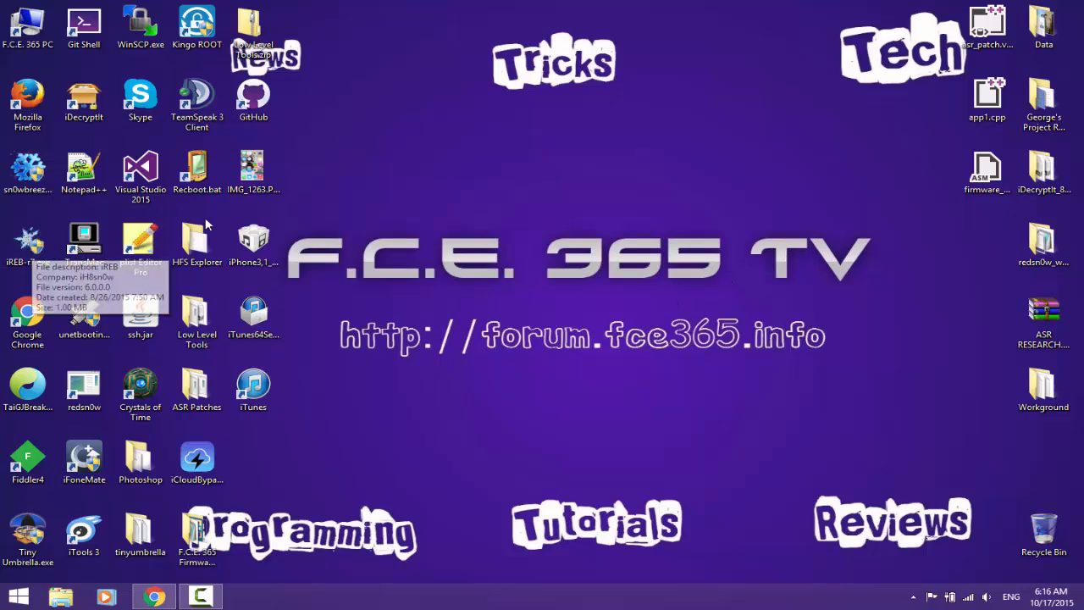
{"action": "mouse_move", "coordinate": [305, 267]}
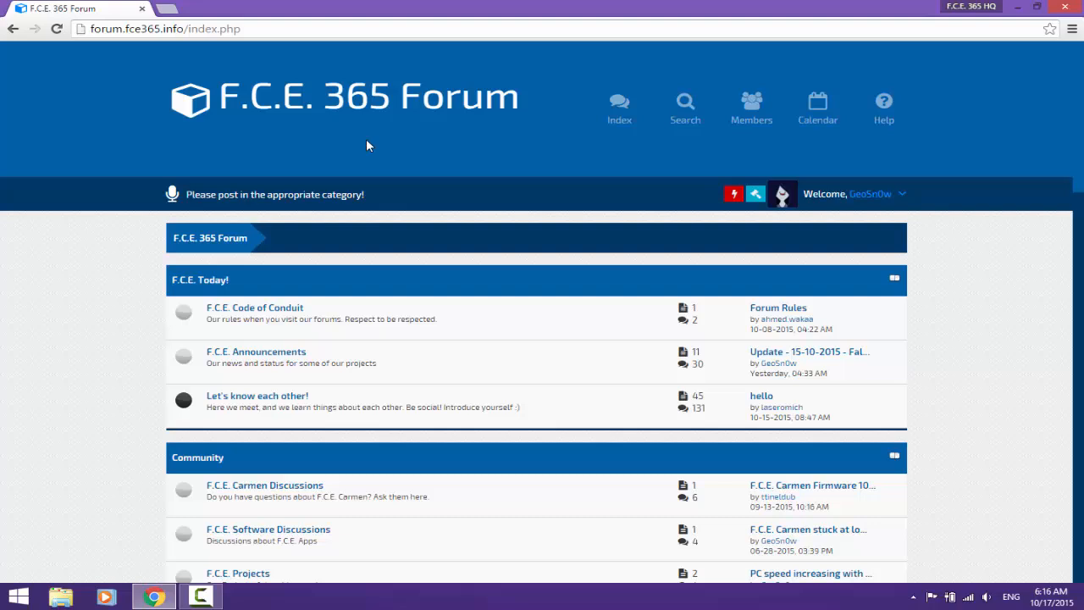
{"action": "mouse_move", "coordinate": [407, 146]}
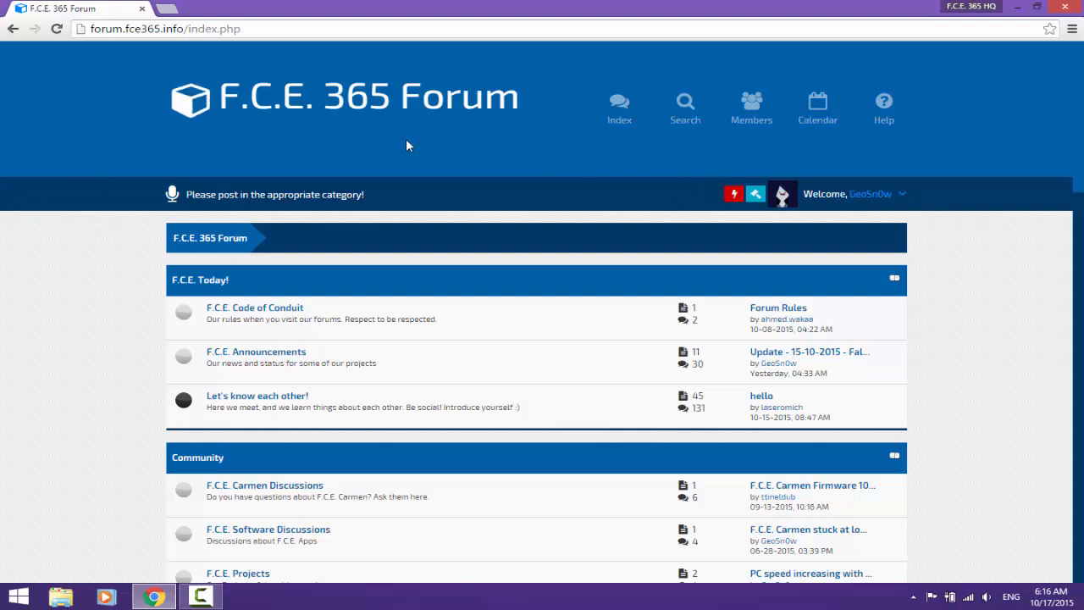
Step: Scroll the F.C.E. 365 Forum index down through its boards to the statistics footer
{"action": "scroll", "scroll_direction": "down", "scroll_amount": 3}
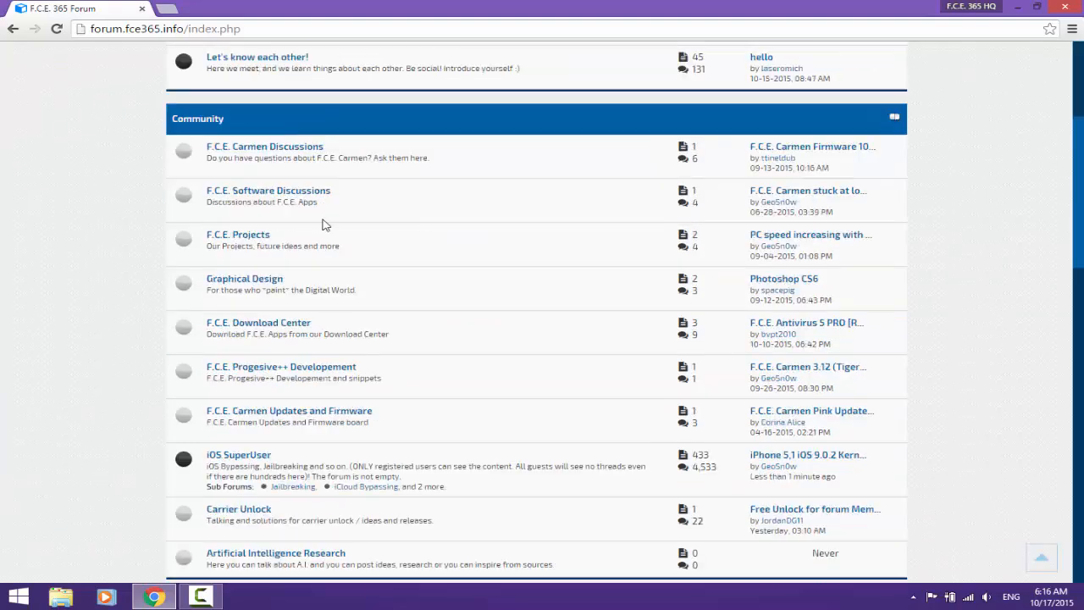
{"action": "scroll", "scroll_direction": "down", "scroll_amount": 3}
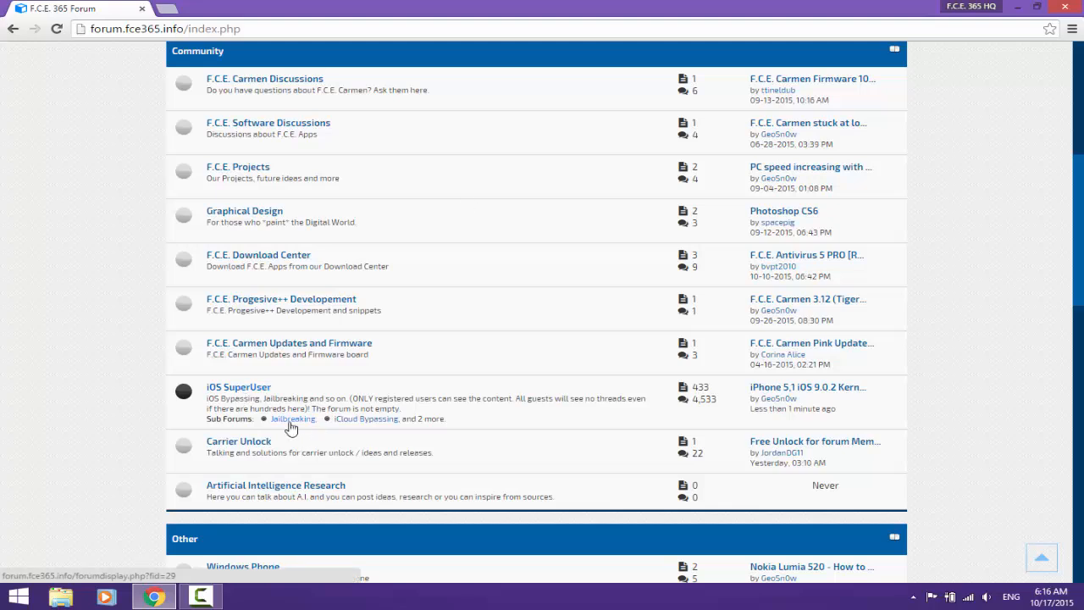
{"action": "scroll", "scroll_direction": "down", "scroll_amount": 3}
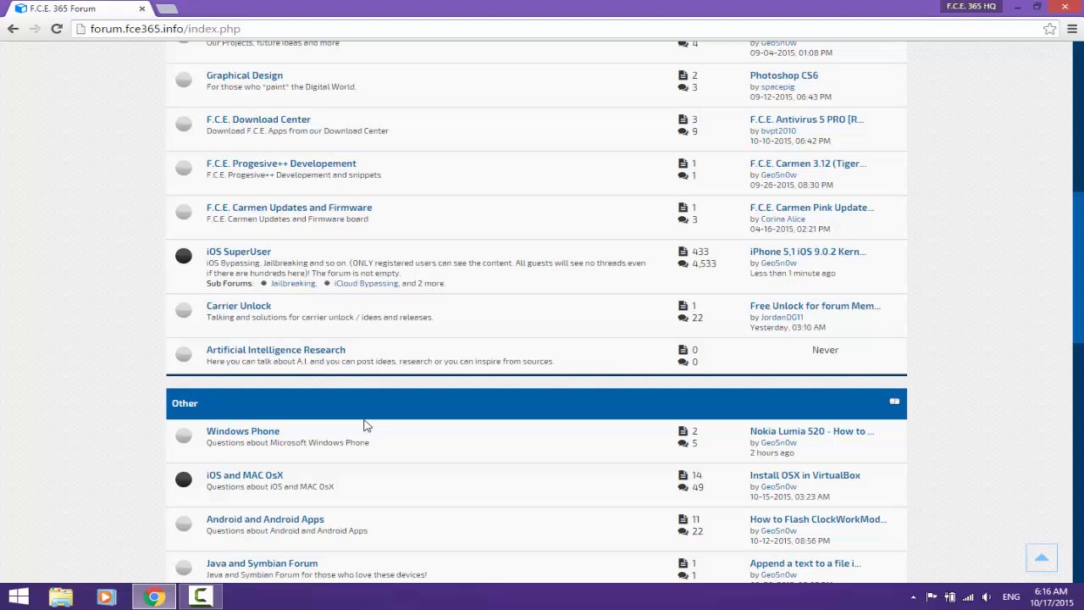
{"action": "scroll", "scroll_direction": "down", "scroll_amount": 3}
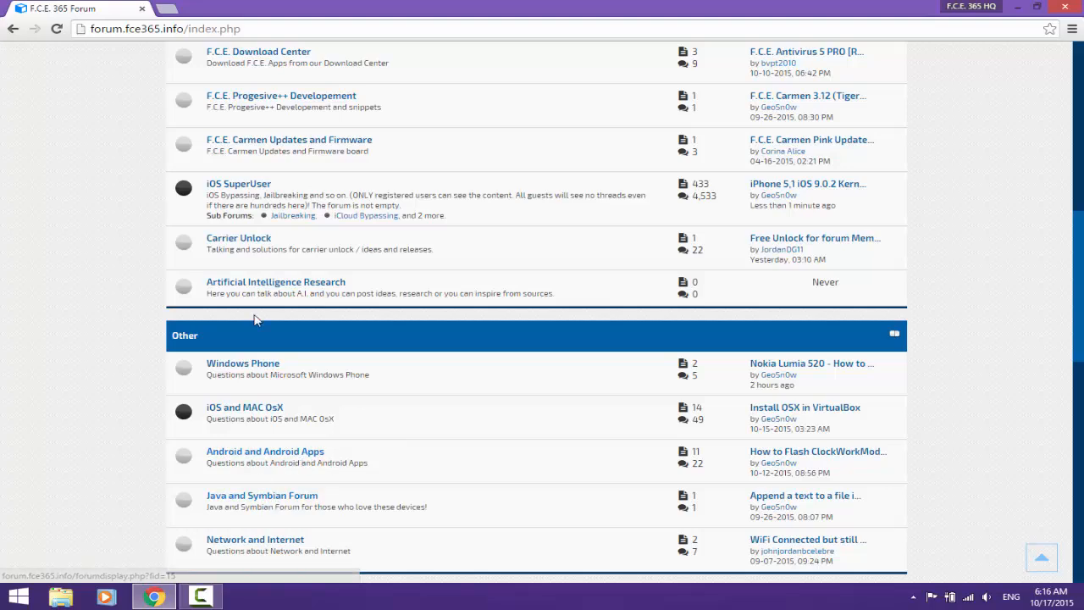
{"action": "scroll", "scroll_direction": "down", "scroll_amount": 3}
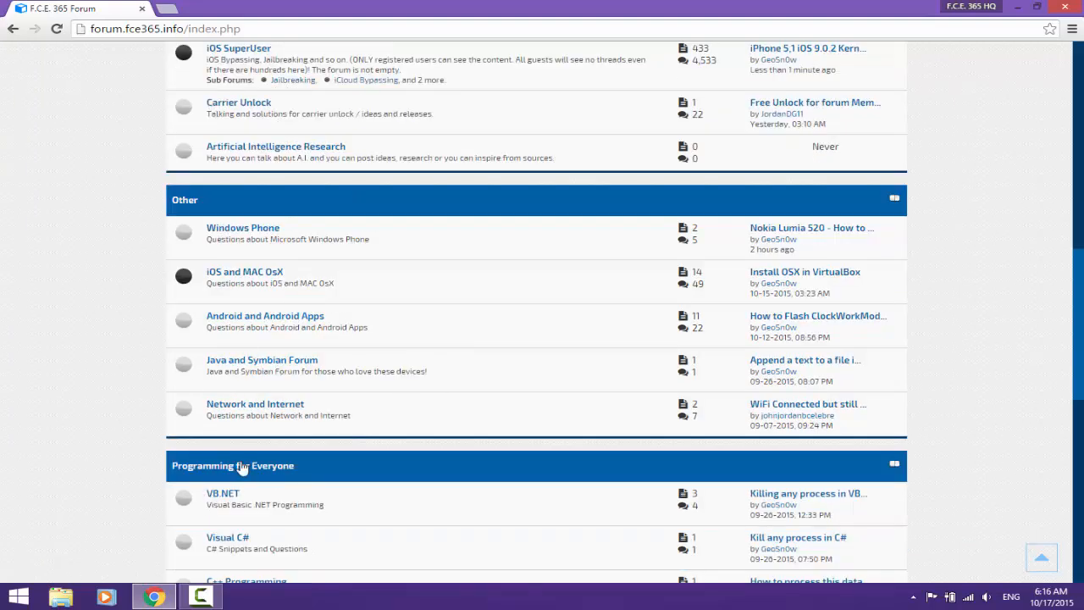
{"action": "scroll", "scroll_direction": "down", "scroll_amount": 3}
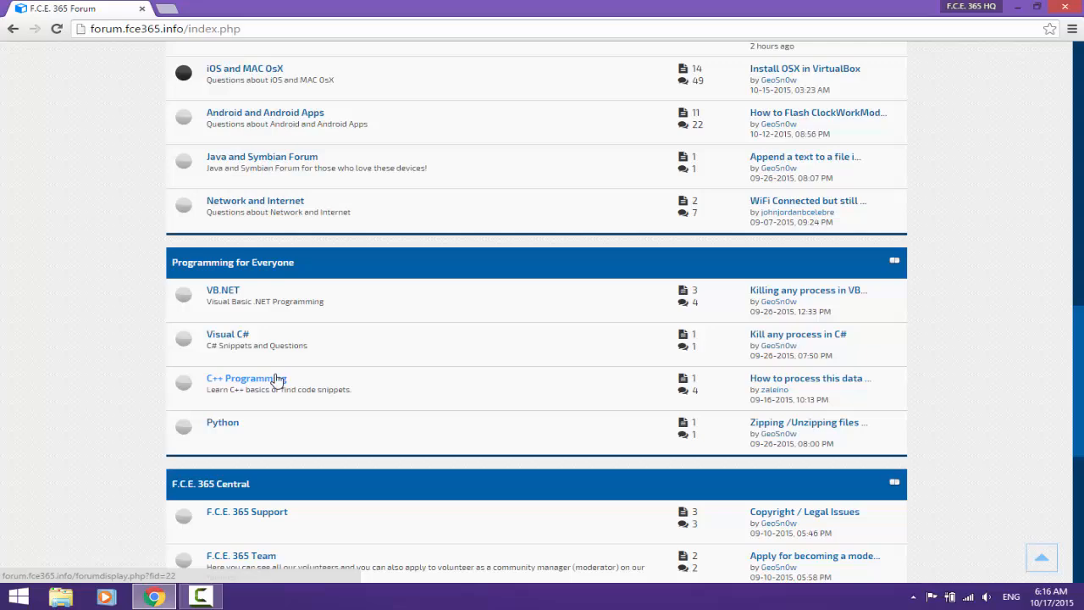
{"action": "scroll", "scroll_direction": "down", "scroll_amount": 3}
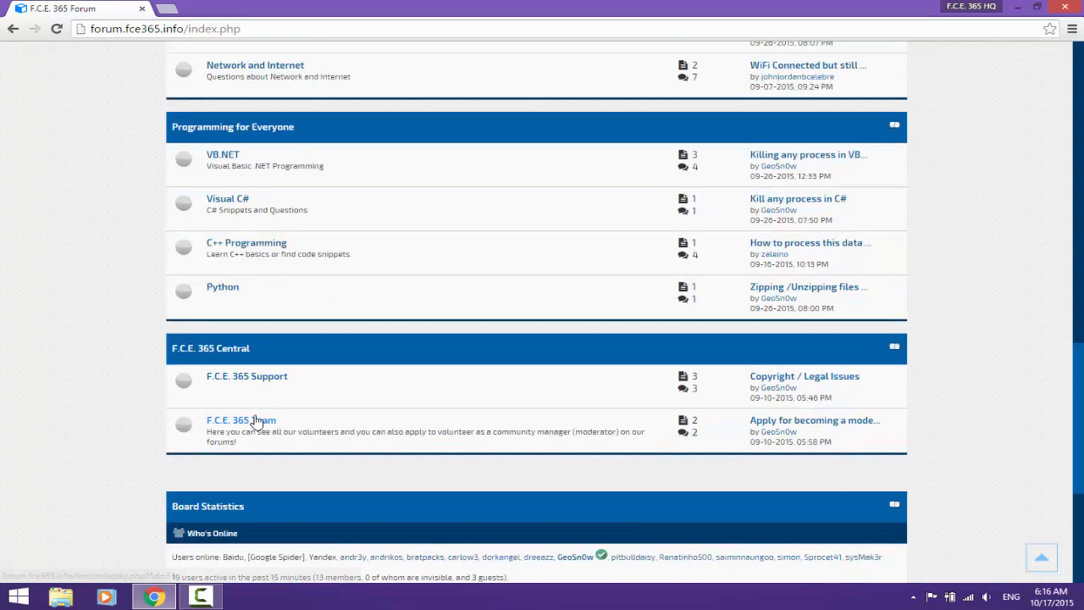
{"action": "scroll", "scroll_direction": "down", "scroll_amount": 3}
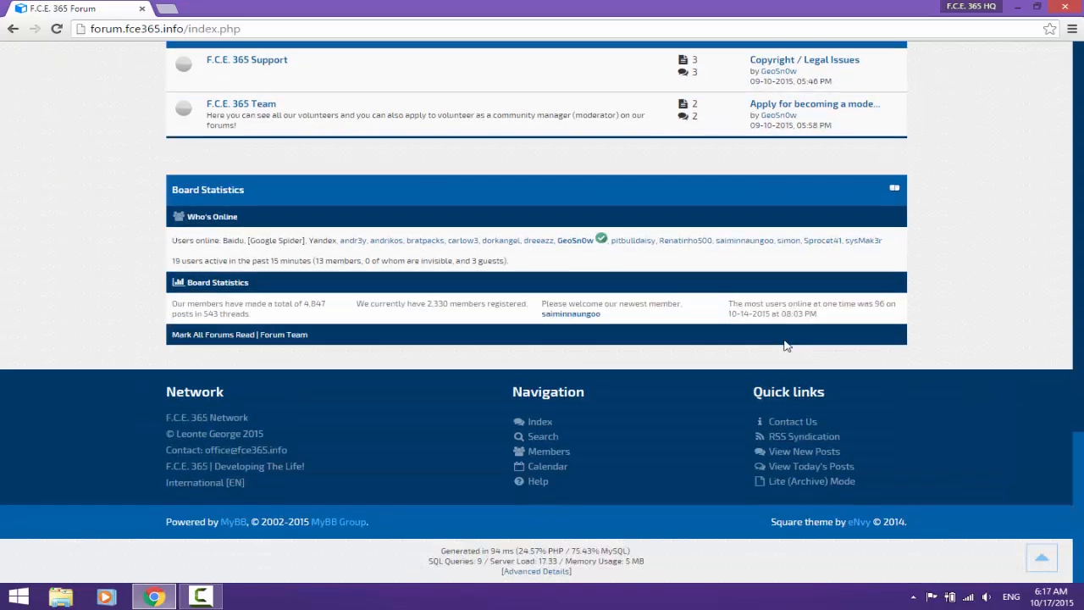
{"action": "scroll", "scroll_direction": "up", "scroll_amount": 3}
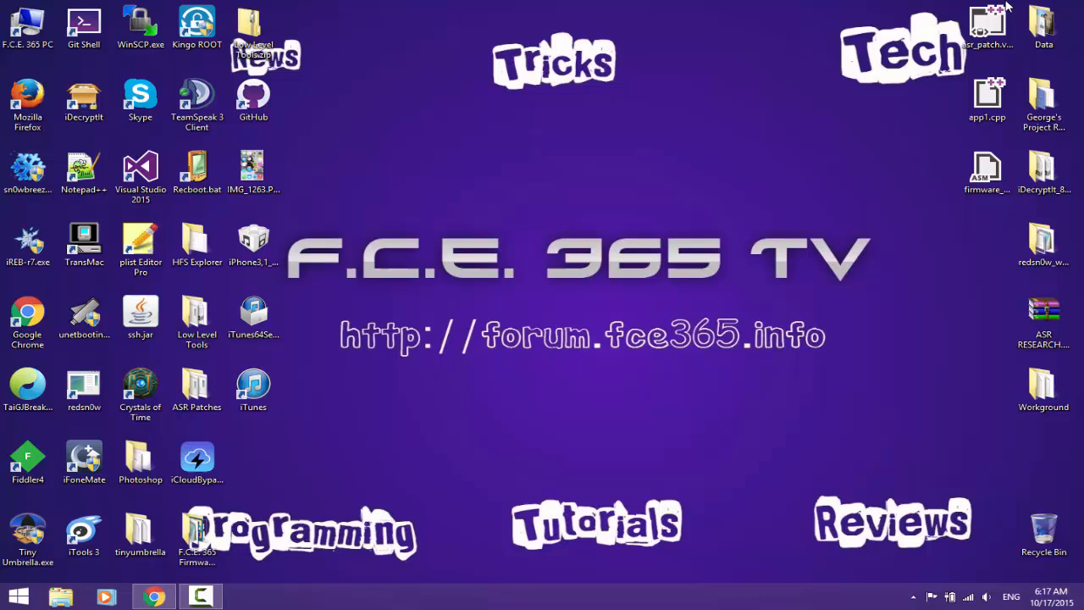
{"action": "mouse_move", "coordinate": [350, 365]}
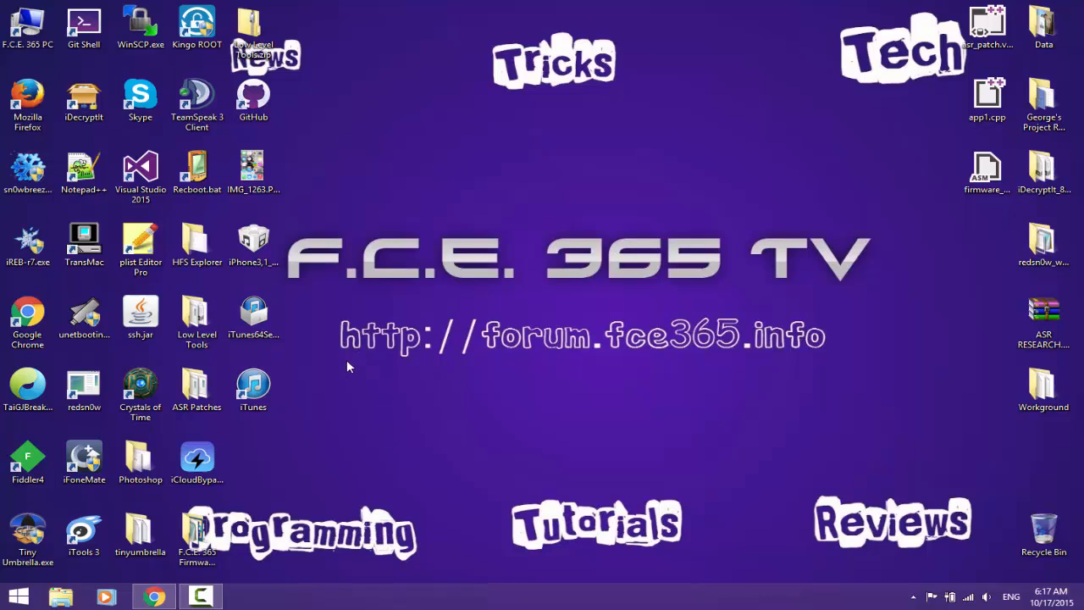
{"action": "mouse_move", "coordinate": [593, 352]}
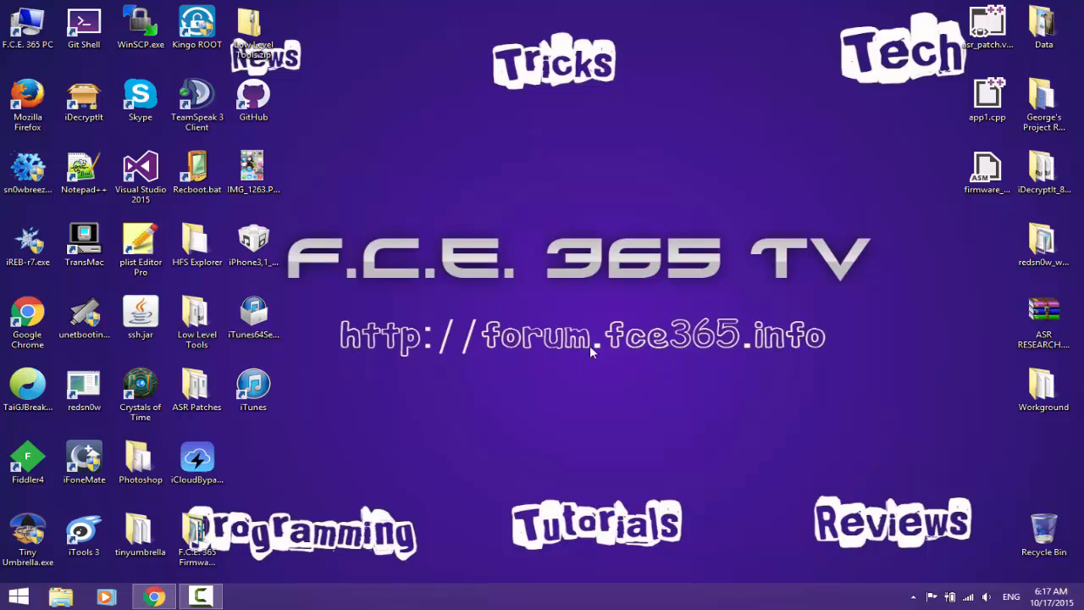
{"action": "mouse_move", "coordinate": [733, 356]}
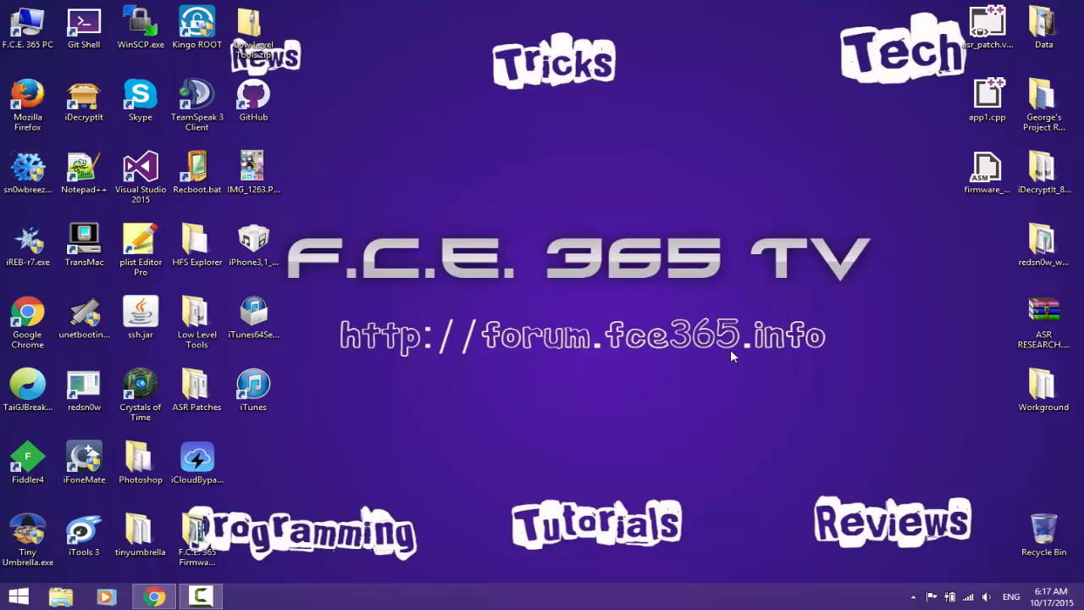
{"action": "mouse_move", "coordinate": [839, 339]}
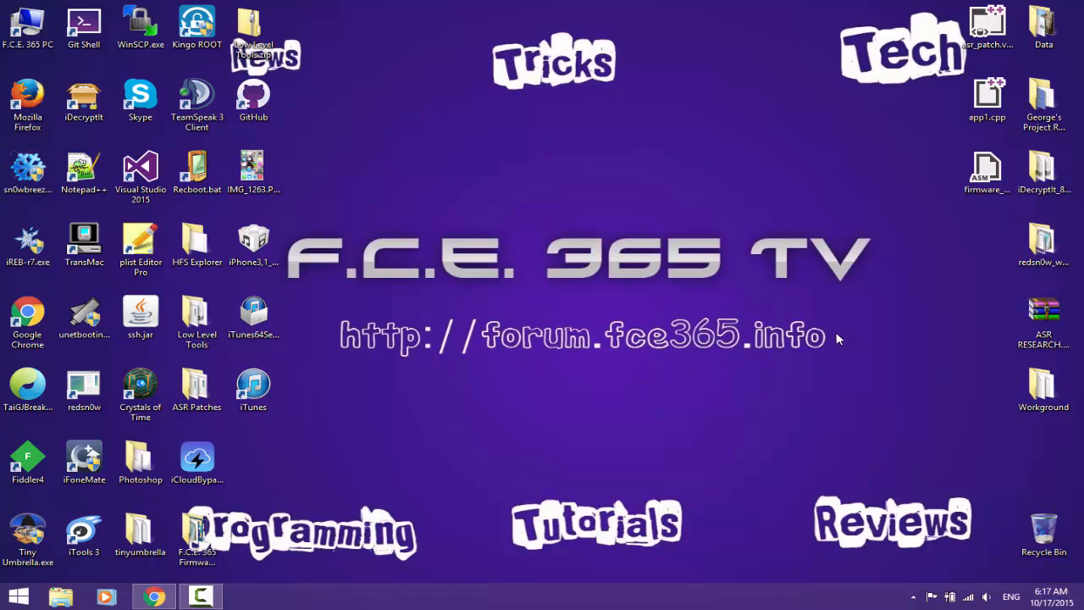
{"action": "mouse_move", "coordinate": [856, 351]}
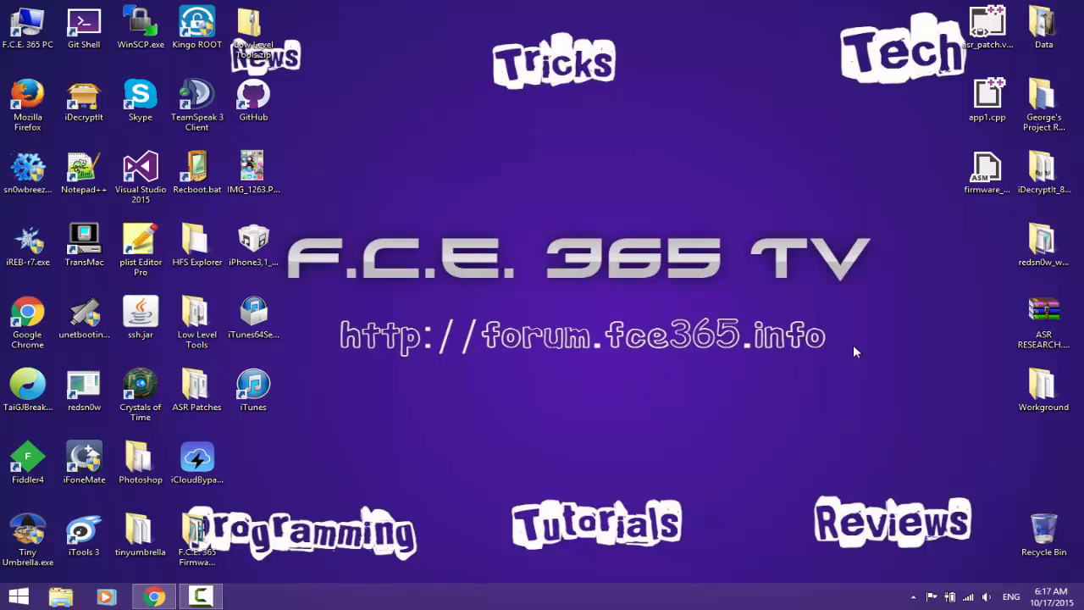
{"action": "mouse_move", "coordinate": [475, 435]}
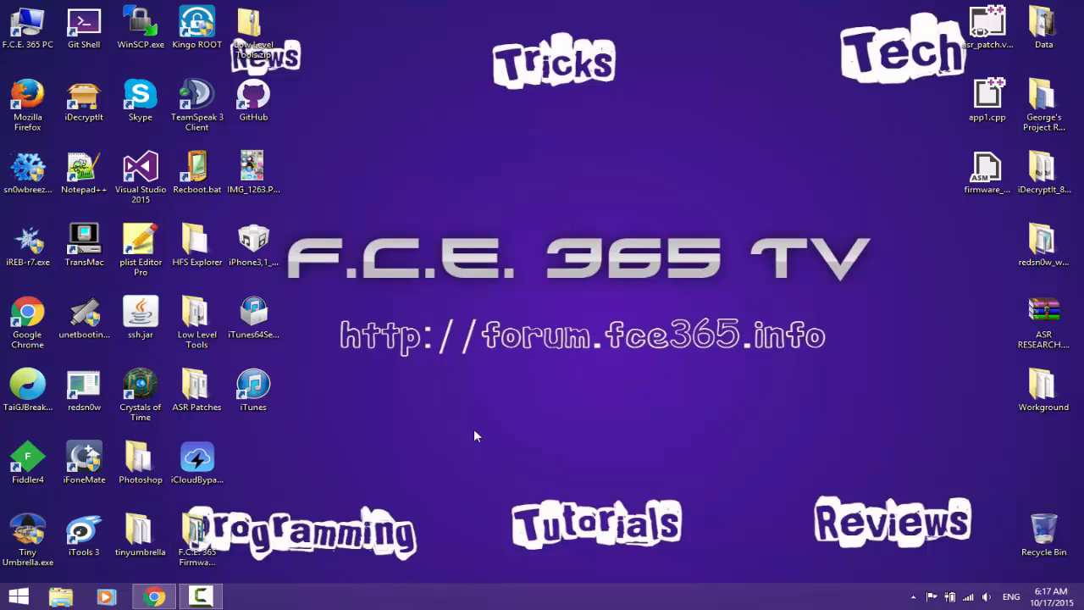
{"action": "mouse_move", "coordinate": [386, 380]}
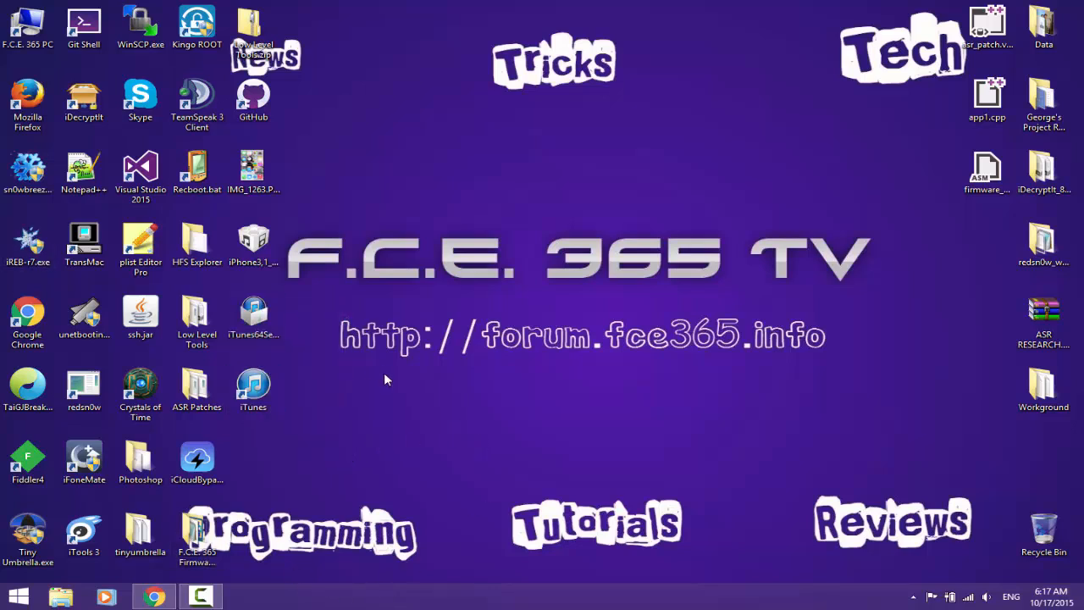